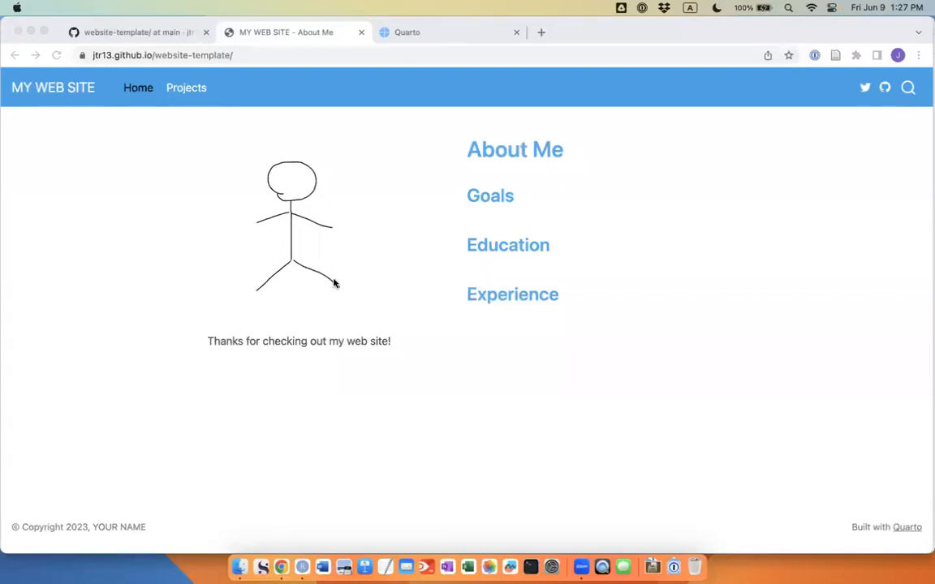
pyautogui.moveTo(253, 294)
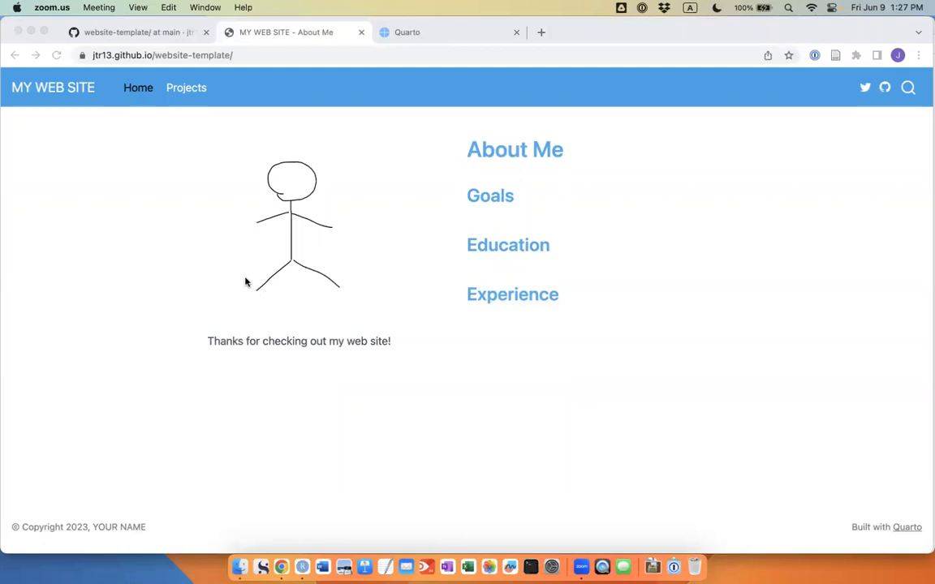
# Step: Look over the website-template repository and its published example site's Home, Projects and About Me pages
pyautogui.click(129, 32)
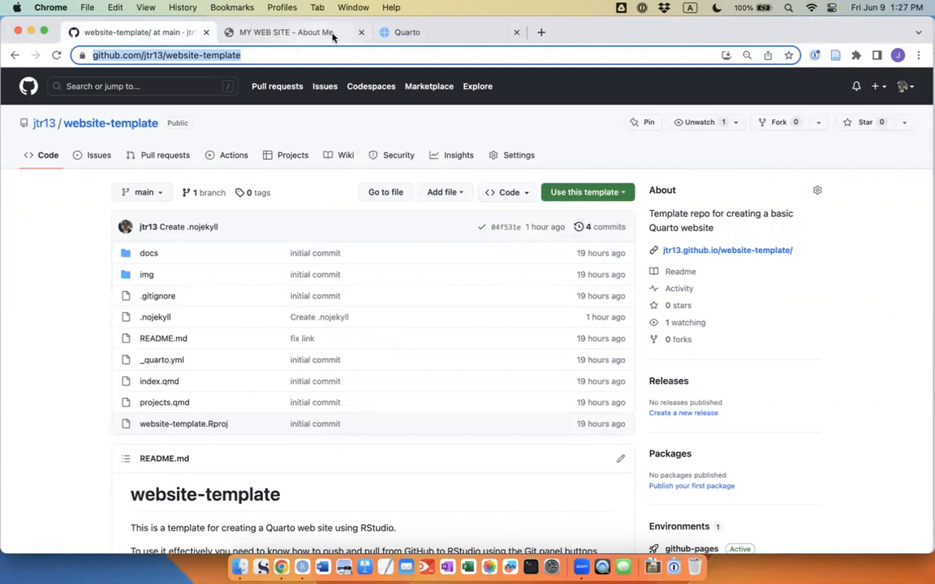
pyautogui.click(285, 33)
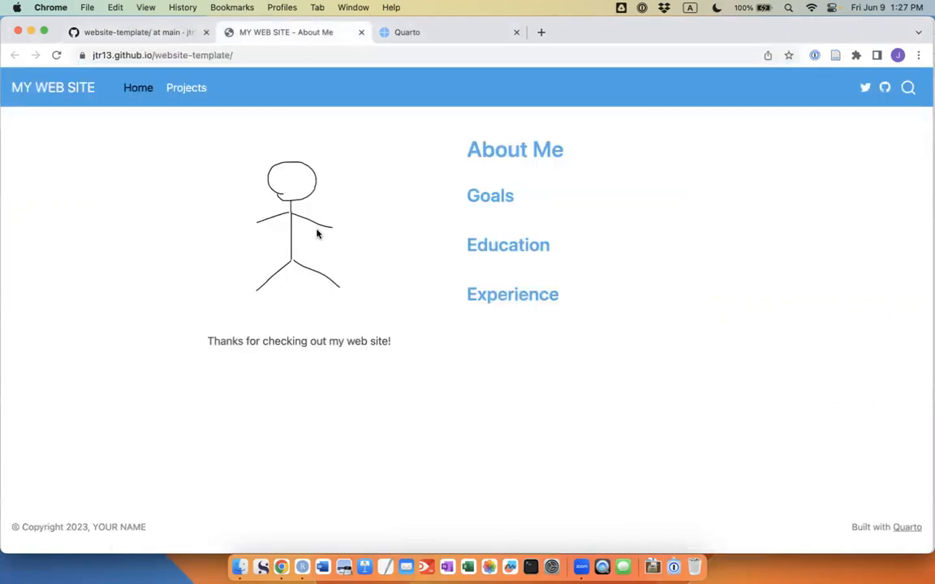
pyautogui.moveTo(318, 263)
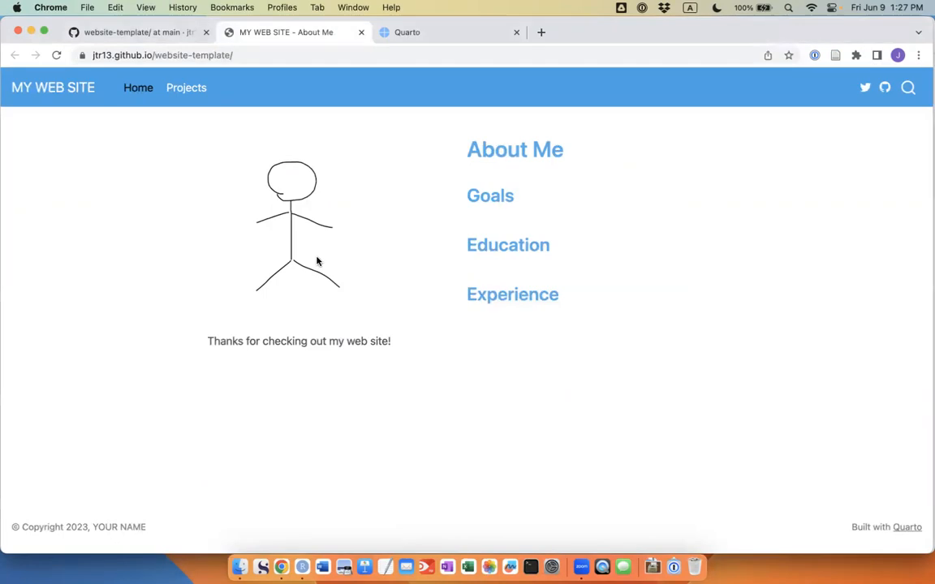
pyautogui.click(138, 87)
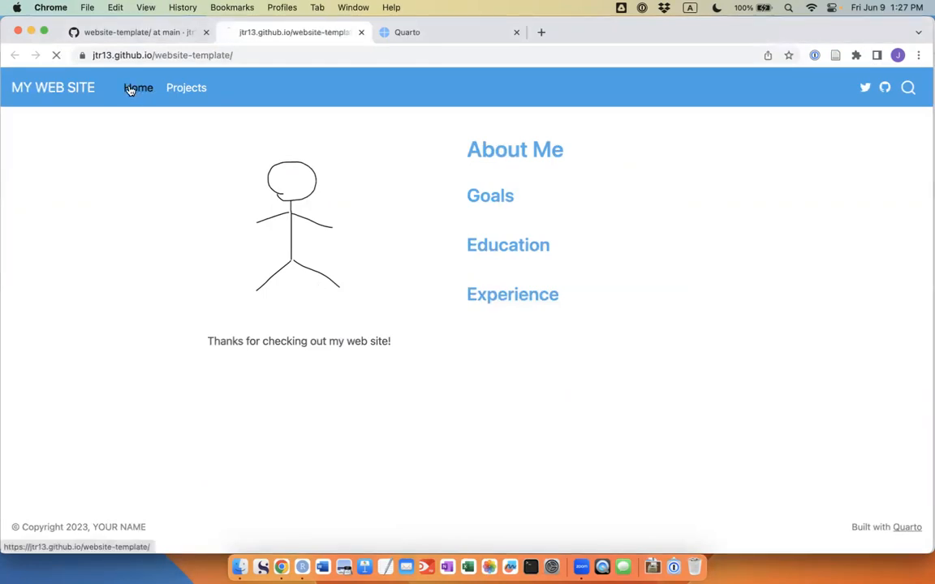
pyautogui.click(185, 88)
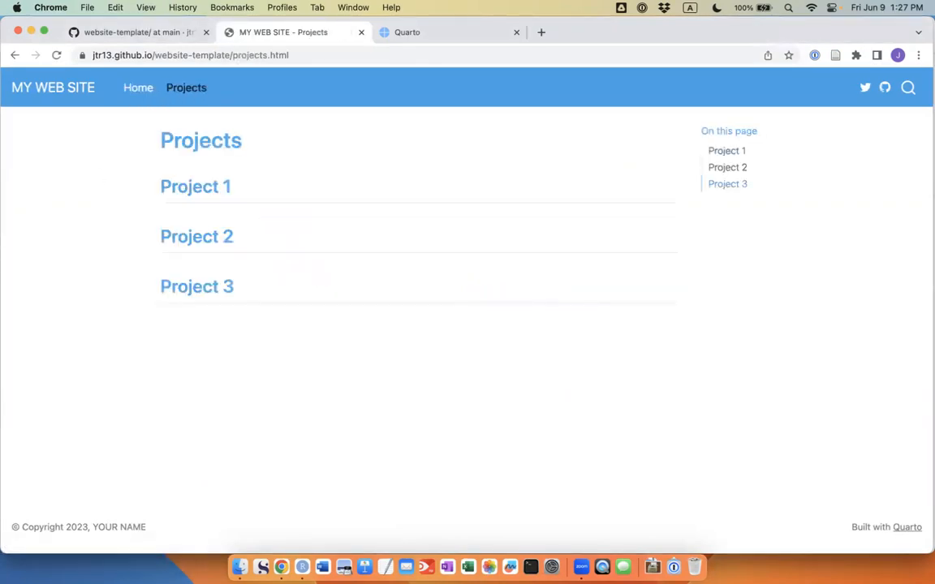
pyautogui.click(138, 88)
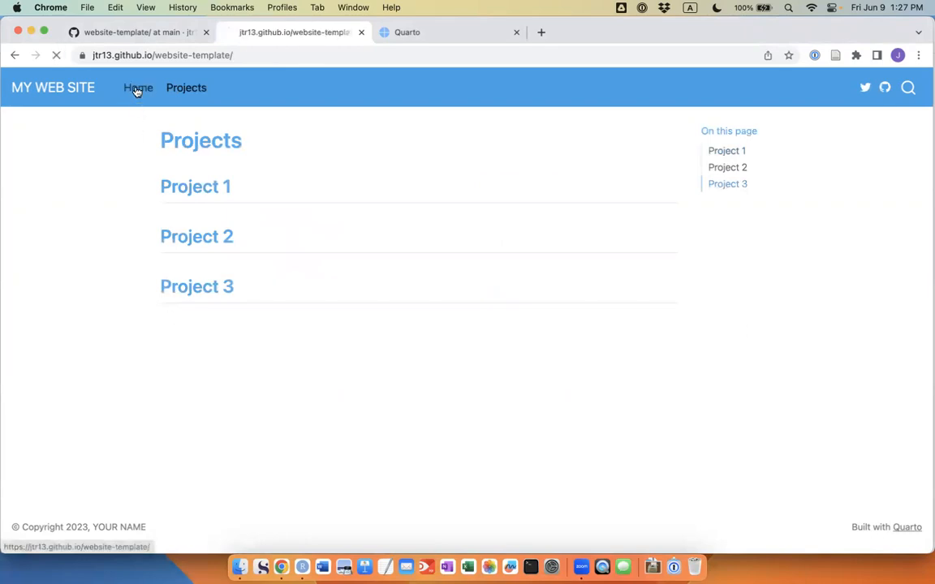
pyautogui.click(138, 88)
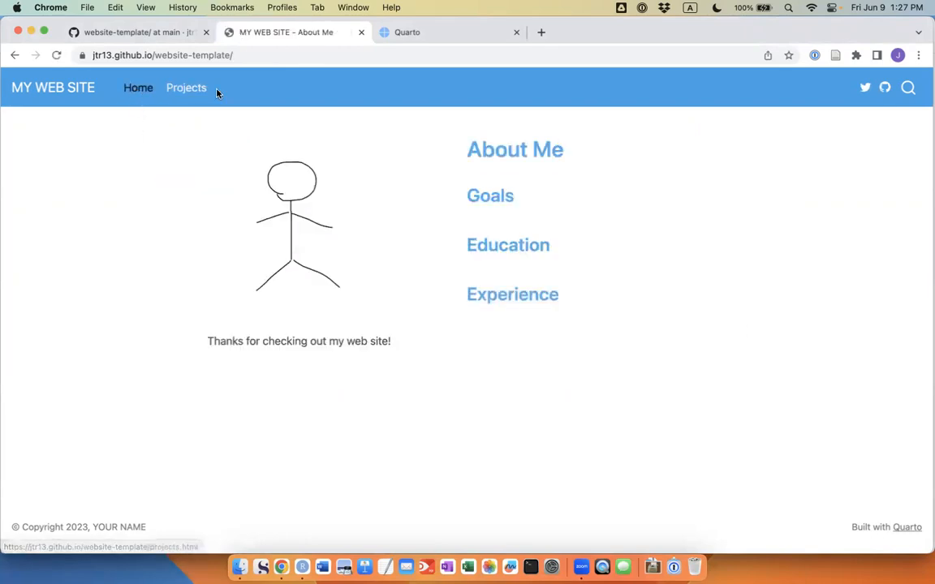
pyautogui.moveTo(249, 172)
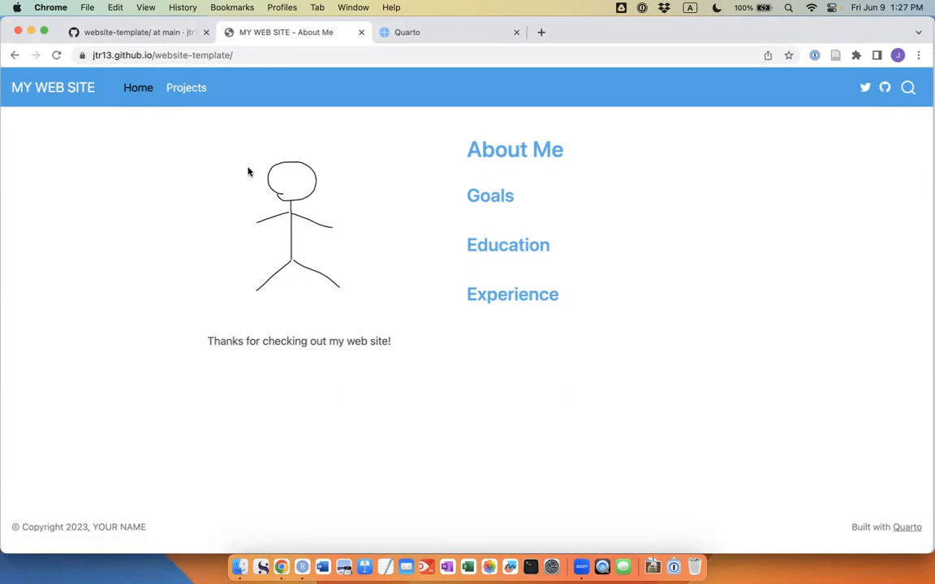
pyautogui.moveTo(263, 97)
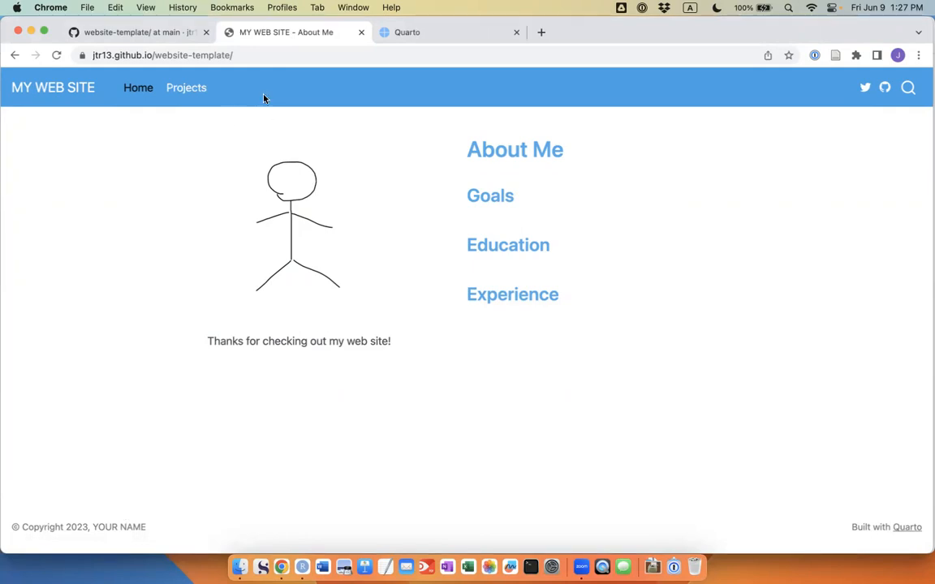
pyautogui.moveTo(191, 373)
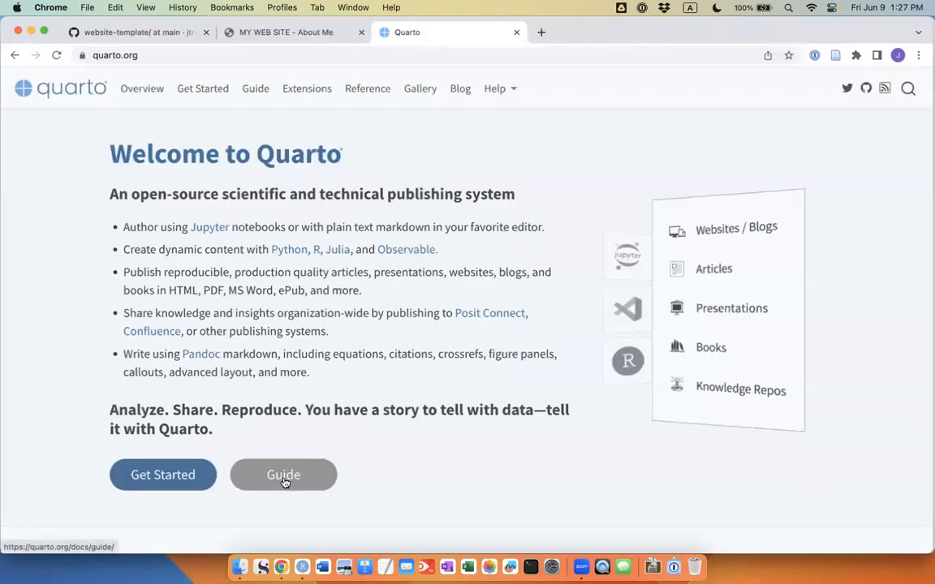
# Step: Read through the Quarto documentation guide and the template repository's setup instructions
pyautogui.click(282, 473)
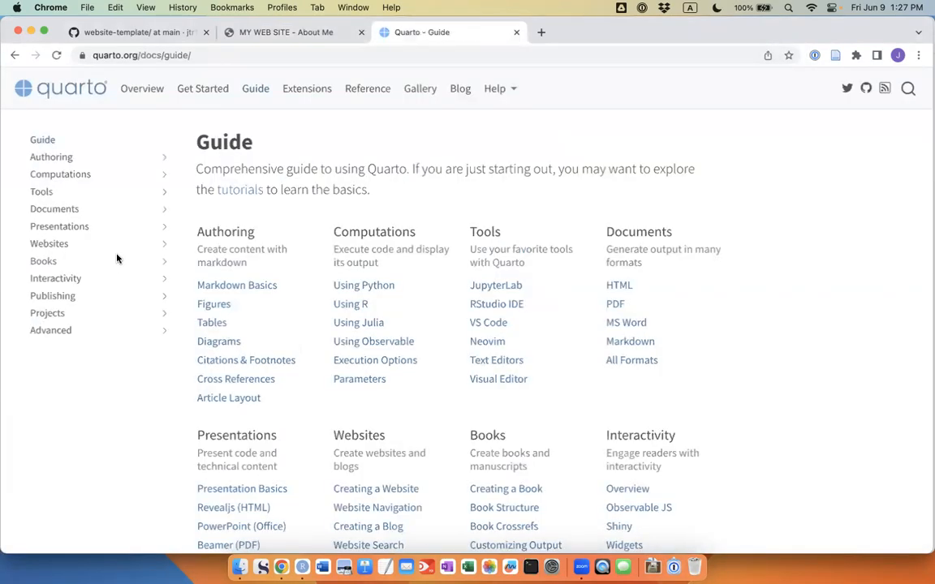
pyautogui.scroll(-3)
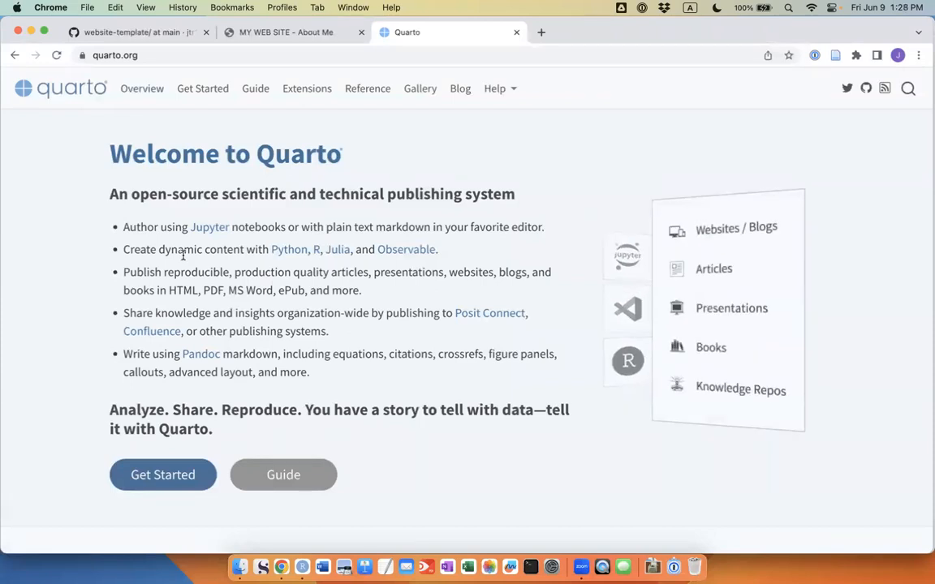
pyautogui.moveTo(289, 250)
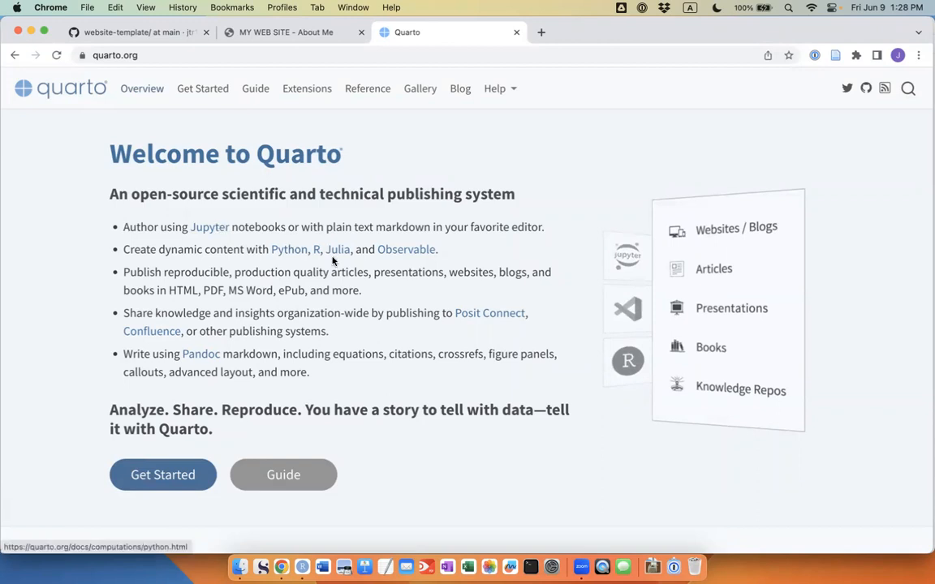
pyautogui.moveTo(328, 318)
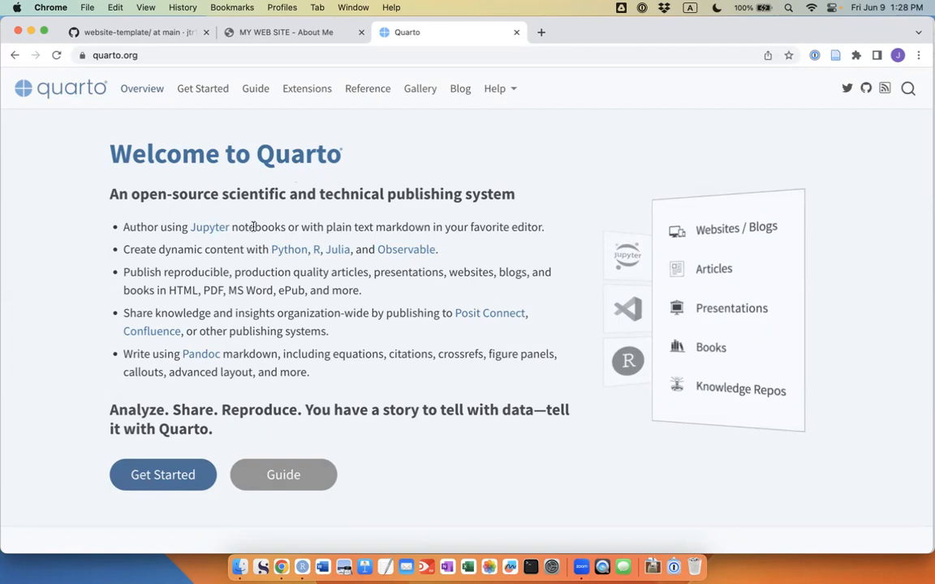
pyautogui.moveTo(343, 314)
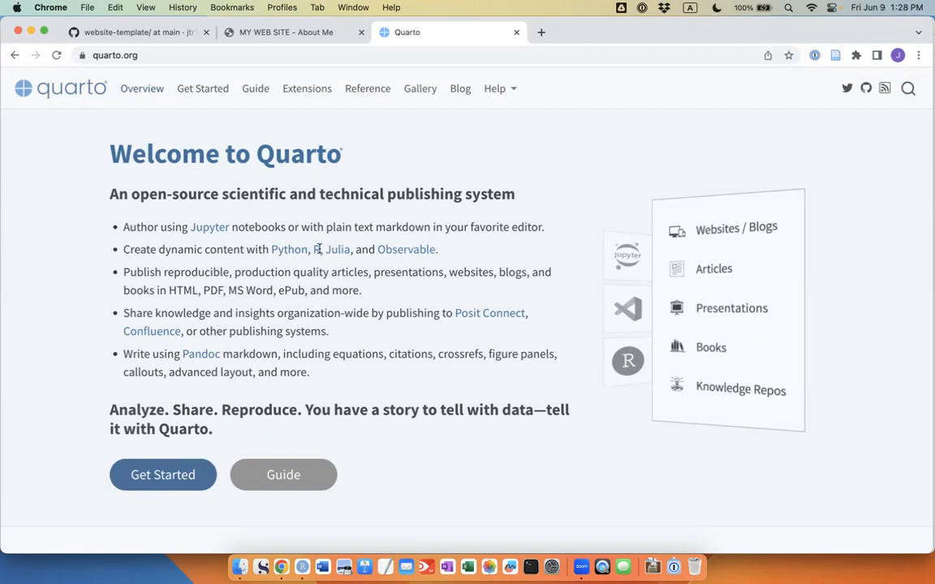
pyautogui.click(122, 33)
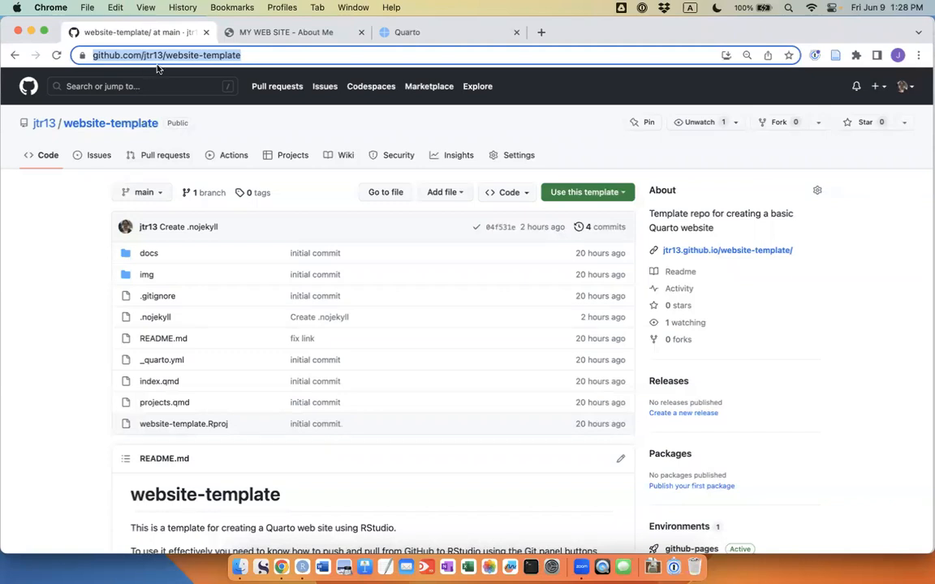
pyautogui.moveTo(198, 68)
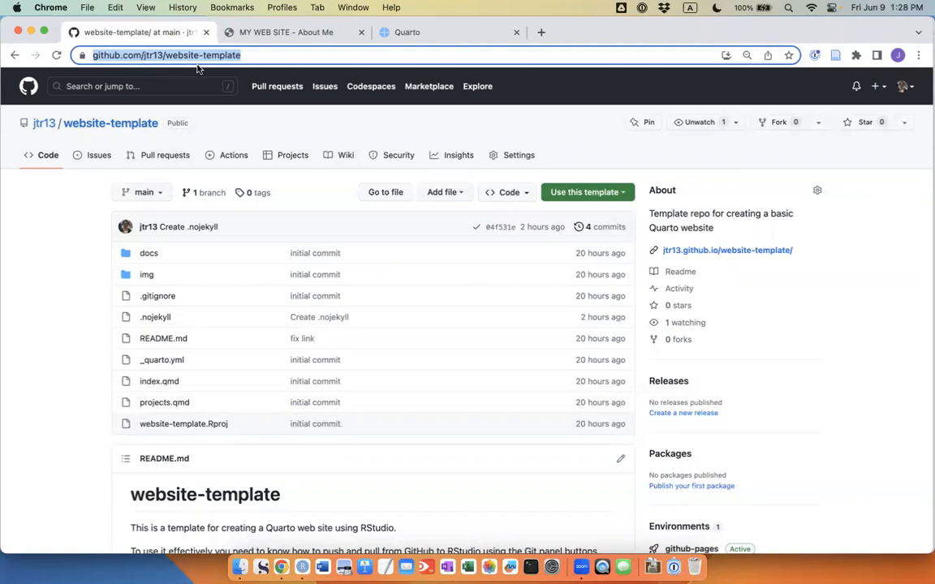
pyautogui.scroll(-3)
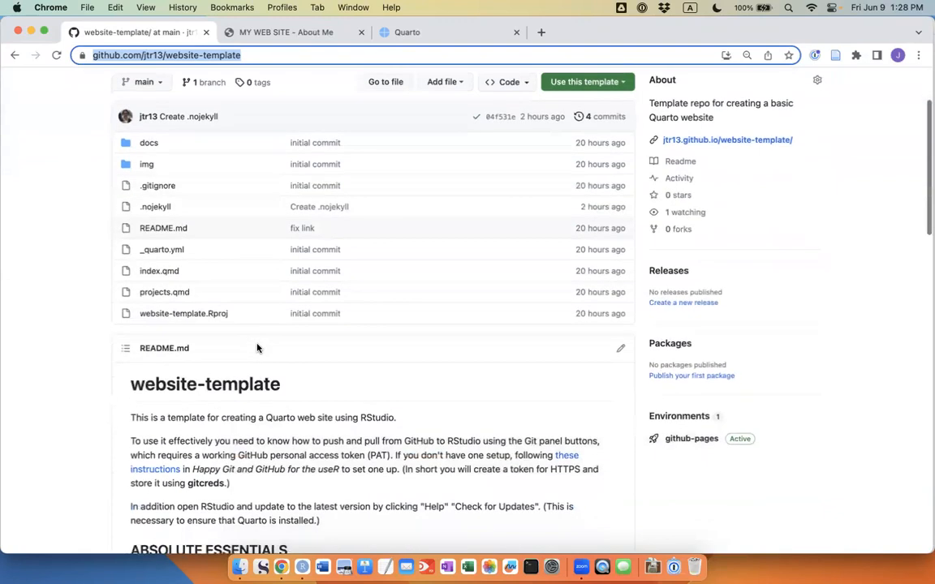
pyautogui.scroll(-3)
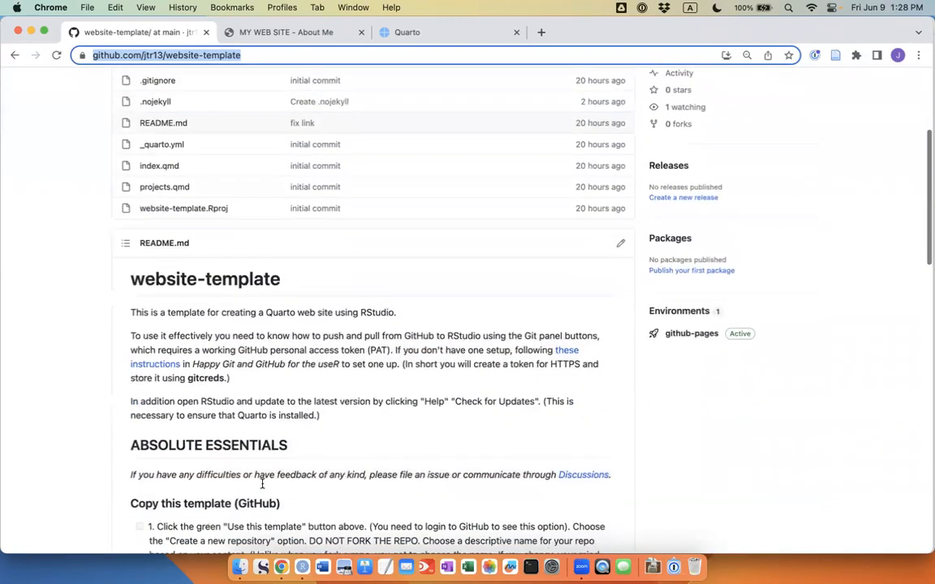
pyautogui.scroll(-3)
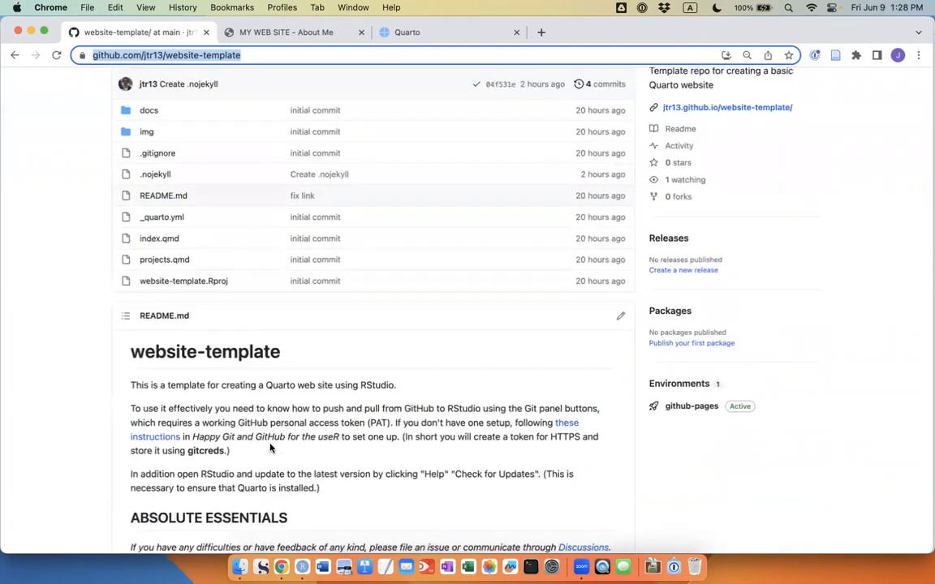
pyautogui.moveTo(273, 430)
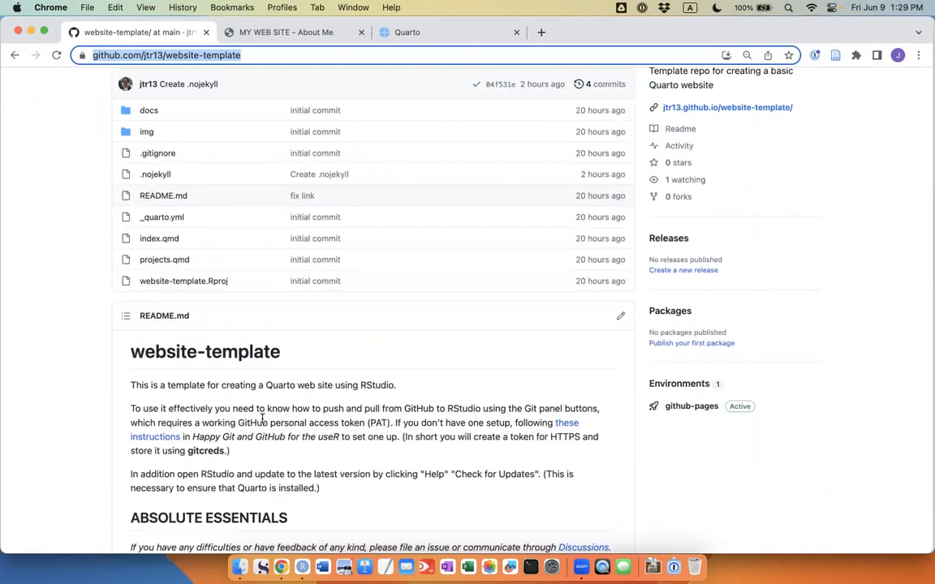
pyautogui.moveTo(267, 435)
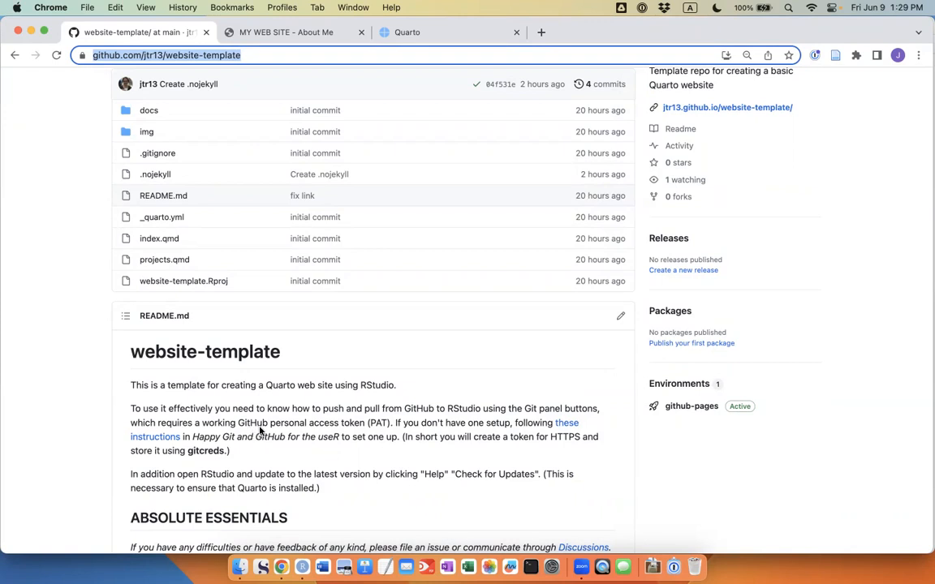
pyautogui.moveTo(562, 430)
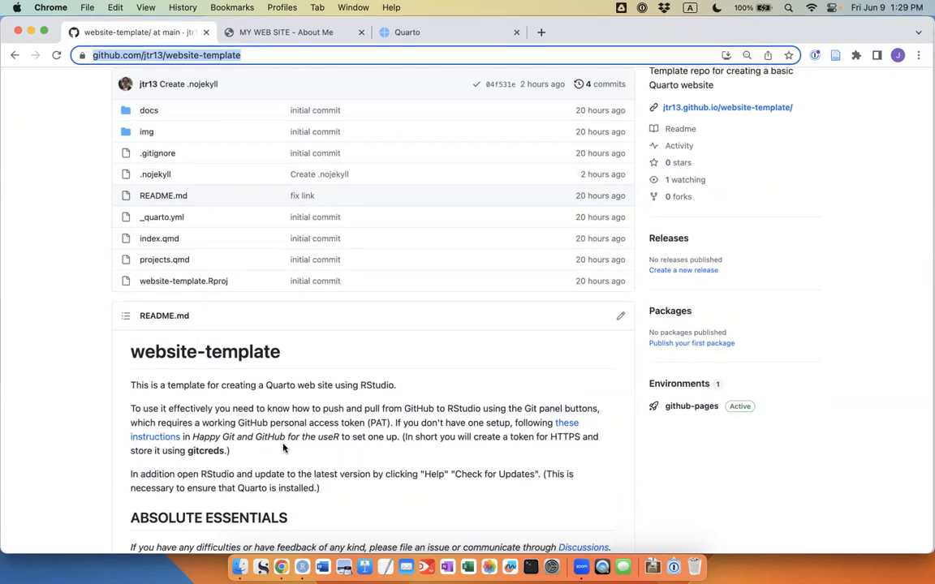
pyautogui.moveTo(288, 448)
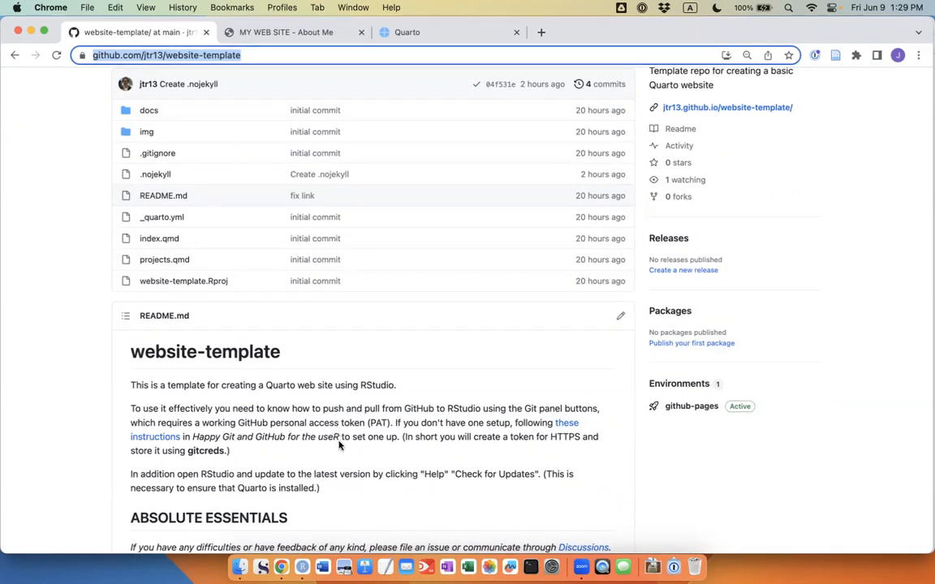
pyautogui.scroll(-3)
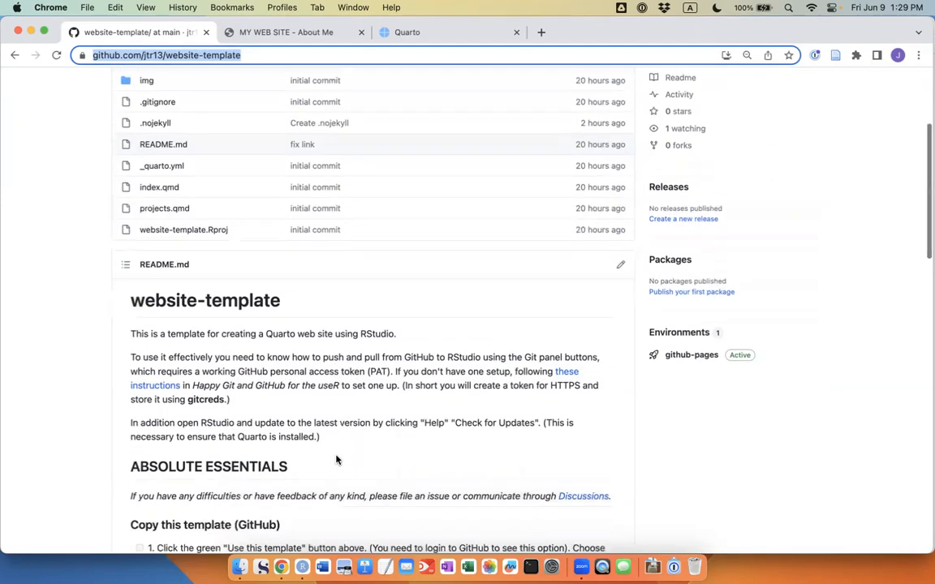
pyautogui.scroll(-3)
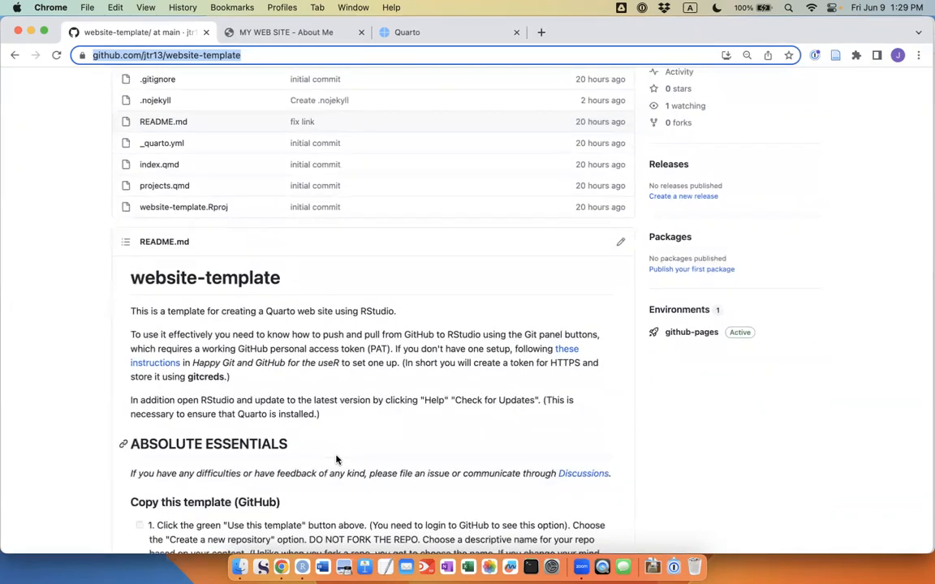
pyautogui.moveTo(302, 425)
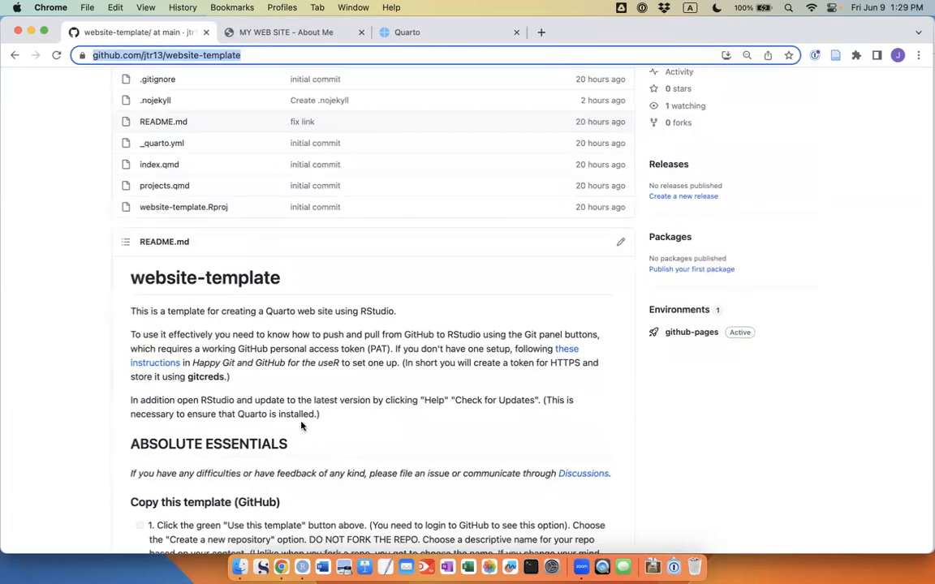
pyautogui.moveTo(232, 404)
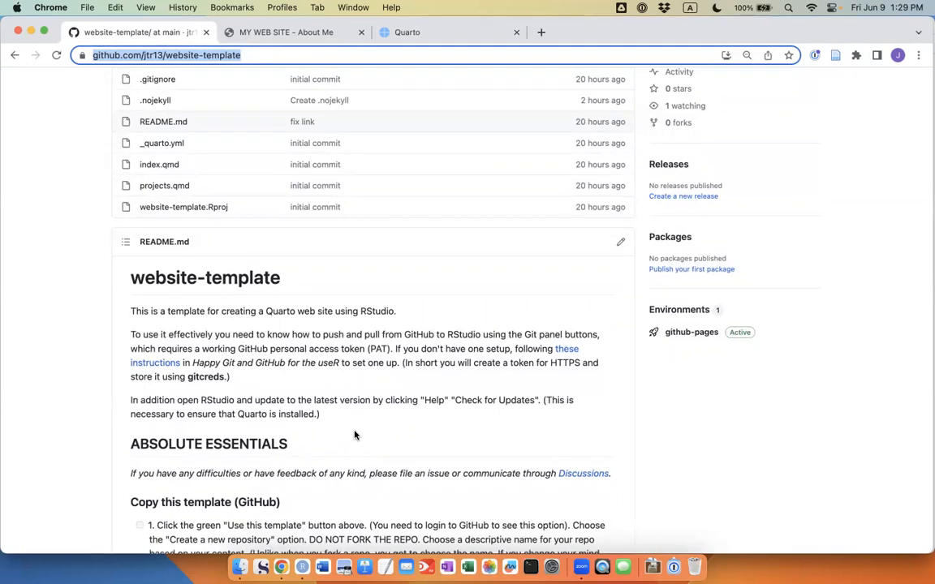
pyautogui.moveTo(425, 418)
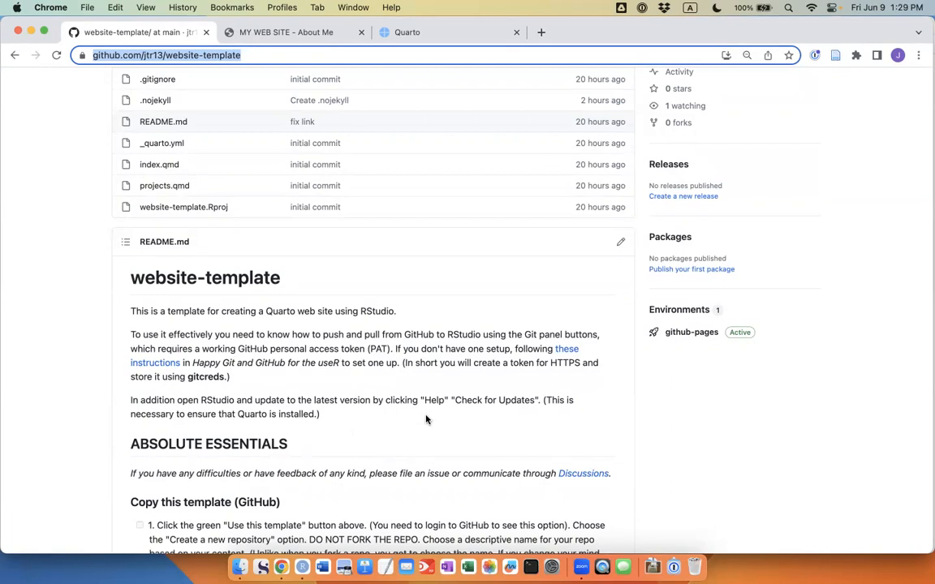
pyautogui.moveTo(438, 412)
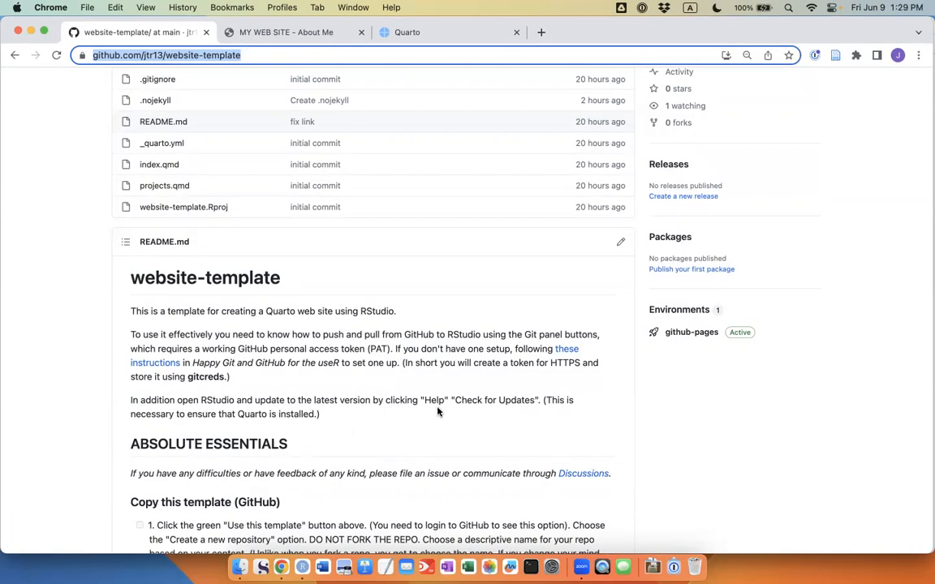
pyautogui.moveTo(442, 438)
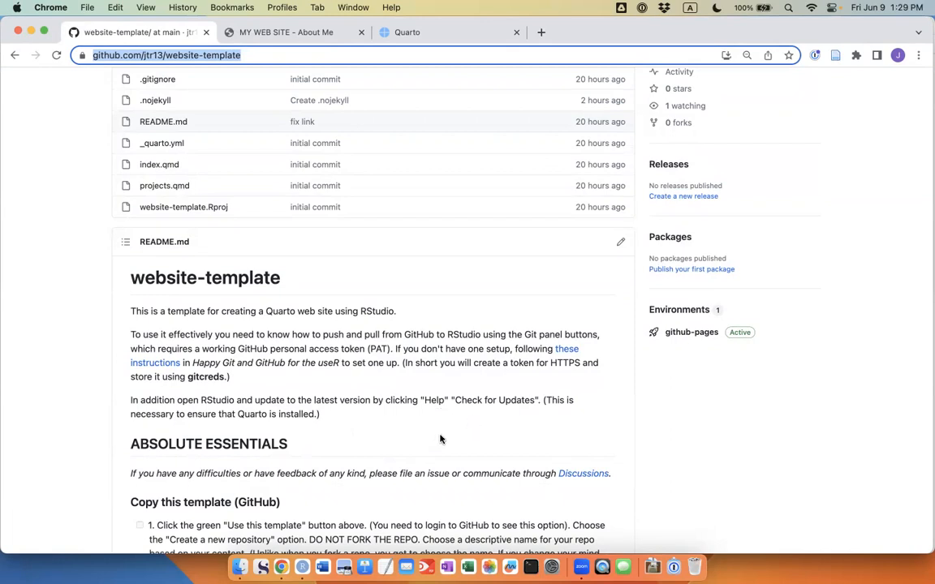
pyautogui.scroll(-3)
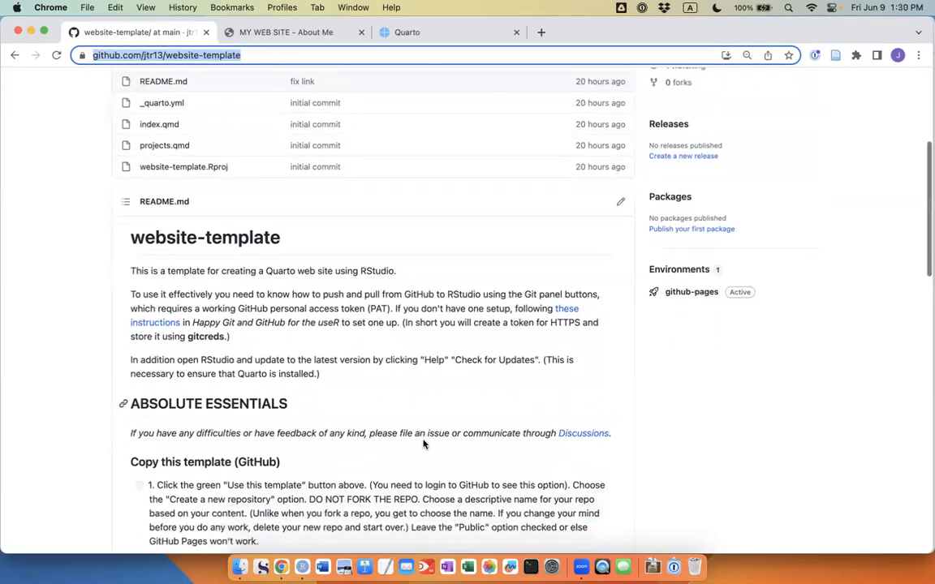
pyautogui.scroll(-3)
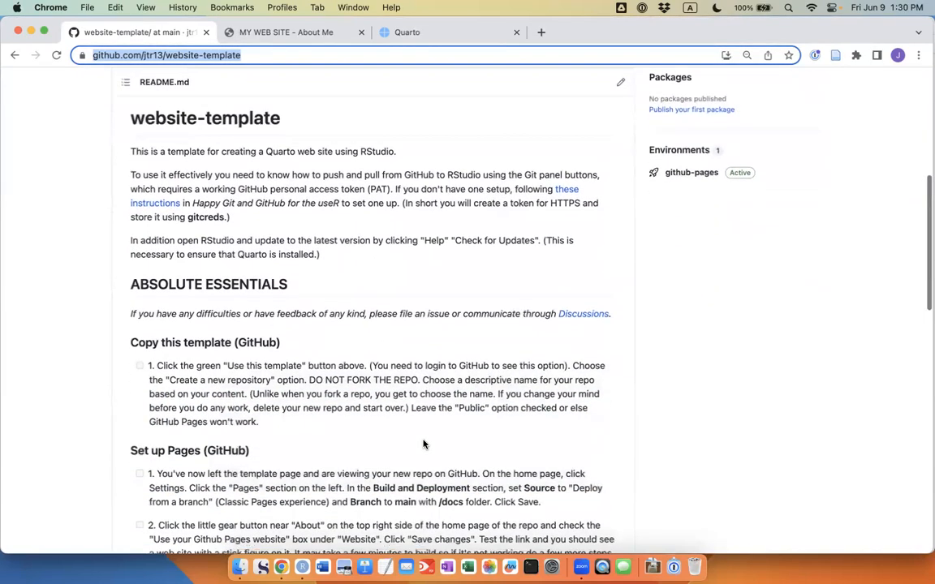
pyautogui.scroll(-3)
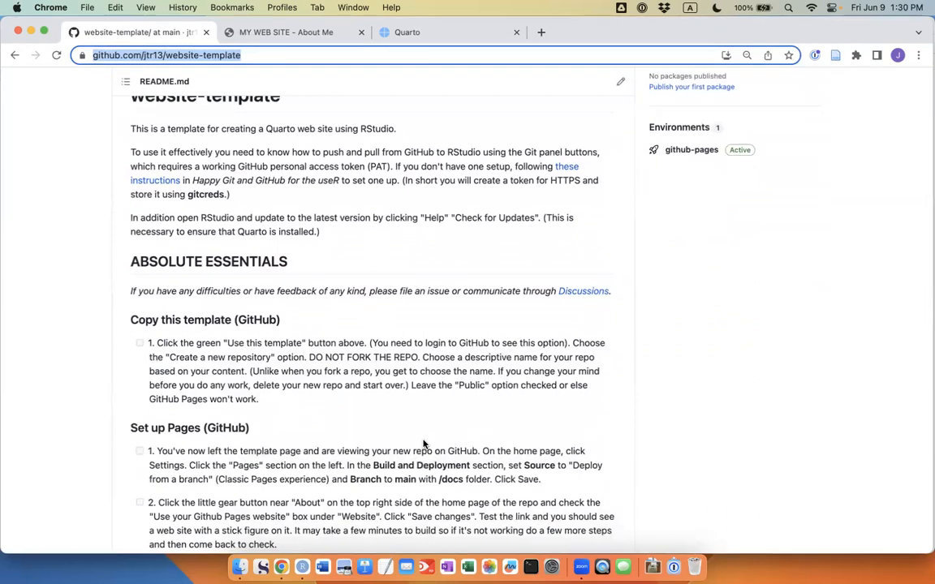
pyautogui.moveTo(354, 308)
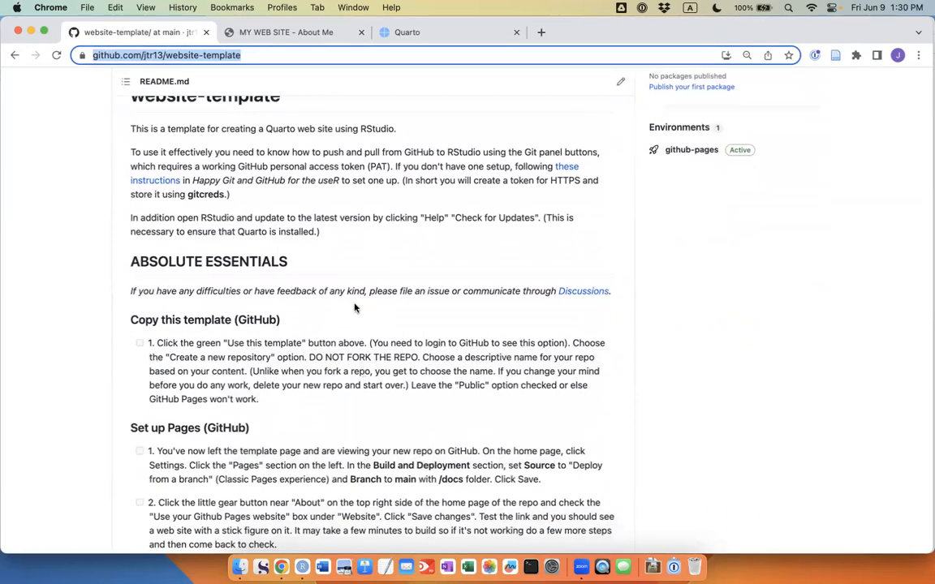
pyautogui.scroll(3)
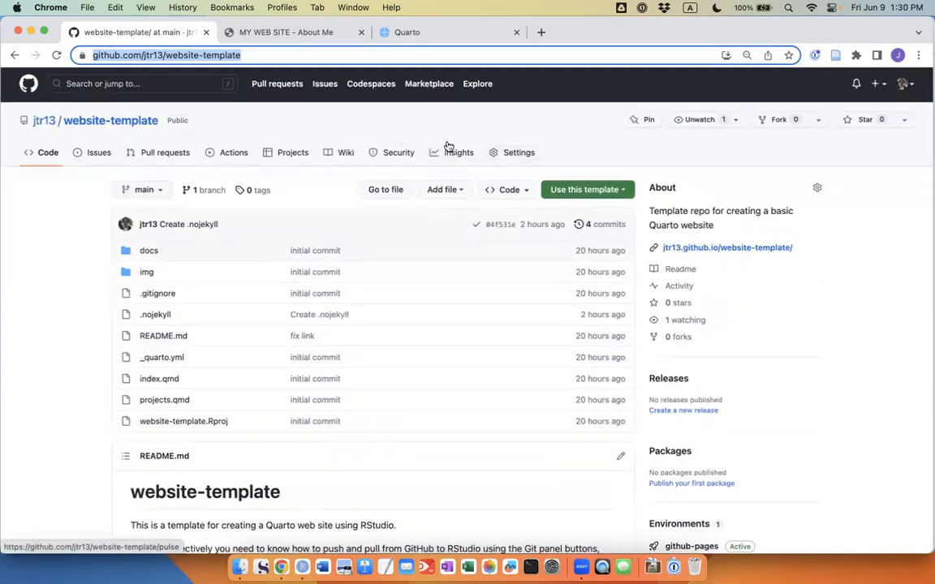
pyautogui.scroll(-3)
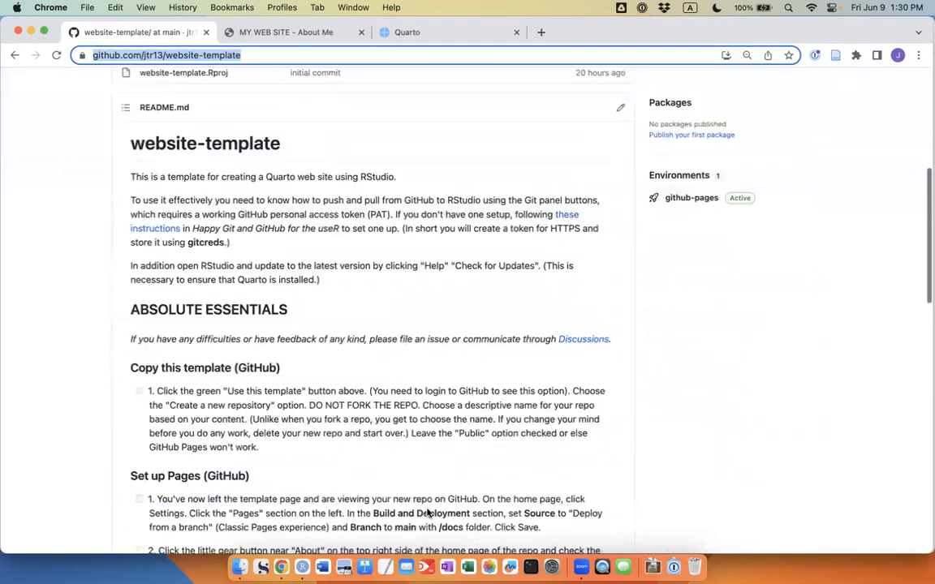
pyautogui.scroll(-3)
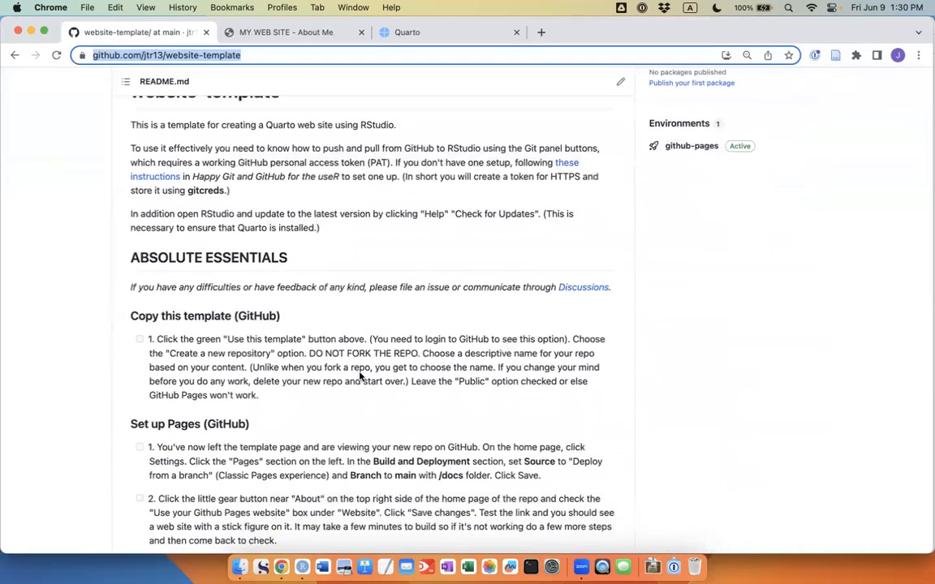
pyautogui.moveTo(354, 363)
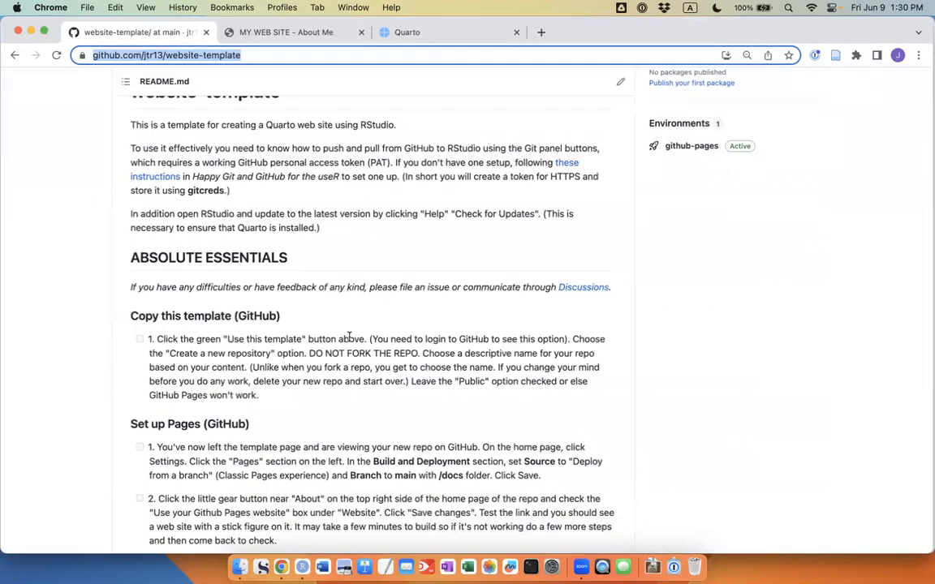
pyautogui.moveTo(369, 300)
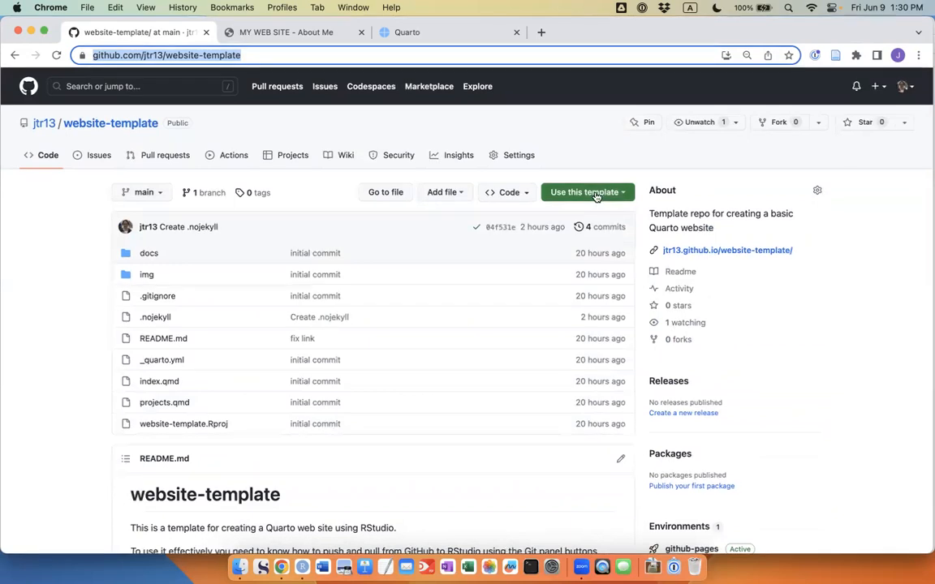
# Step: Create a new public repository named mywebsite2 from the website-template via 'Use this template'
pyautogui.click(583, 191)
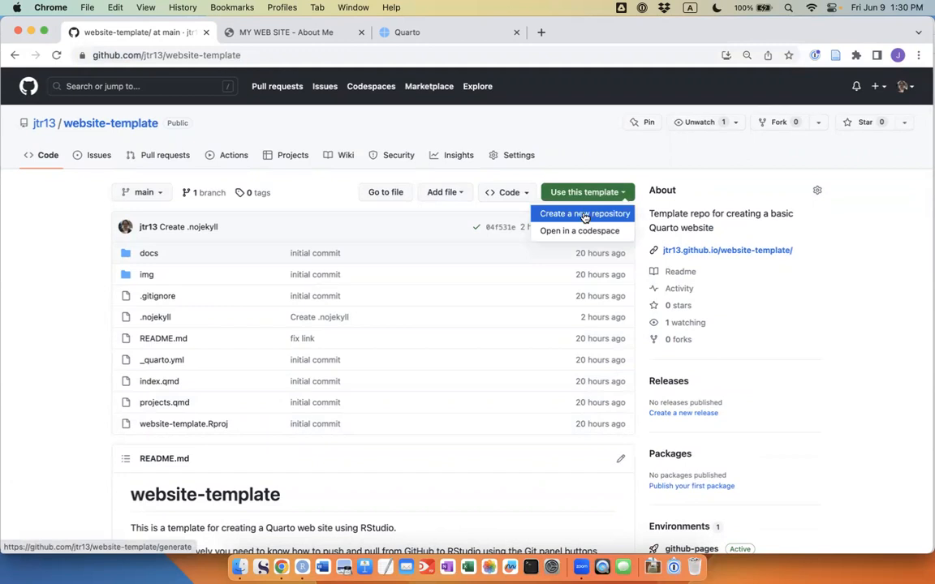
pyautogui.click(584, 214)
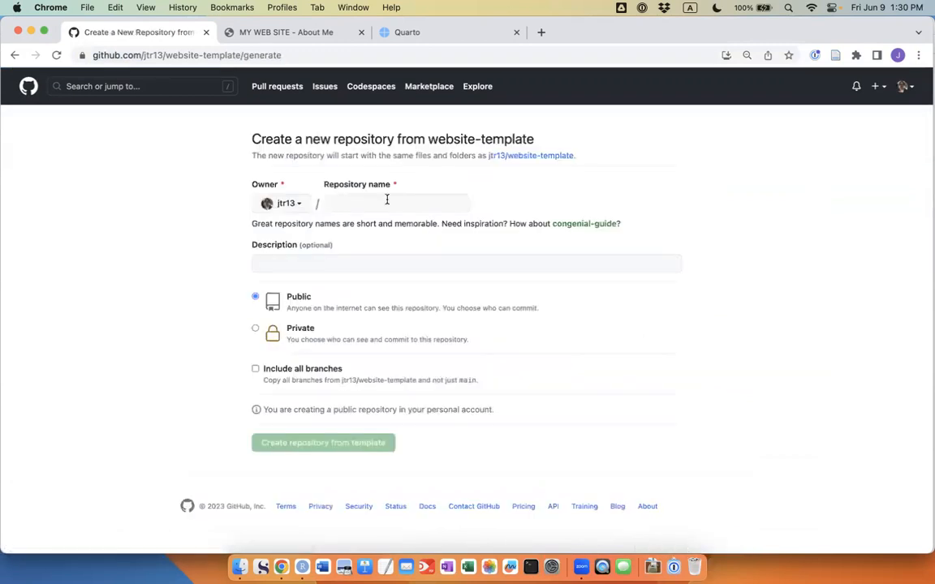
pyautogui.click(396, 201)
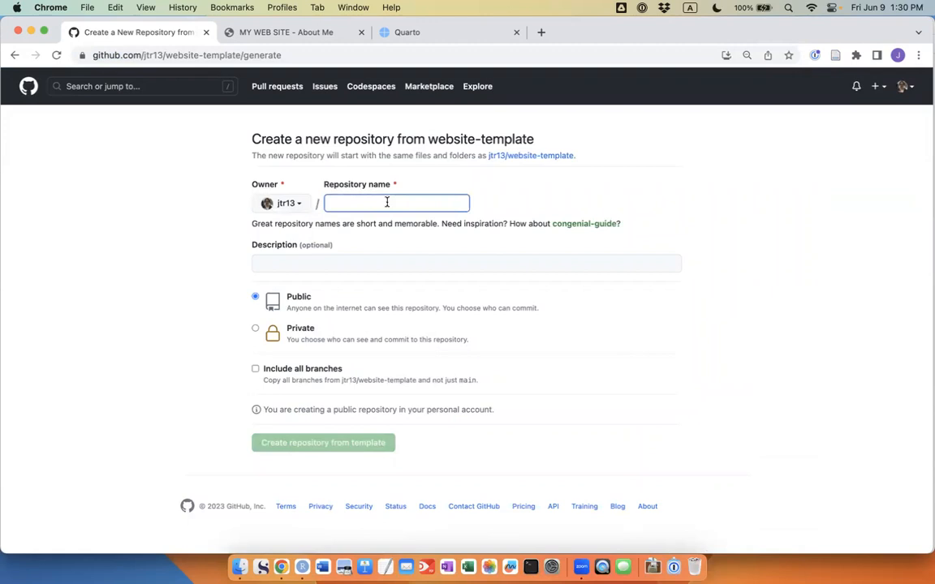
pyautogui.write('mywebsite2')
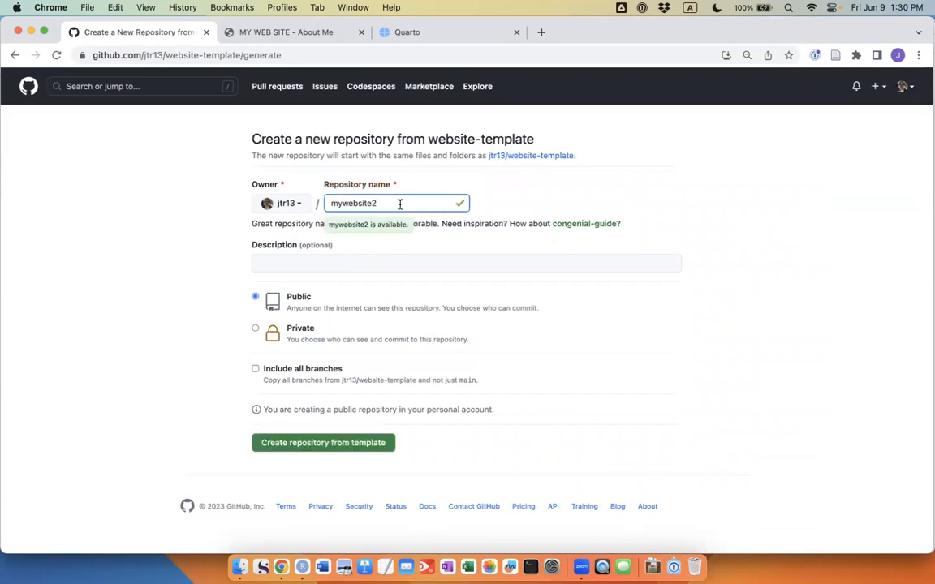
pyautogui.moveTo(323, 442)
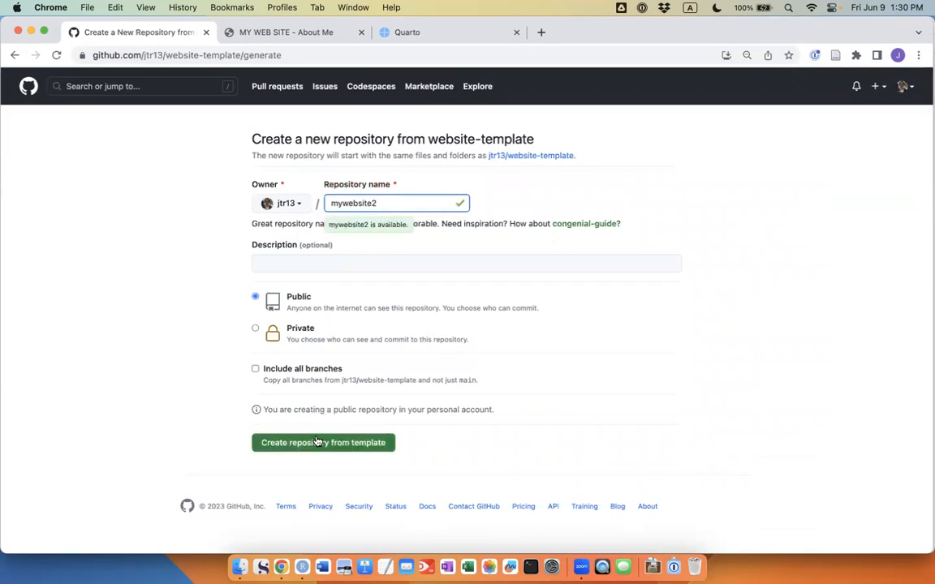
pyautogui.click(323, 442)
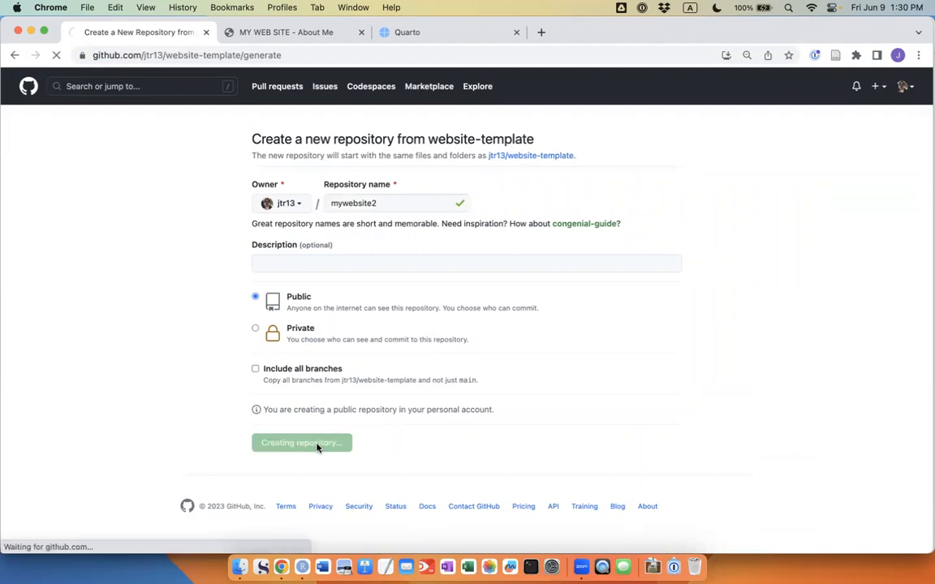
pyautogui.click(301, 441)
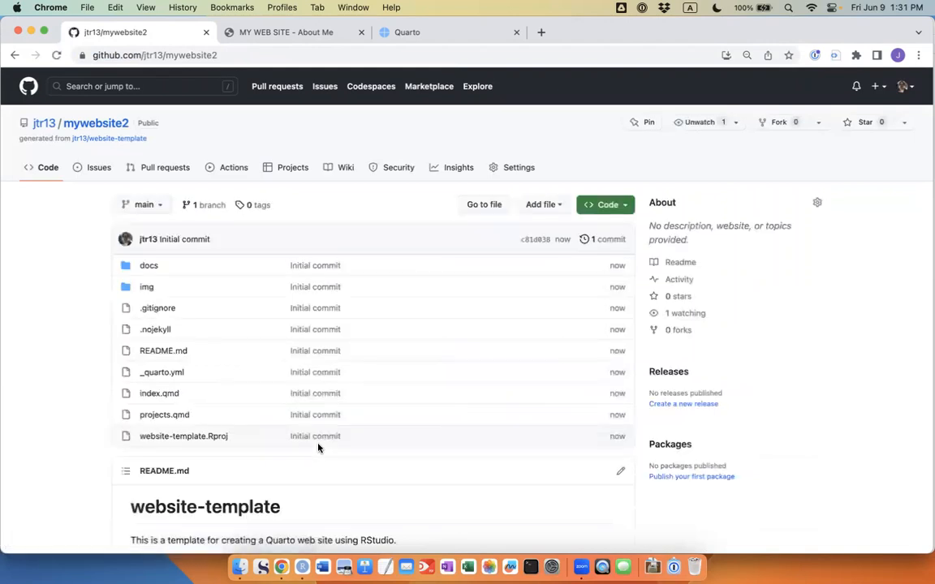
pyautogui.scroll(-3)
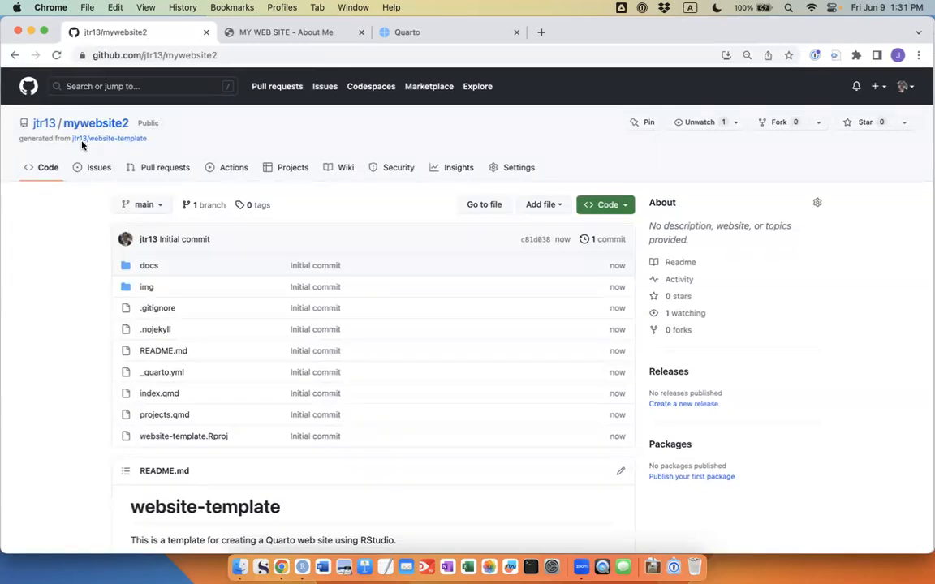
pyautogui.moveTo(24, 124)
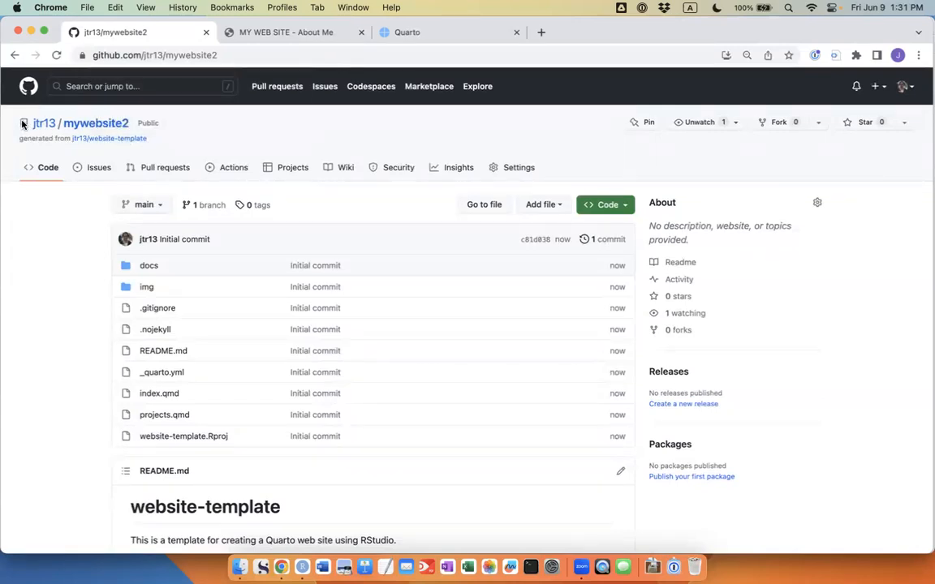
pyautogui.moveTo(44, 124)
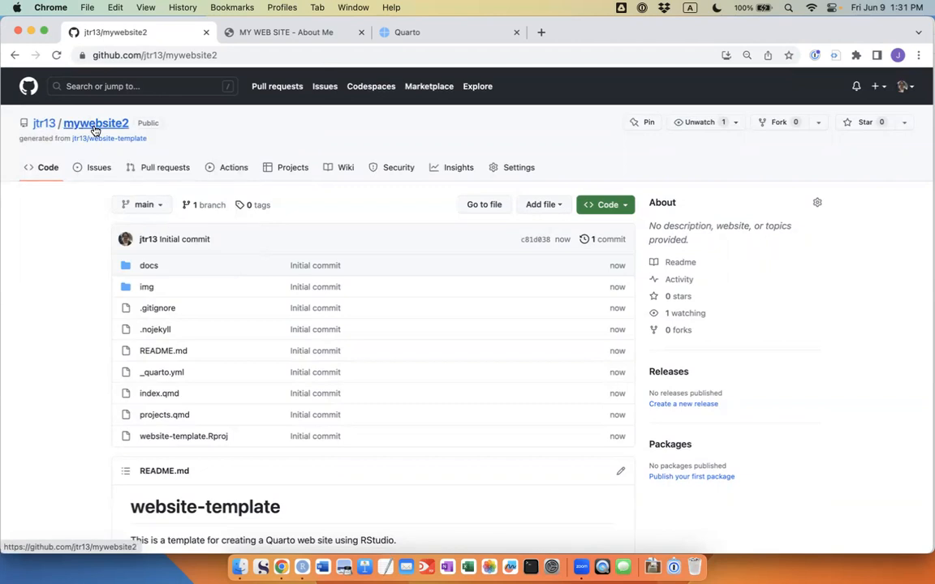
pyautogui.moveTo(75, 357)
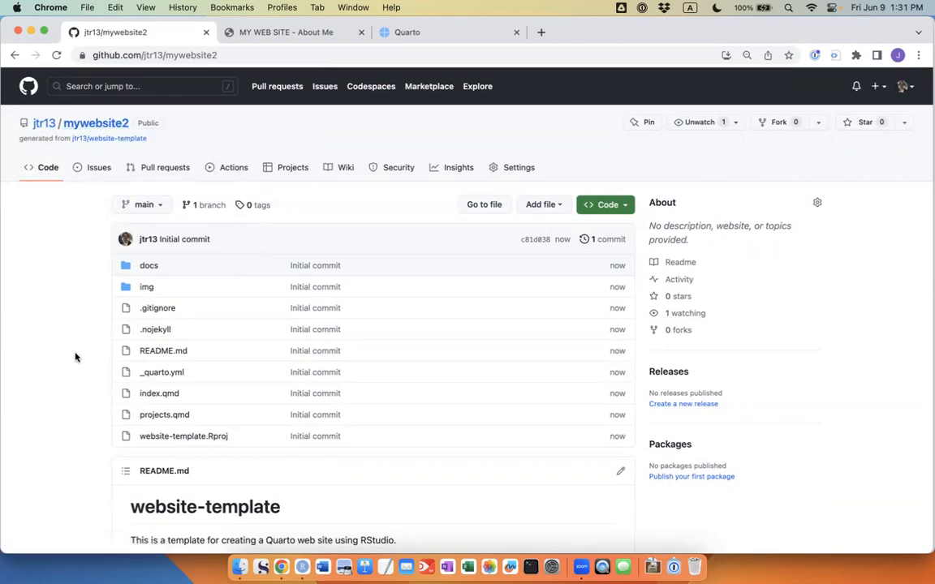
pyautogui.scroll(-3)
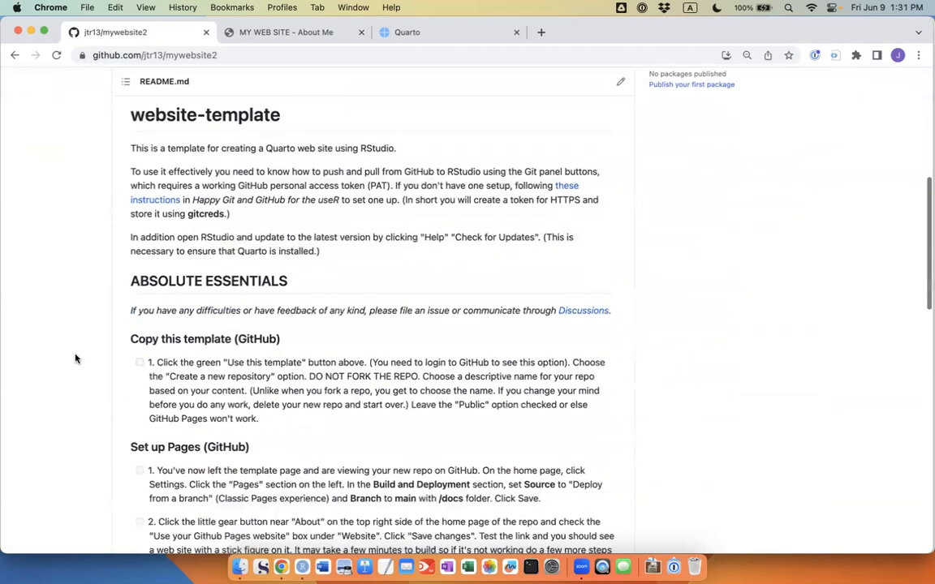
pyautogui.scroll(-3)
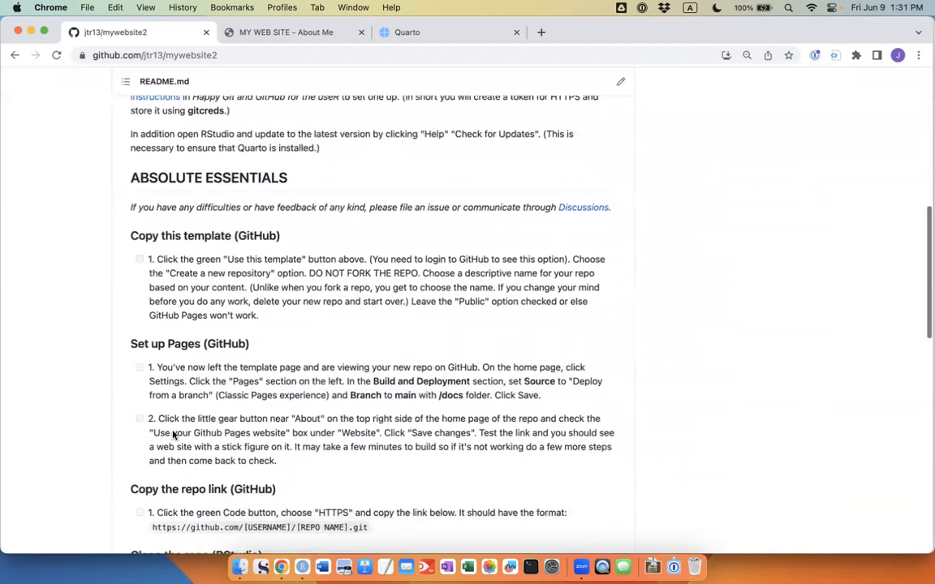
pyautogui.scroll(-3)
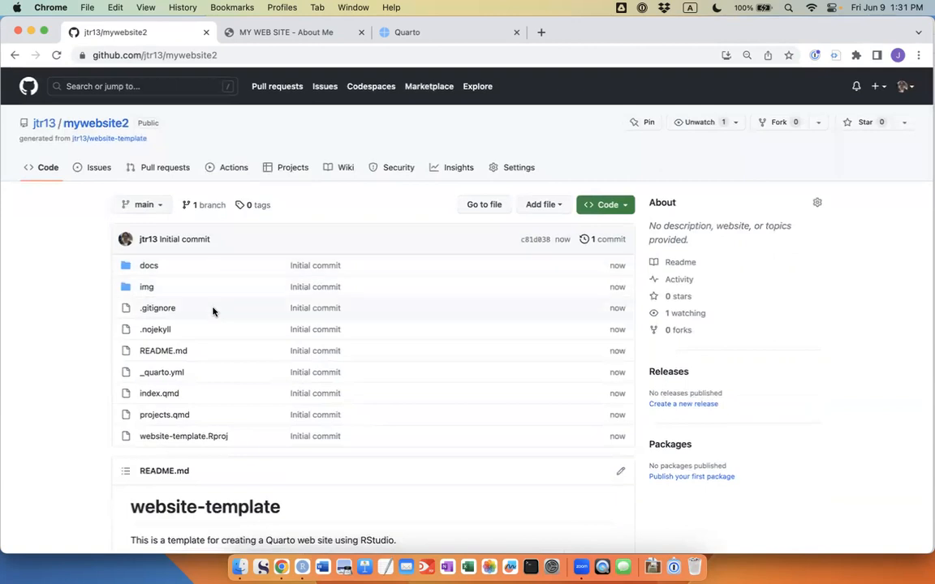
pyautogui.scroll(-3)
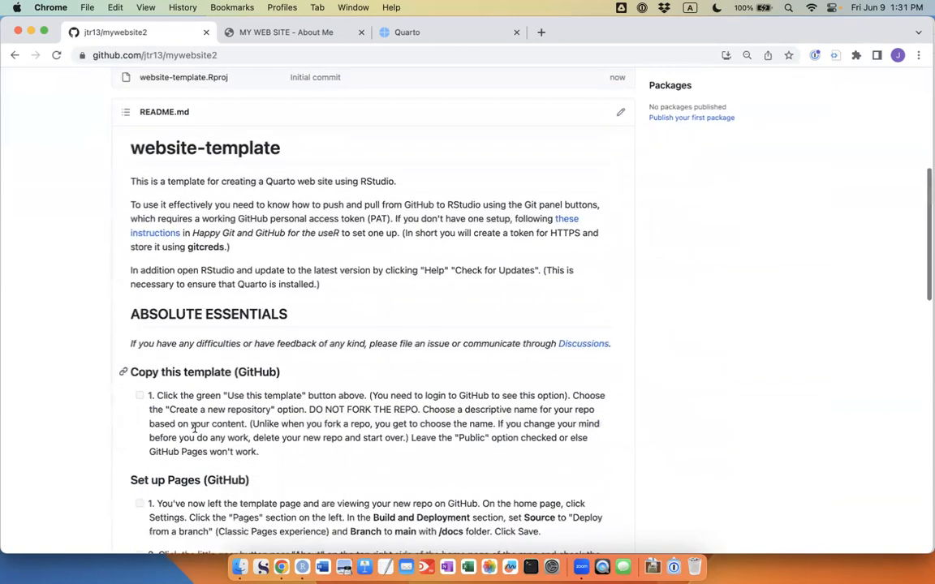
pyautogui.scroll(-3)
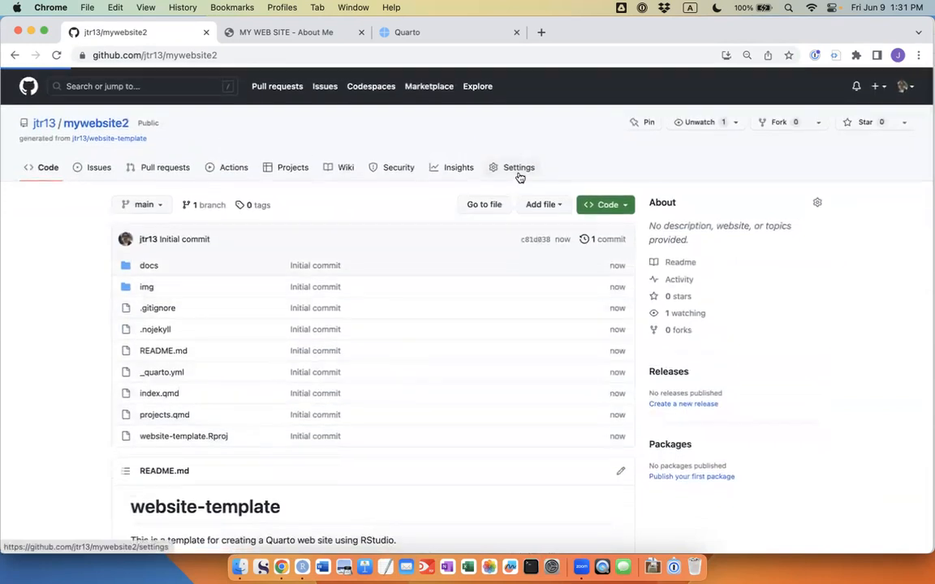
# Step: In Settings > Pages, set the source to branch main, folder /docs, and save
pyautogui.click(518, 167)
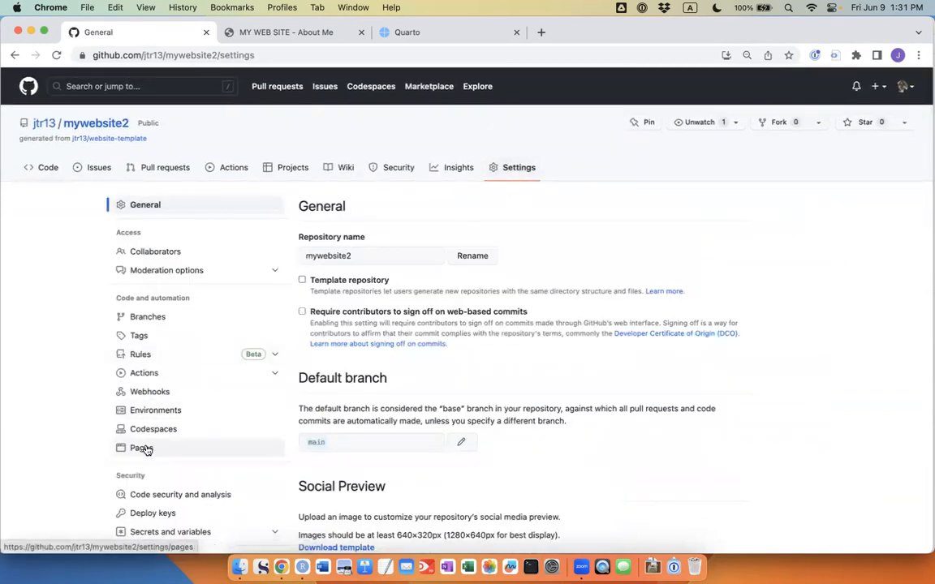
pyautogui.click(143, 448)
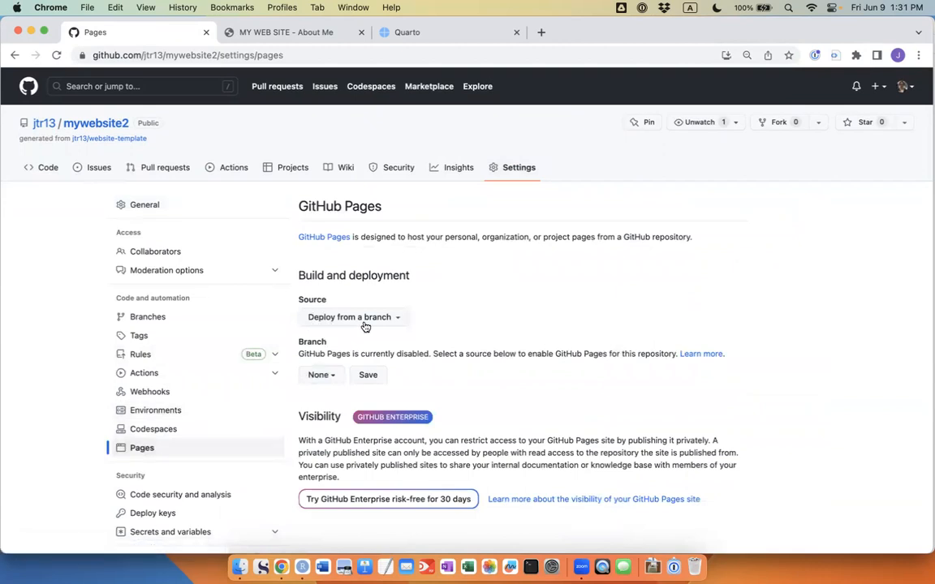
pyautogui.moveTo(330, 380)
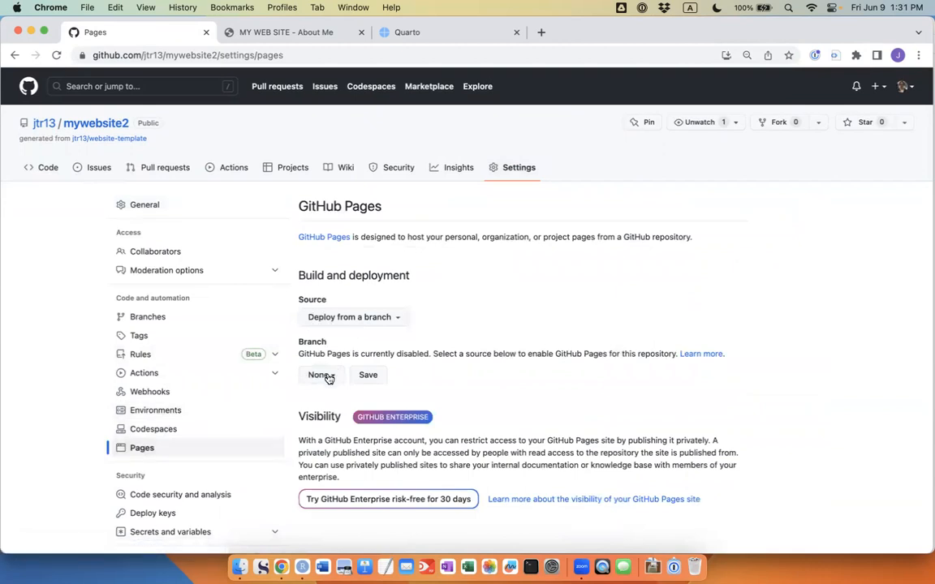
pyautogui.click(321, 373)
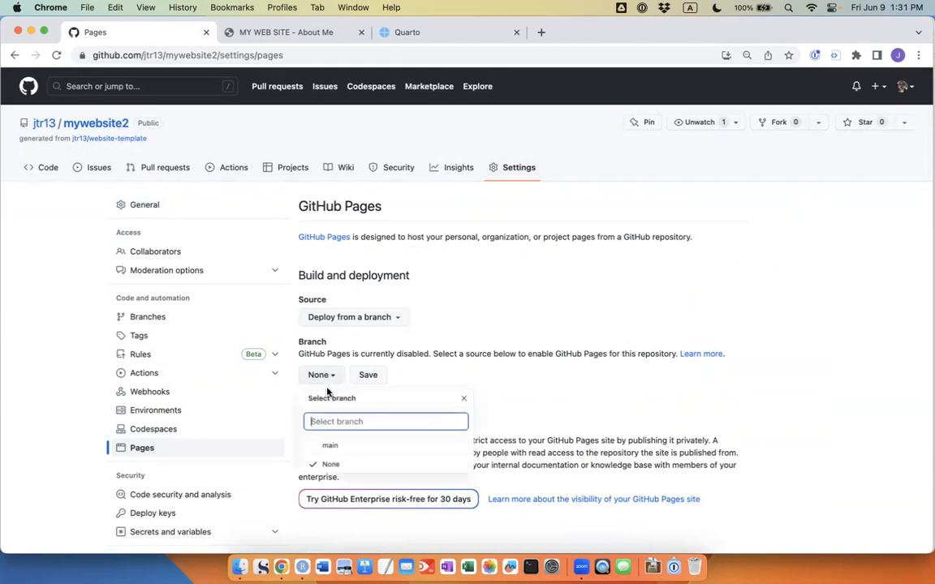
pyautogui.click(329, 445)
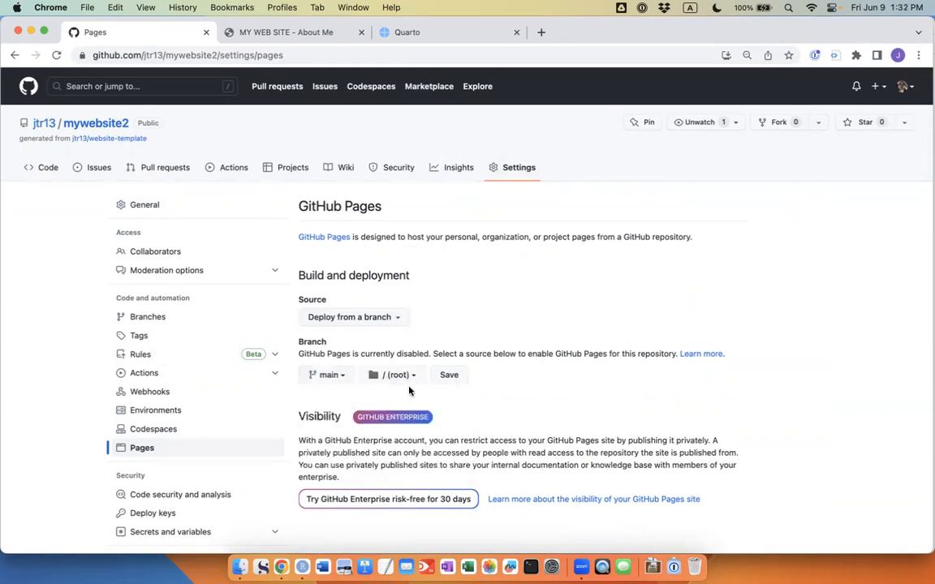
pyautogui.click(392, 373)
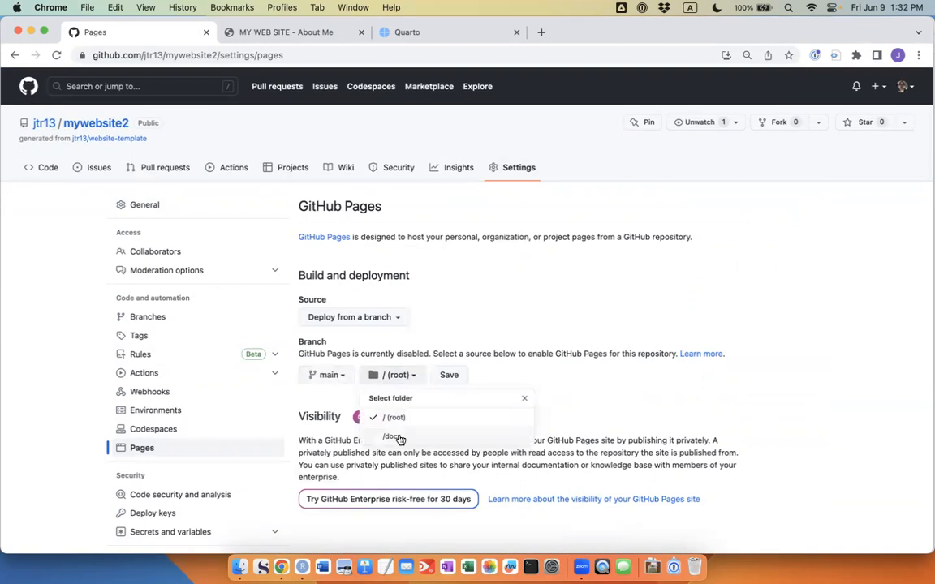
pyautogui.click(393, 435)
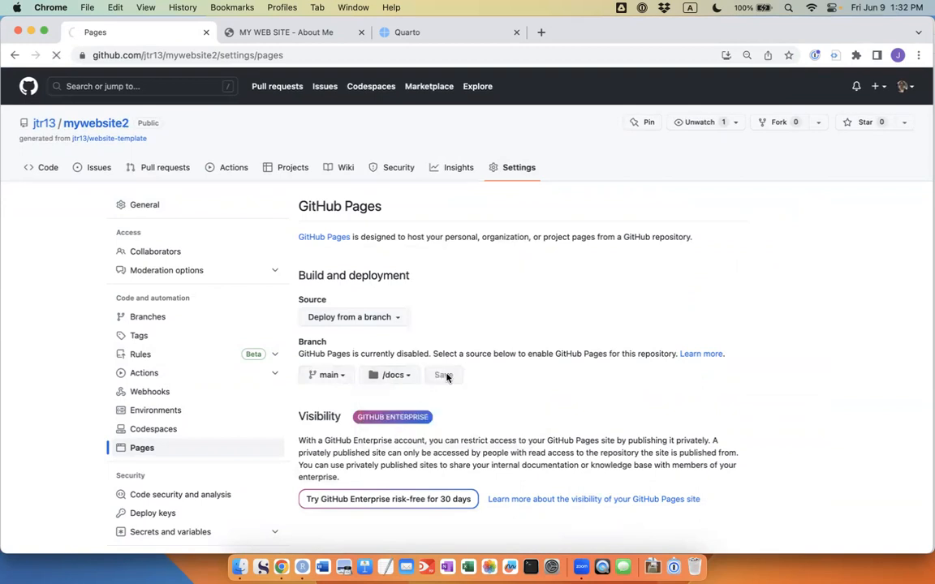
pyautogui.click(443, 373)
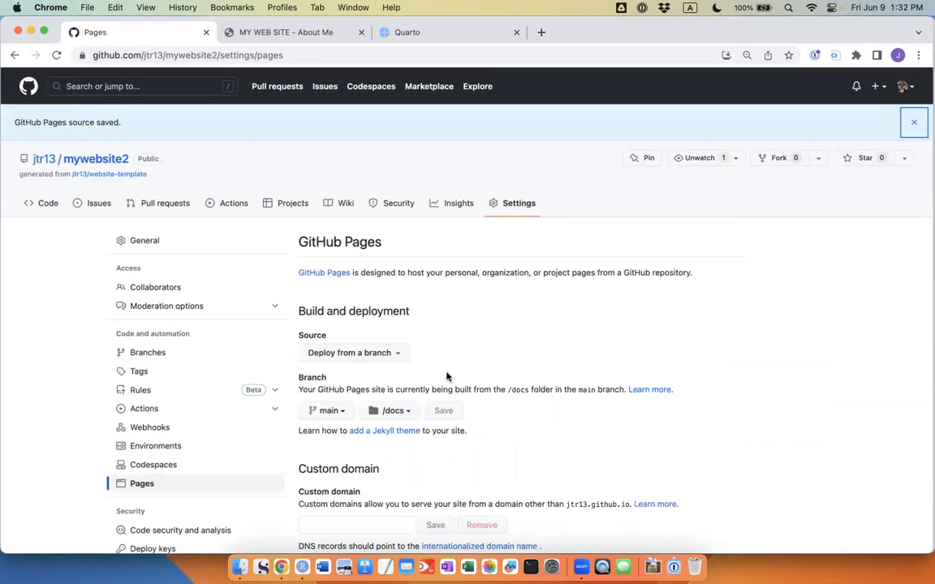
pyautogui.click(912, 121)
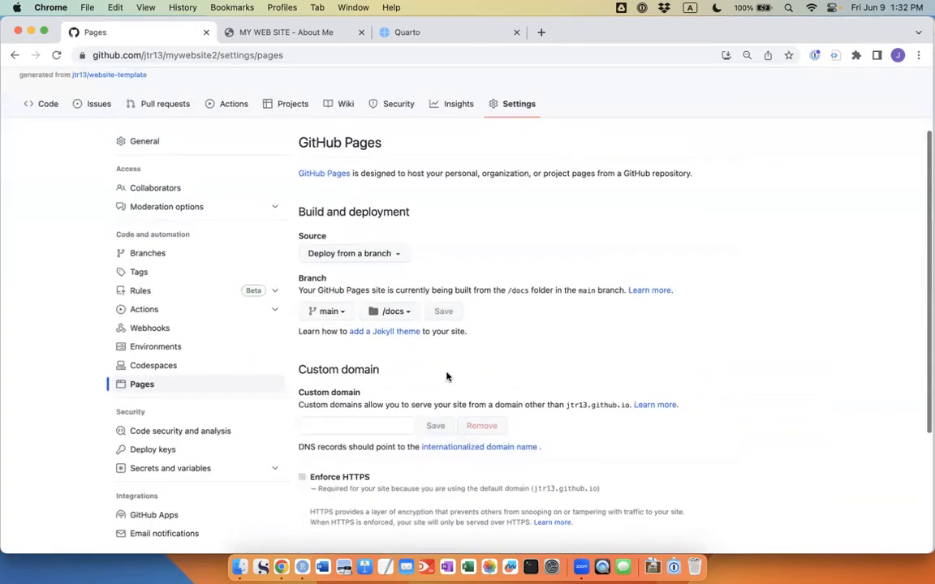
pyautogui.click(443, 311)
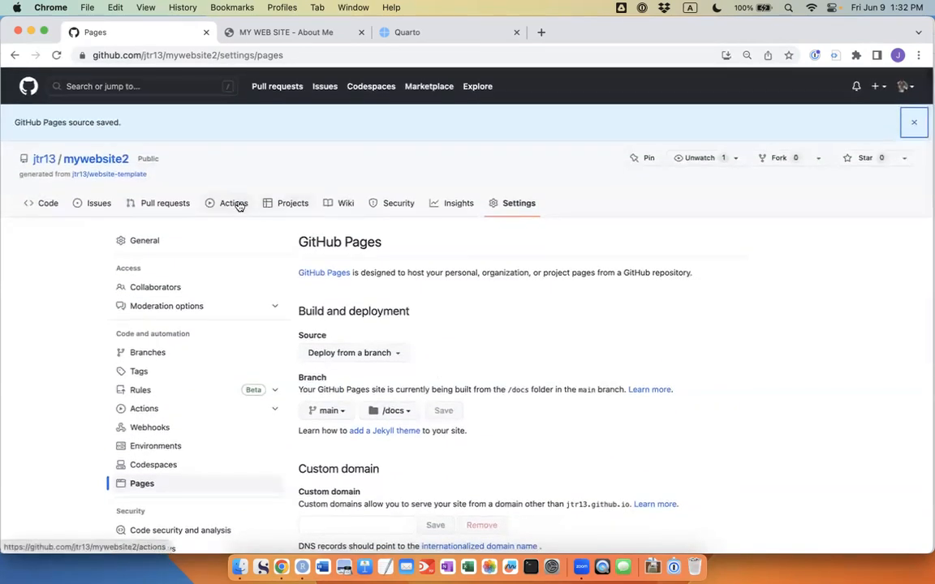
# Step: View the pages build and deployment run under Actions, then return to the repository README
pyautogui.click(233, 203)
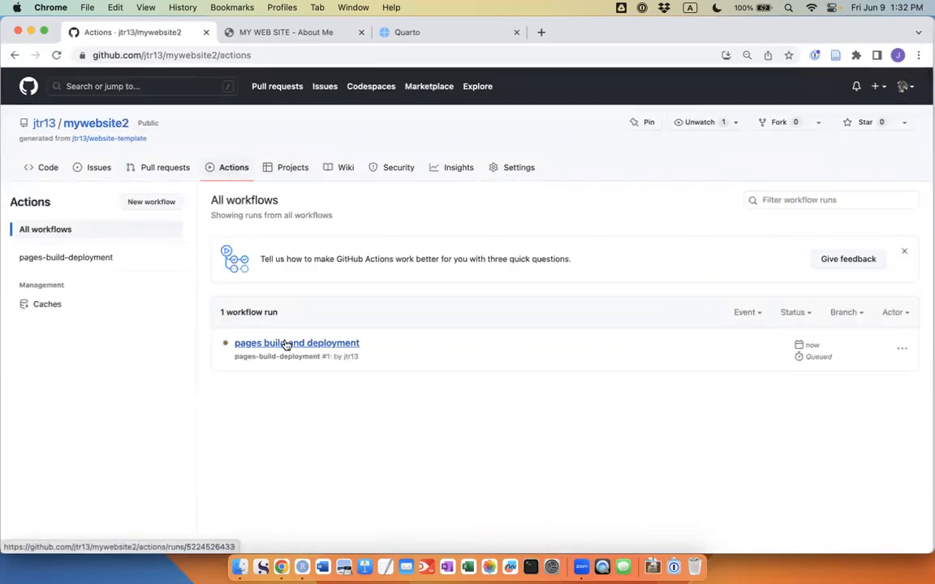
pyautogui.click(296, 343)
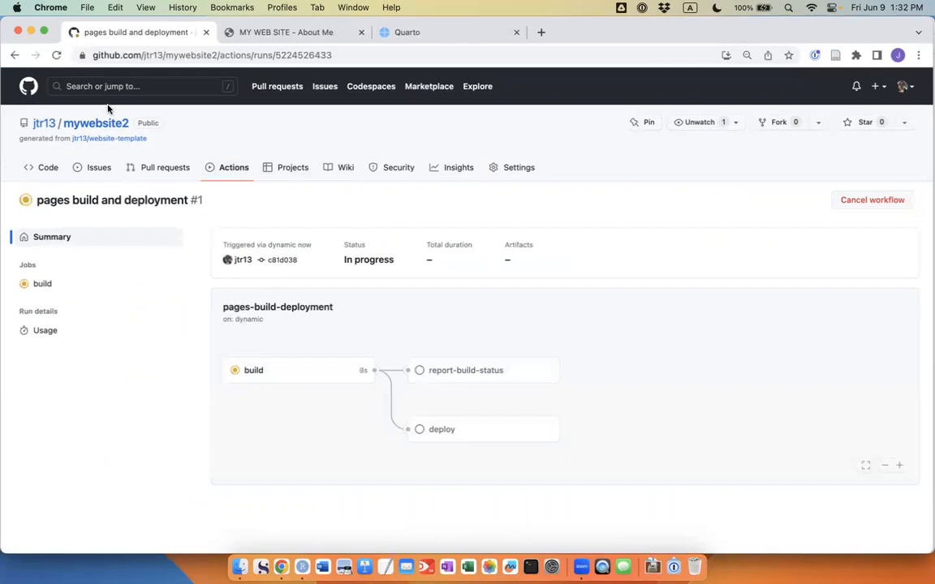
pyautogui.moveTo(96, 124)
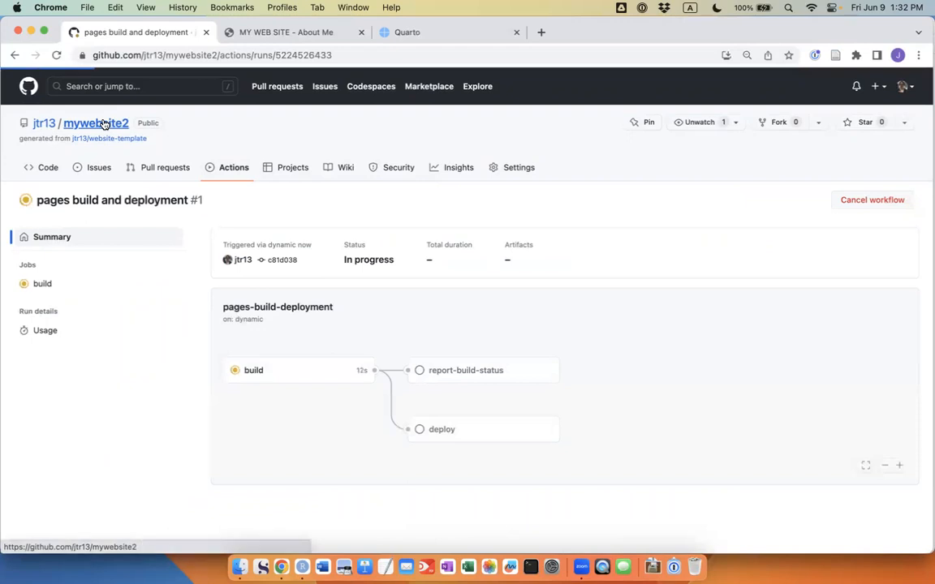
pyautogui.click(94, 123)
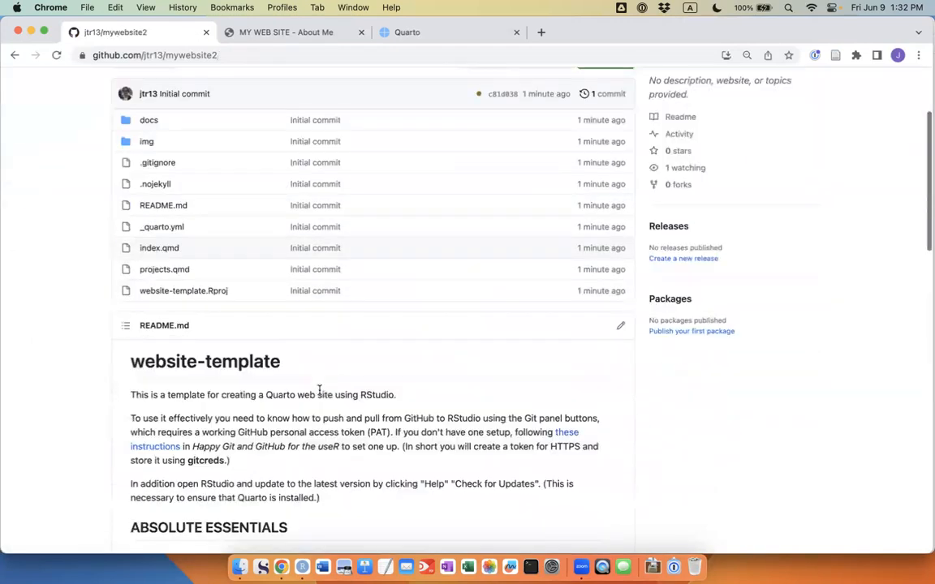
pyautogui.scroll(-3)
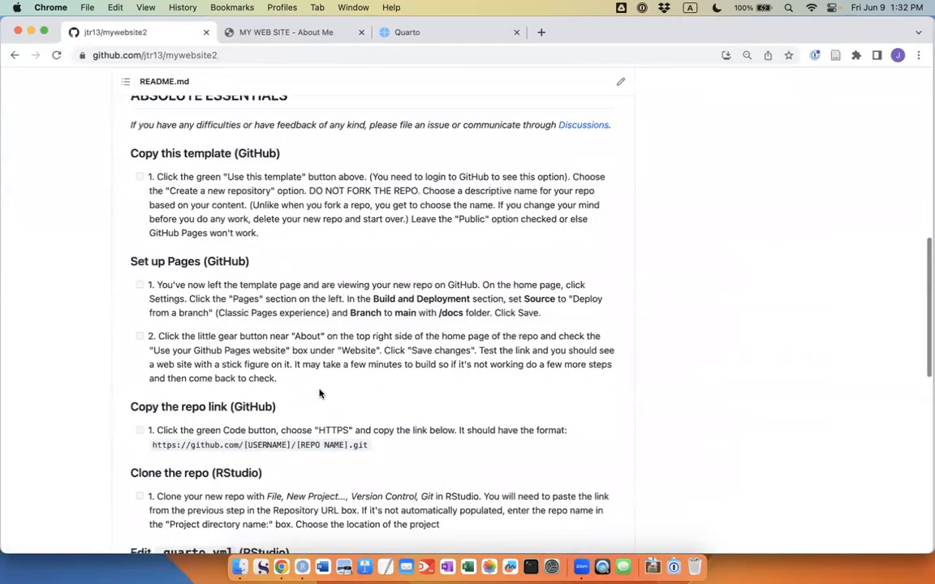
pyautogui.scroll(-3)
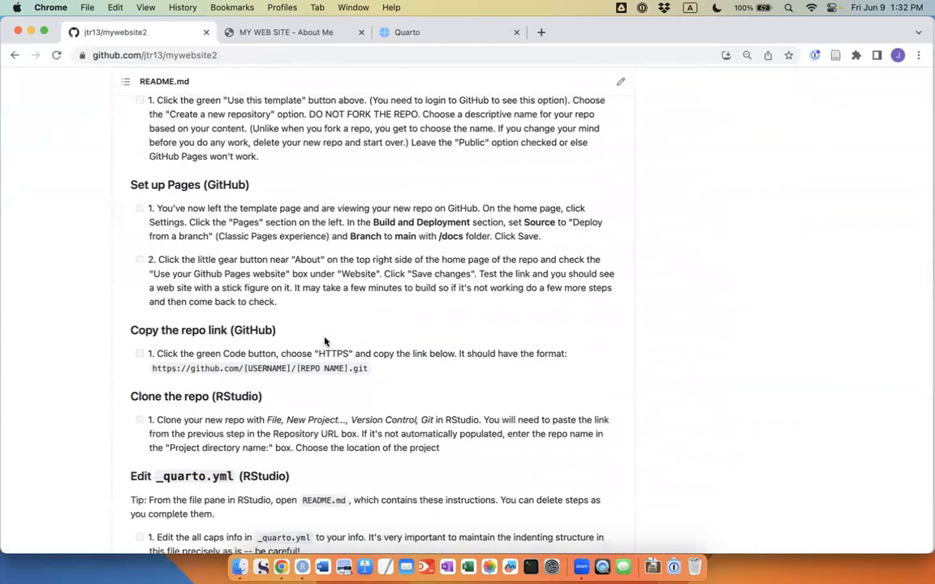
pyautogui.moveTo(240, 349)
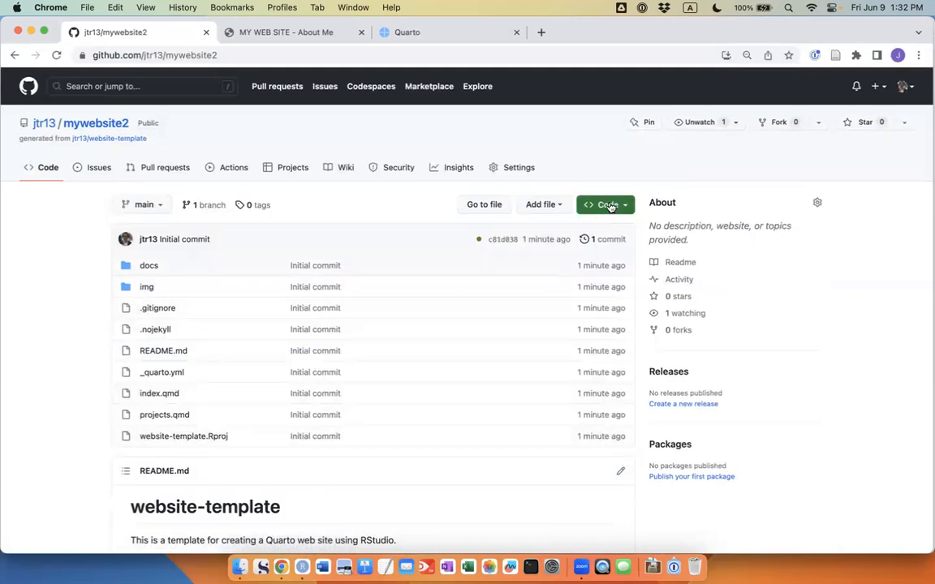
# Step: Copy the mywebsite2 HTTPS clone address from the Code button and switch to RStudio
pyautogui.click(607, 205)
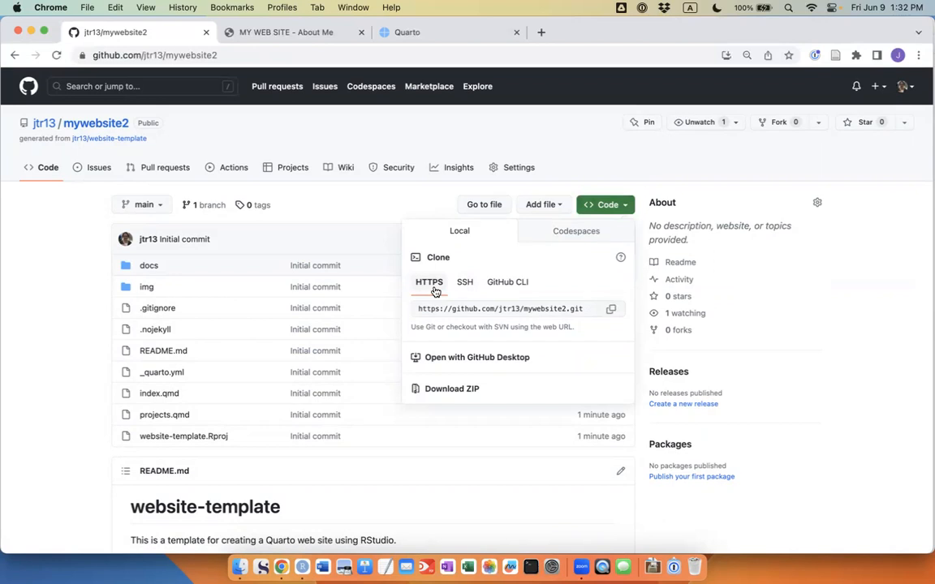
pyautogui.moveTo(604, 298)
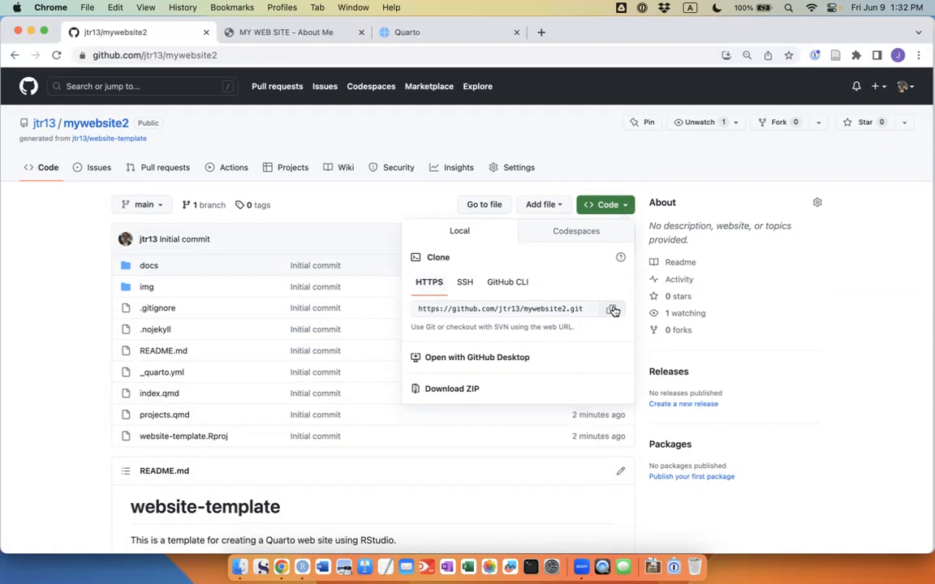
pyautogui.click(612, 308)
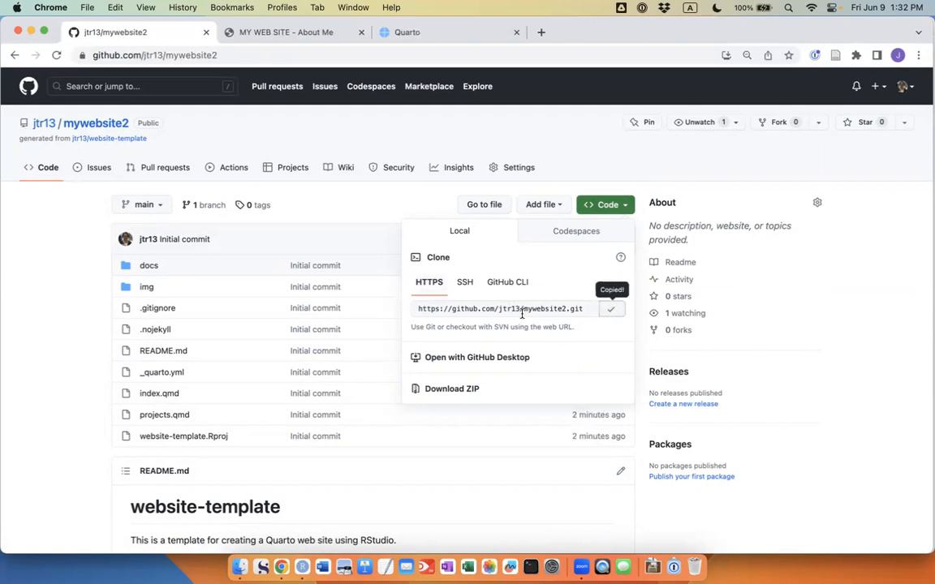
pyautogui.click(301, 566)
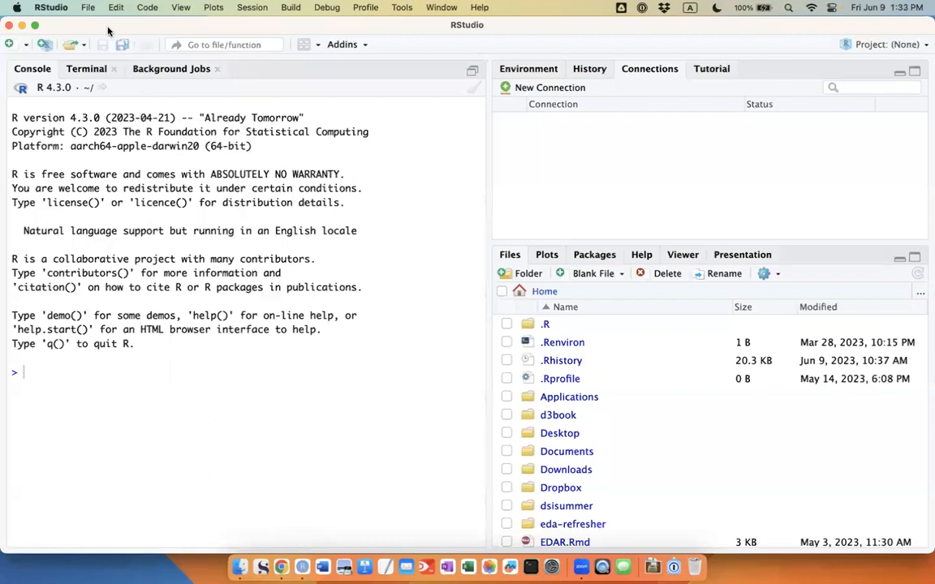
# Step: Create a new Git project cloning the repo into directory mywebsite2 under parent ~
pyautogui.click(87, 6)
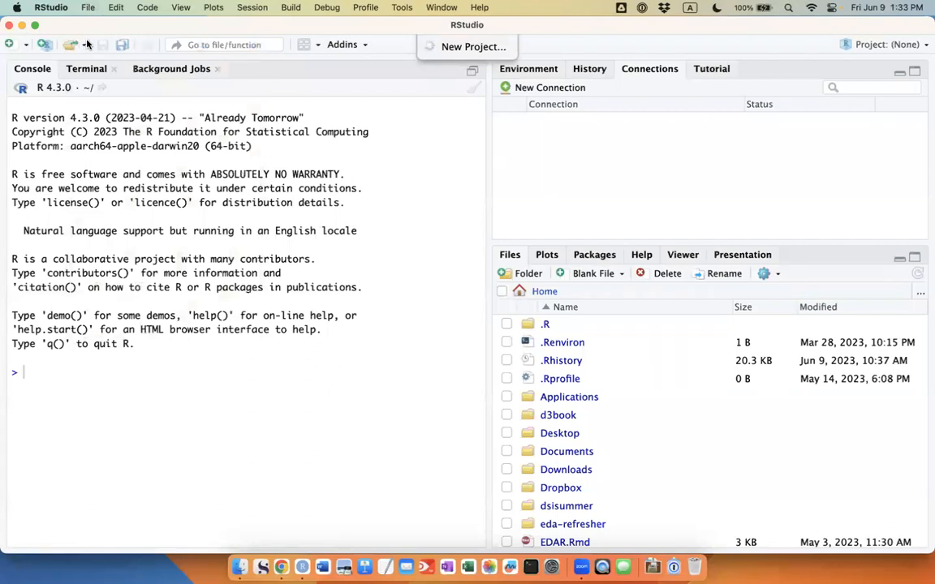
pyautogui.click(473, 46)
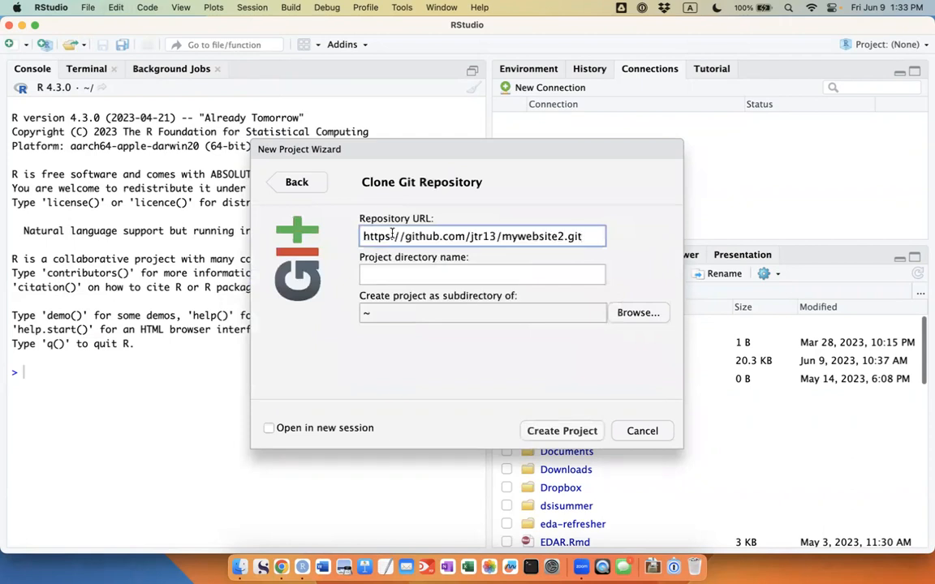
pyautogui.click(482, 274)
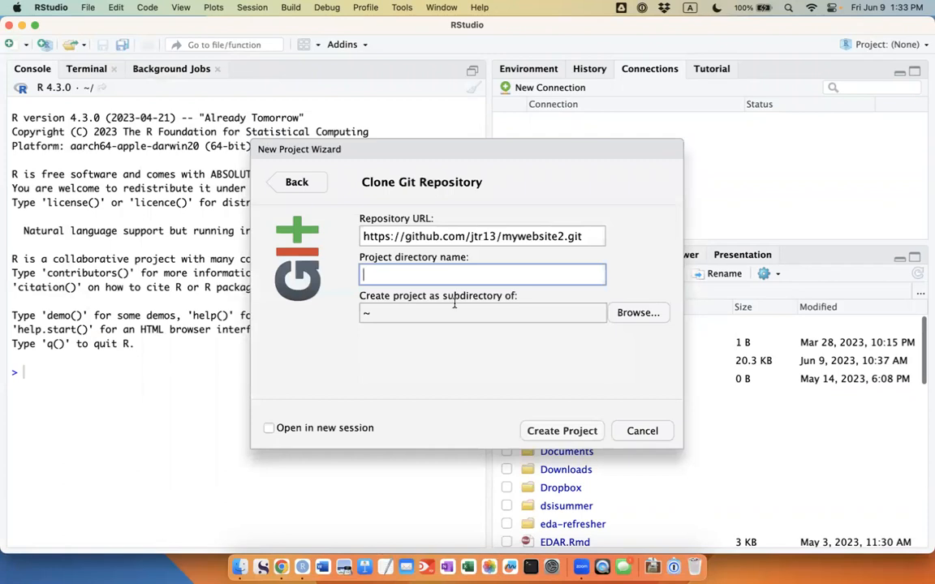
pyautogui.write('mywebsite')
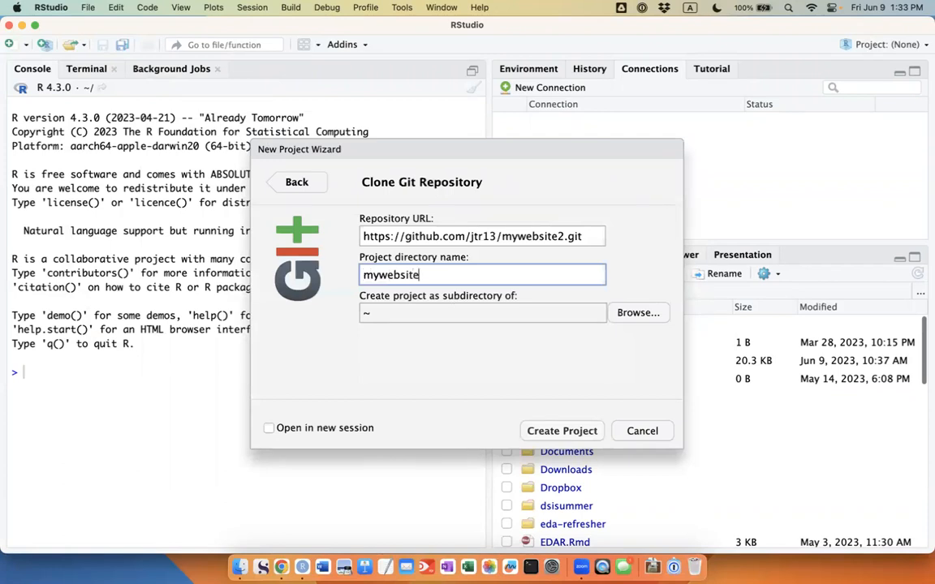
pyautogui.write('2')
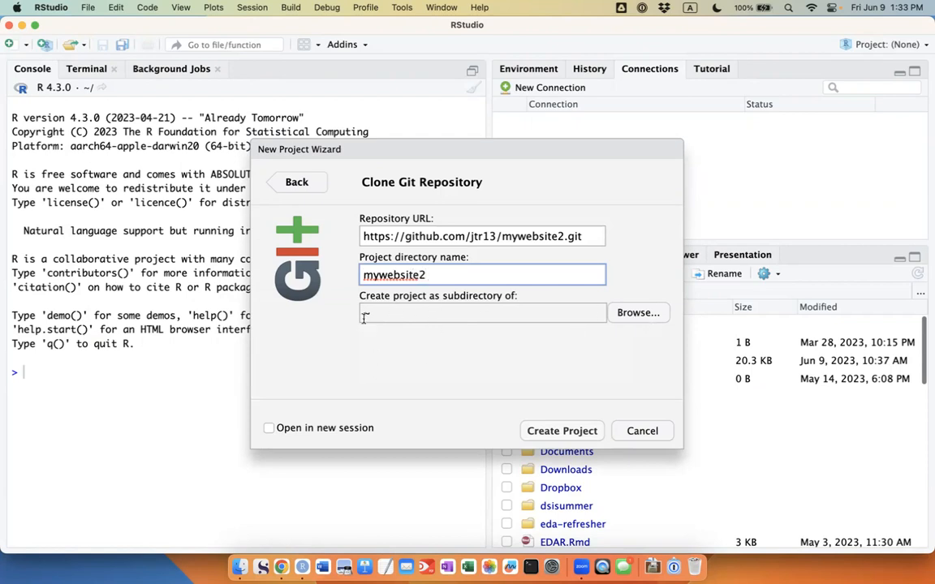
pyautogui.write('~')
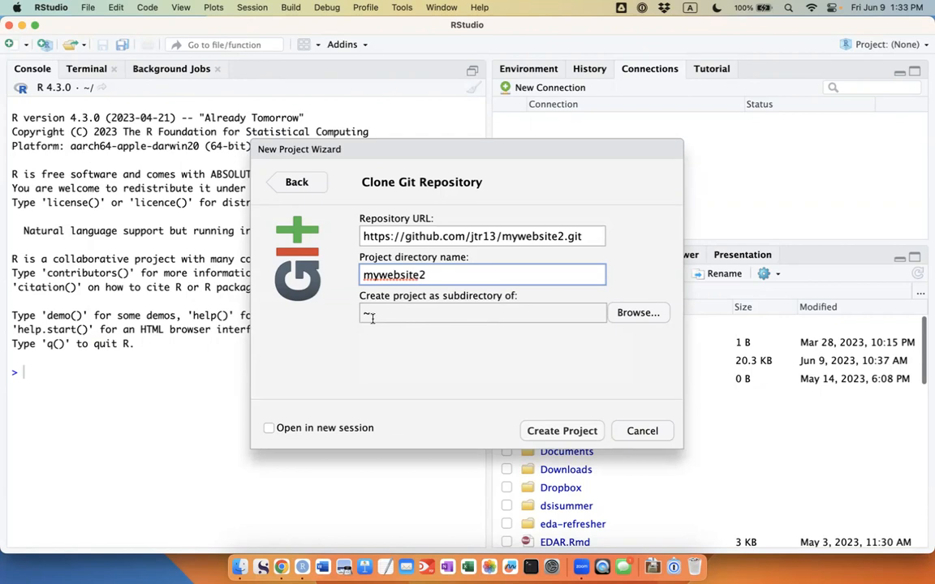
pyautogui.moveTo(373, 328)
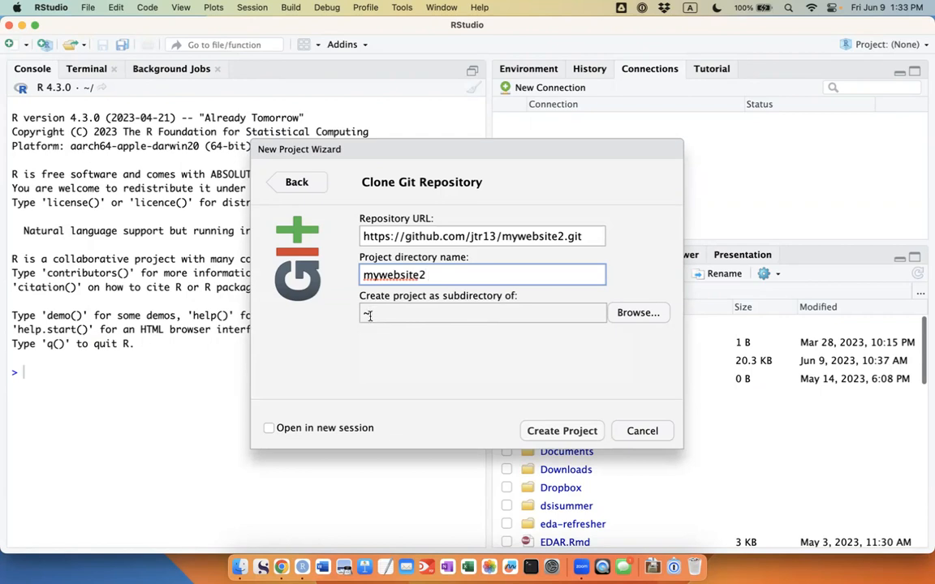
pyautogui.click(562, 431)
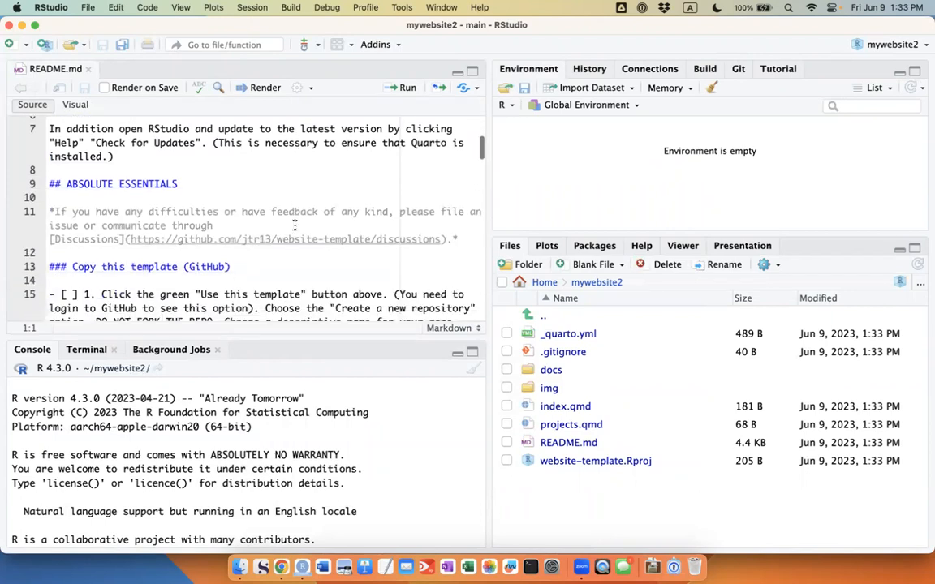
# Step: Delete the README's top template sections and make '# mywebsite2' its first line
pyautogui.scroll(-3)
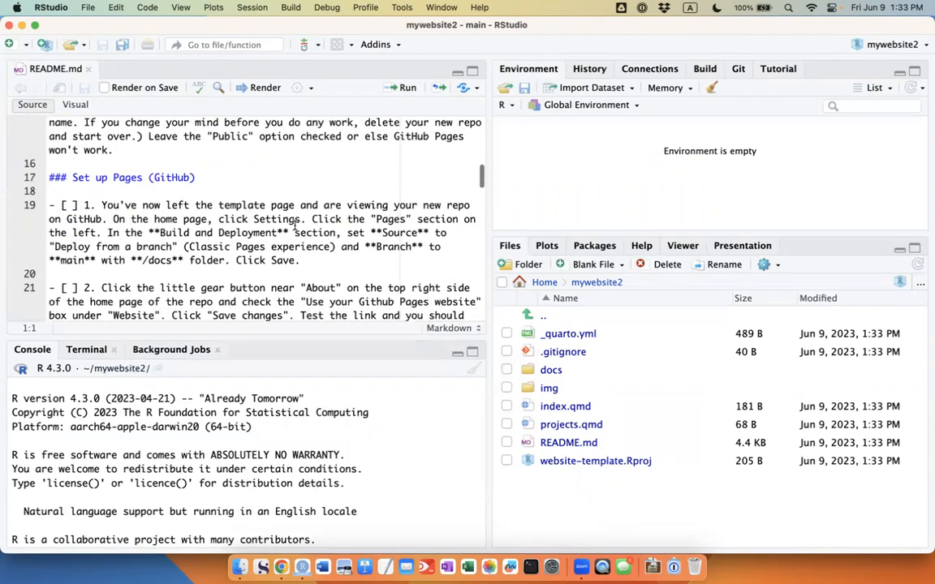
pyautogui.scroll(-3)
pyautogui.write('#')
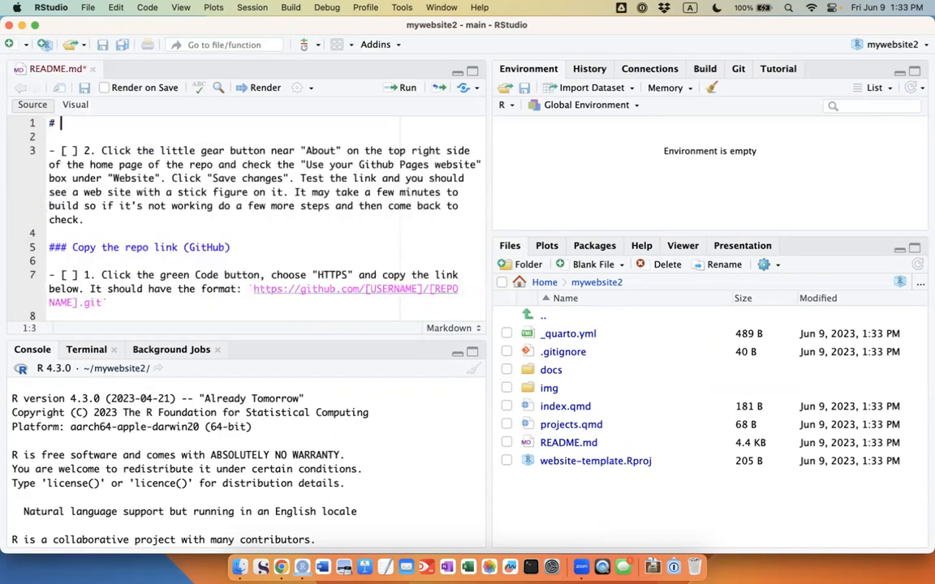
pyautogui.write('we')
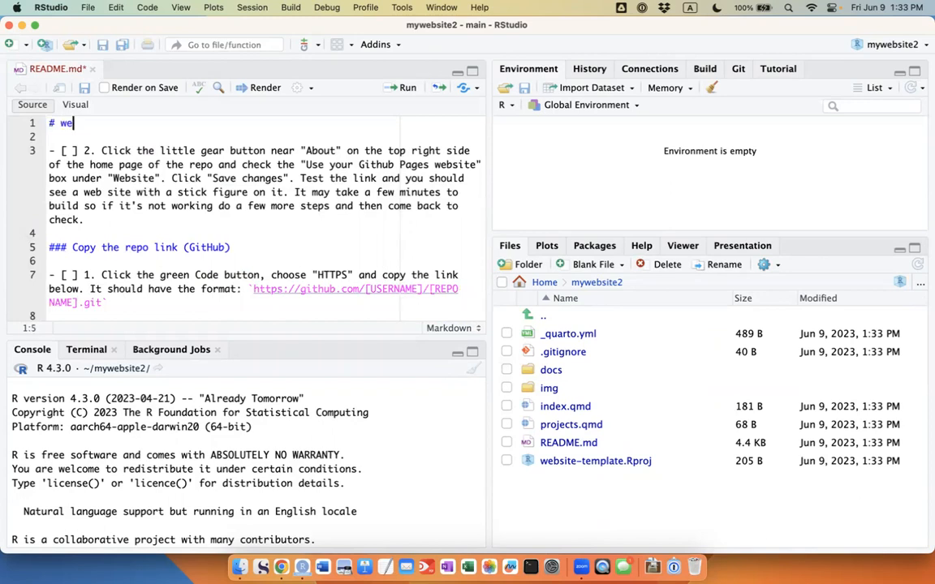
pyautogui.write('bsite2')
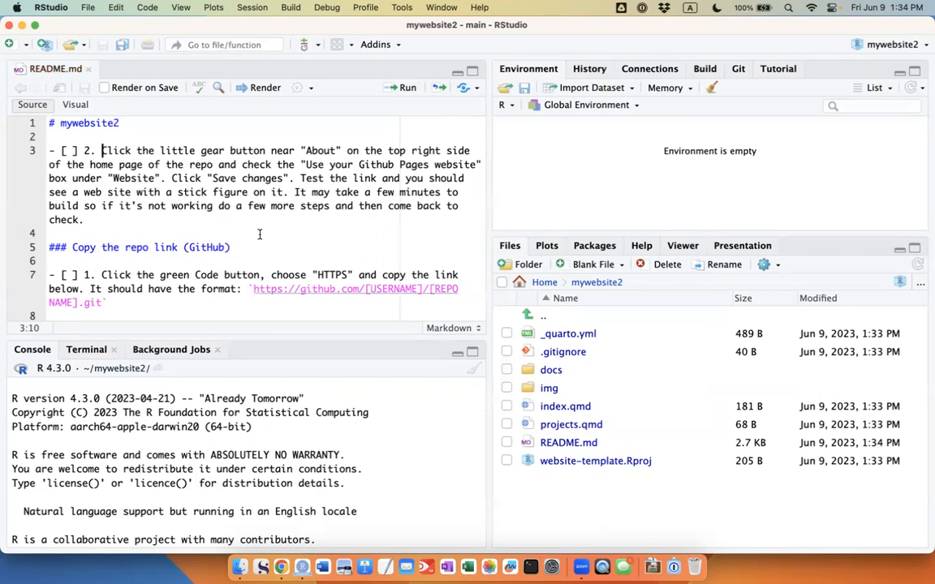
# Step: In the repo's About details, tick 'Use your GitHub Pages website' and save changes
pyautogui.click(280, 566)
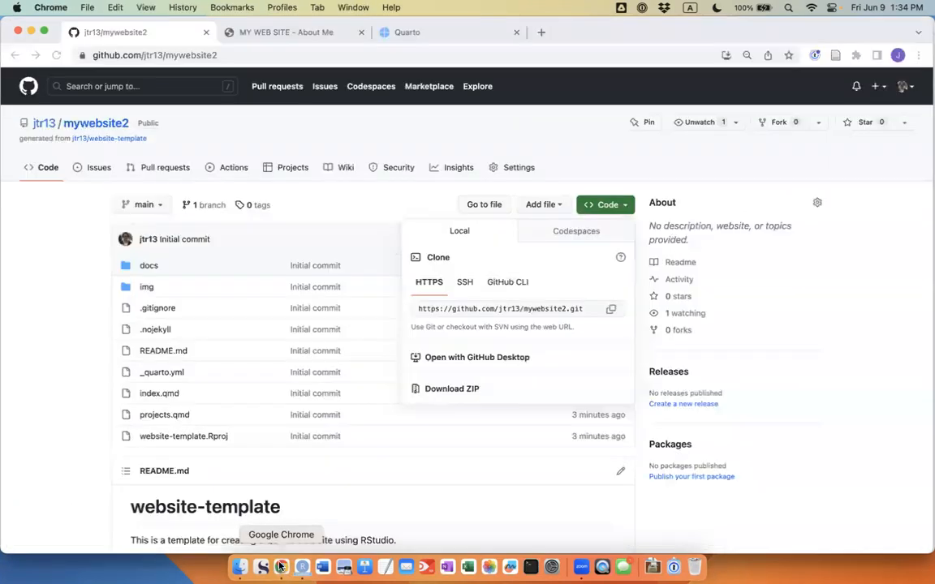
pyautogui.click(397, 204)
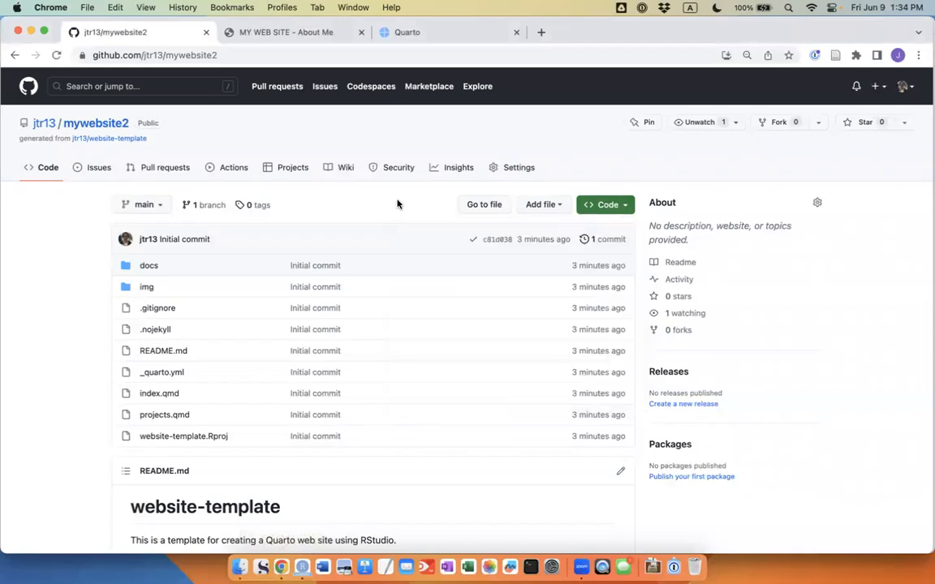
pyautogui.click(818, 201)
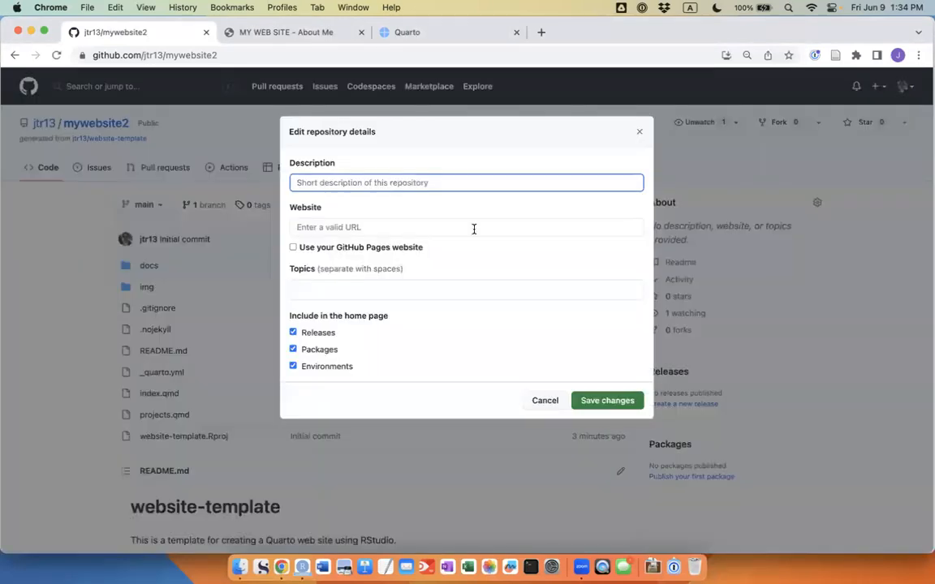
pyautogui.moveTo(368, 259)
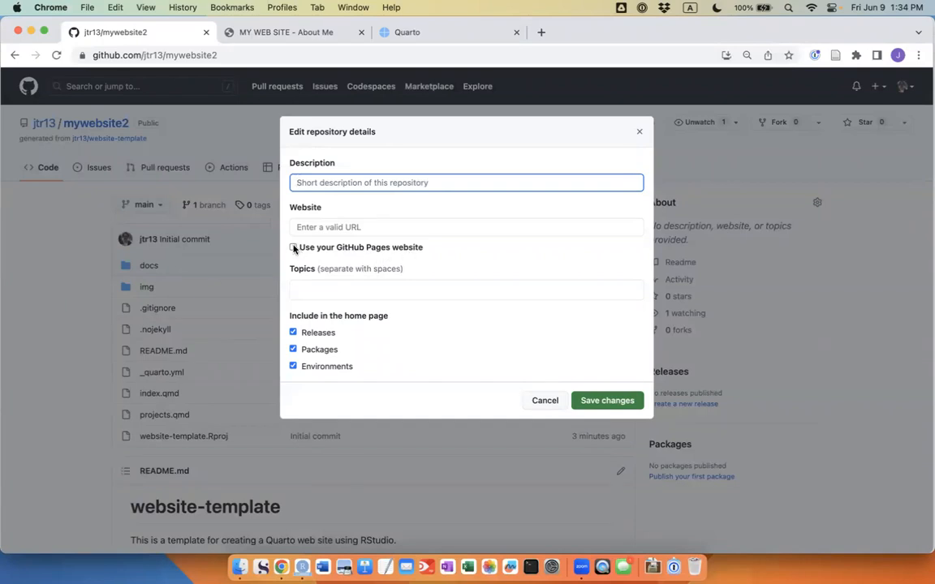
pyautogui.click(292, 246)
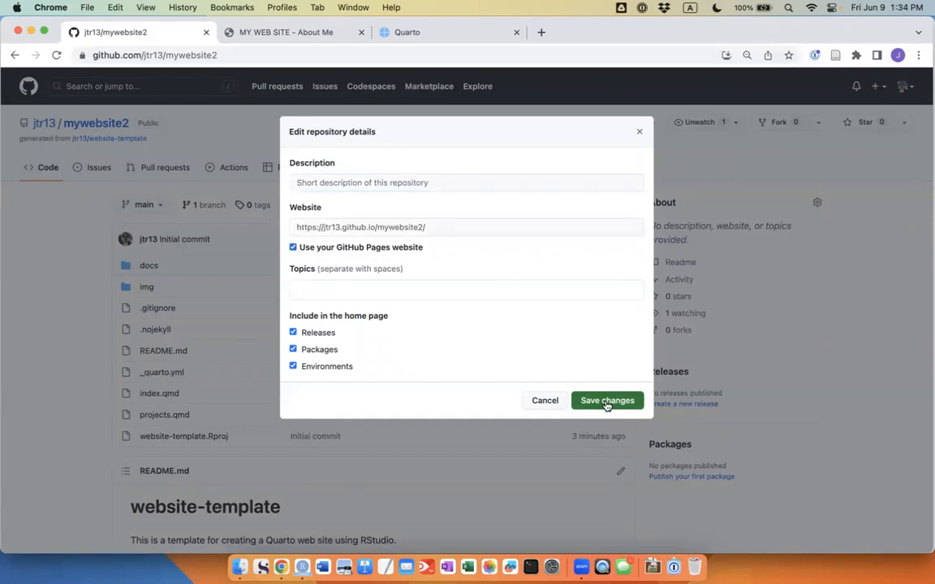
pyautogui.click(606, 399)
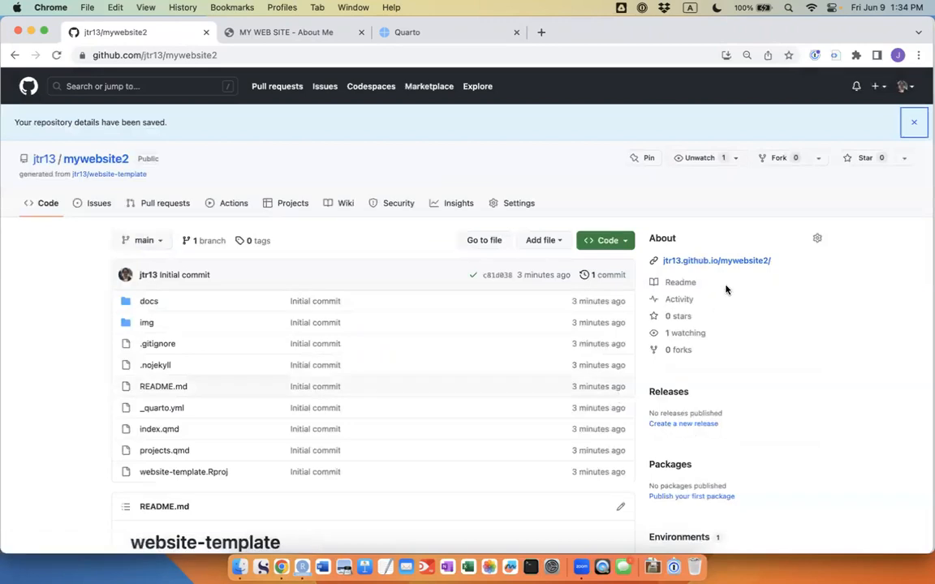
pyautogui.moveTo(725, 284)
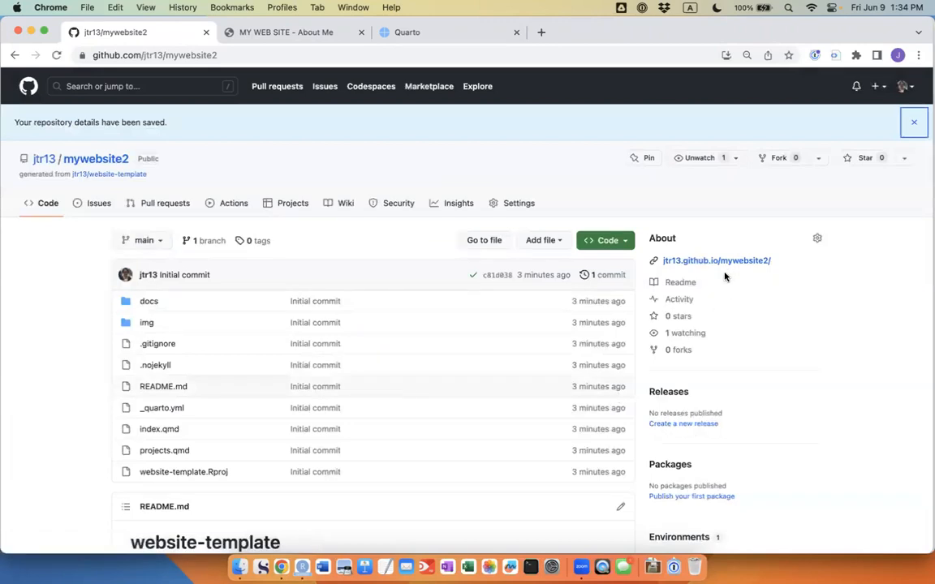
pyautogui.moveTo(437, 188)
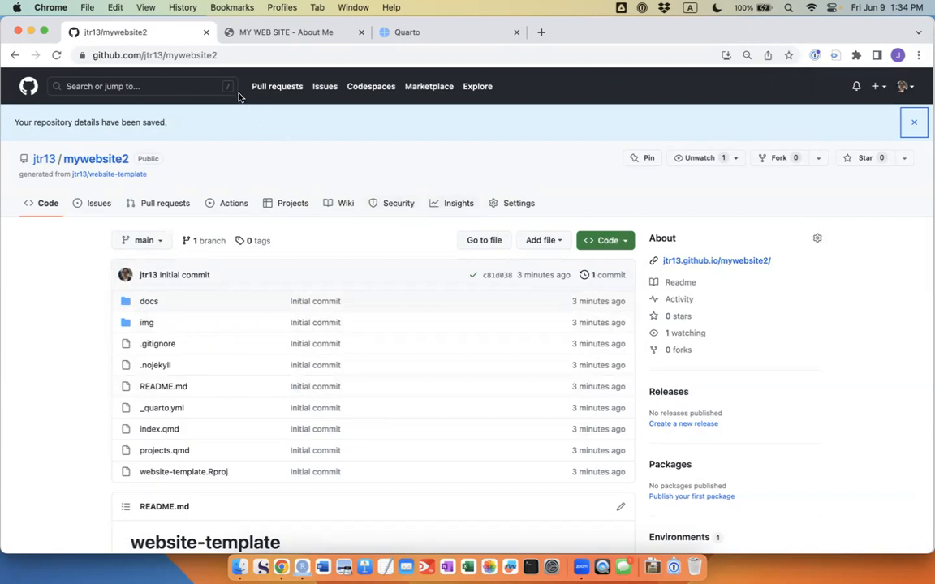
pyautogui.moveTo(467, 293)
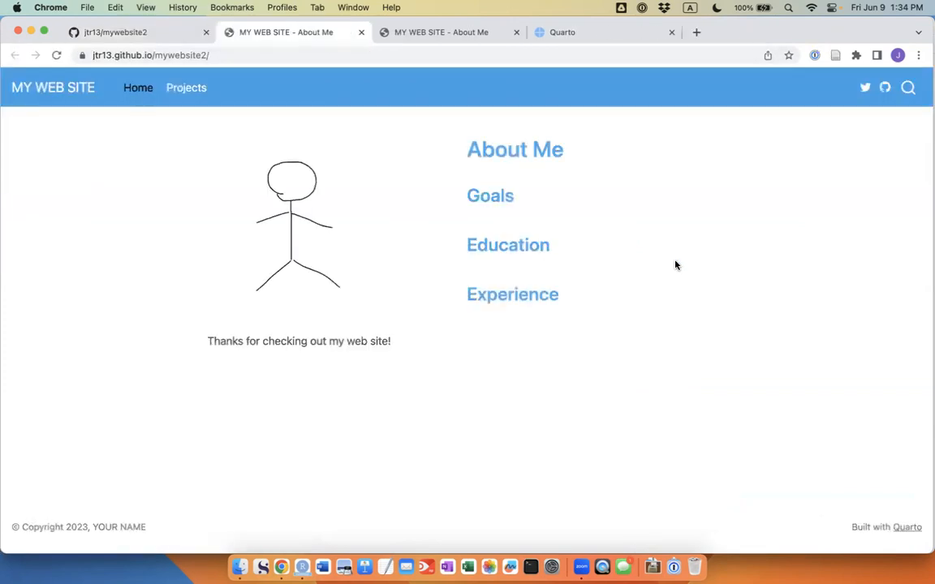
pyautogui.moveTo(364, 227)
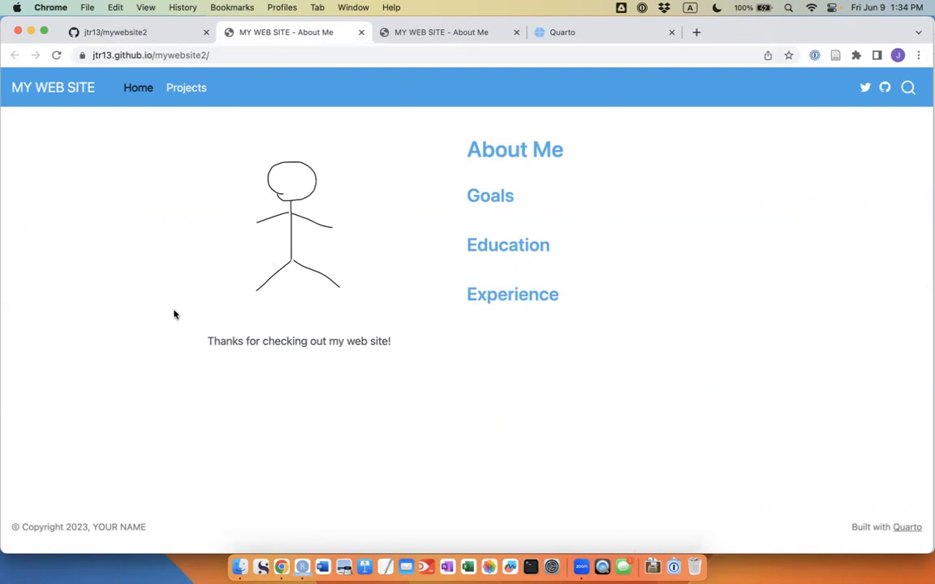
pyautogui.moveTo(117, 476)
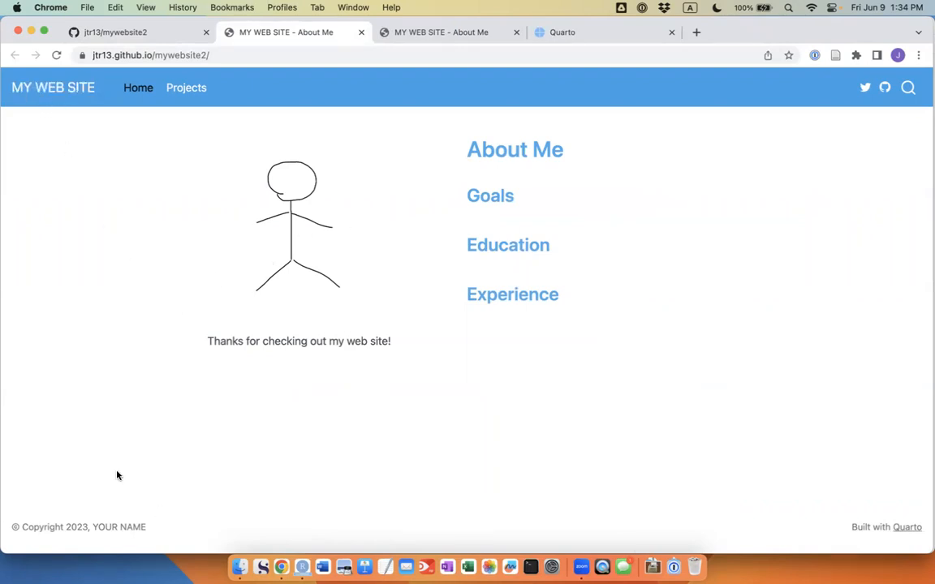
pyautogui.moveTo(383, 136)
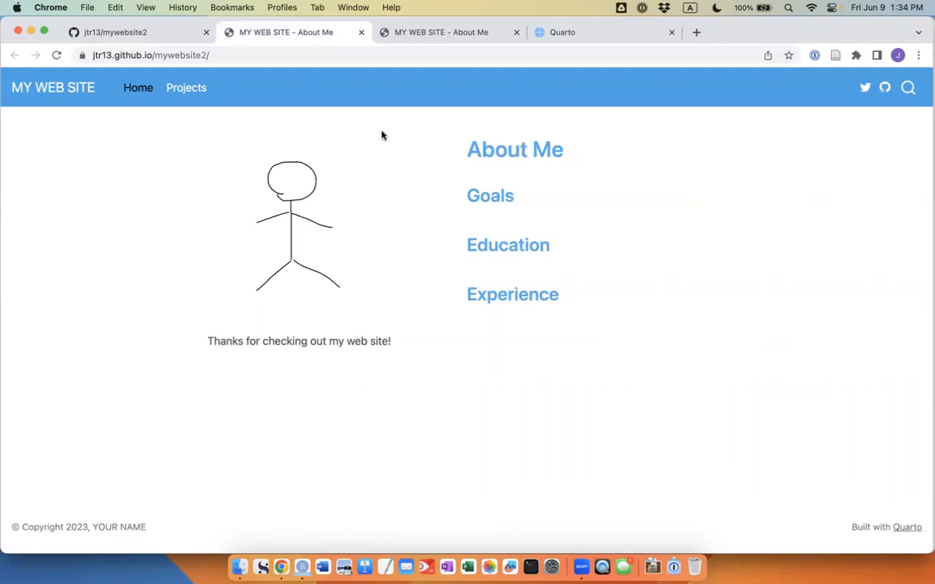
# Step: Visit the live site's Projects page, then return to its About Me home page
pyautogui.click(185, 87)
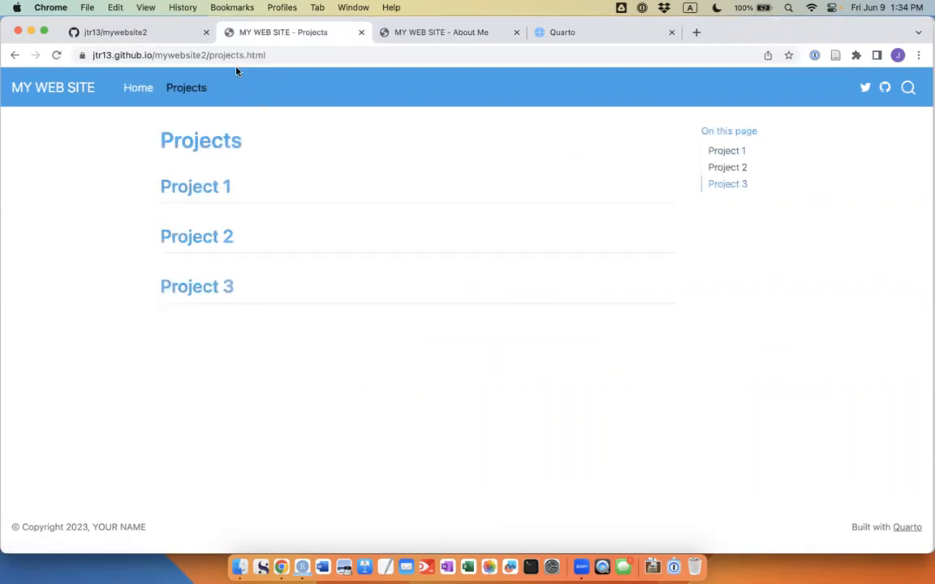
pyautogui.click(52, 88)
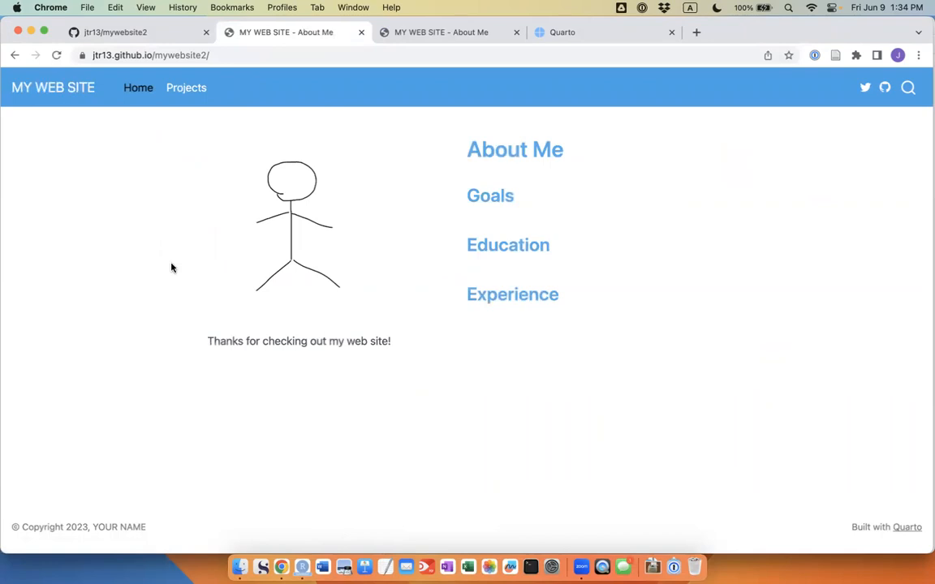
pyautogui.moveTo(281, 565)
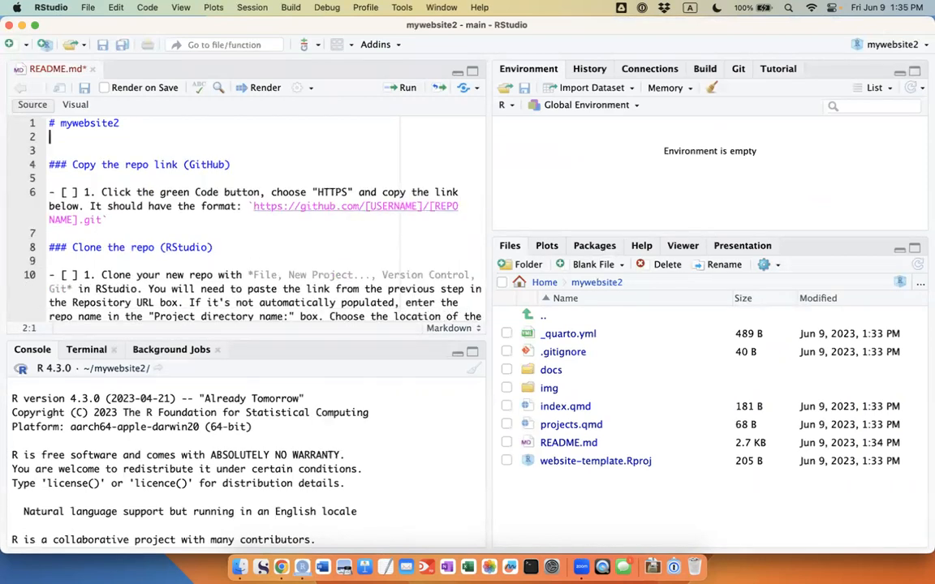
# Step: Select and delete the README's 'Copy the repo link' and 'Clone the repo' sections
pyautogui.moveTo(48, 165); pyautogui.dragTo(106, 219)
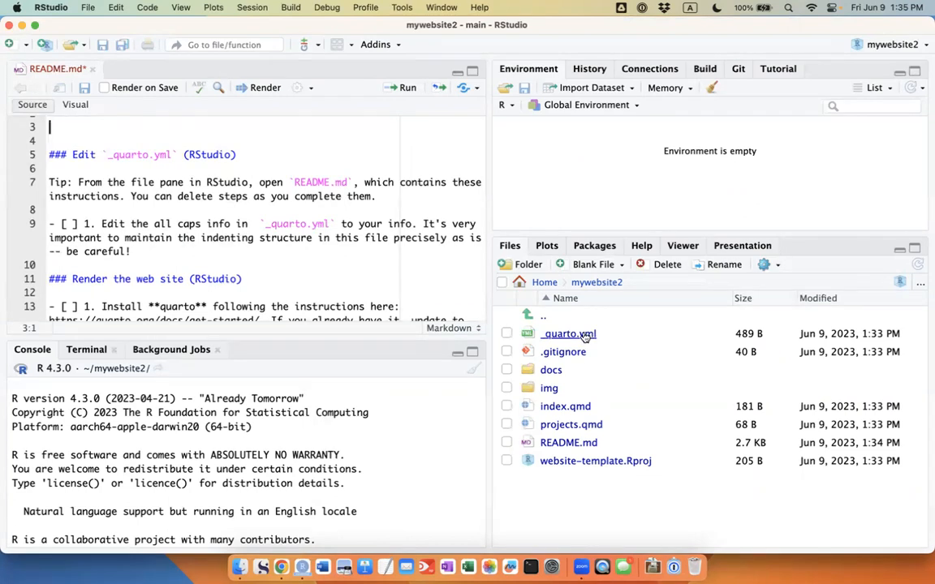
# Step: In _quarto.yml, change the site title from MY WEB SITE to 'My awesome website'
pyautogui.click(568, 335)
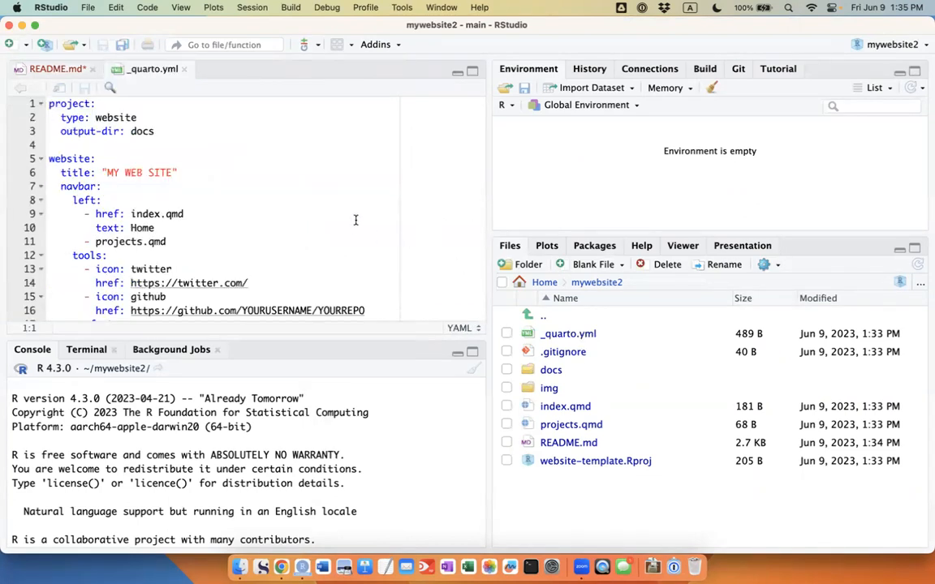
pyautogui.scroll(-3)
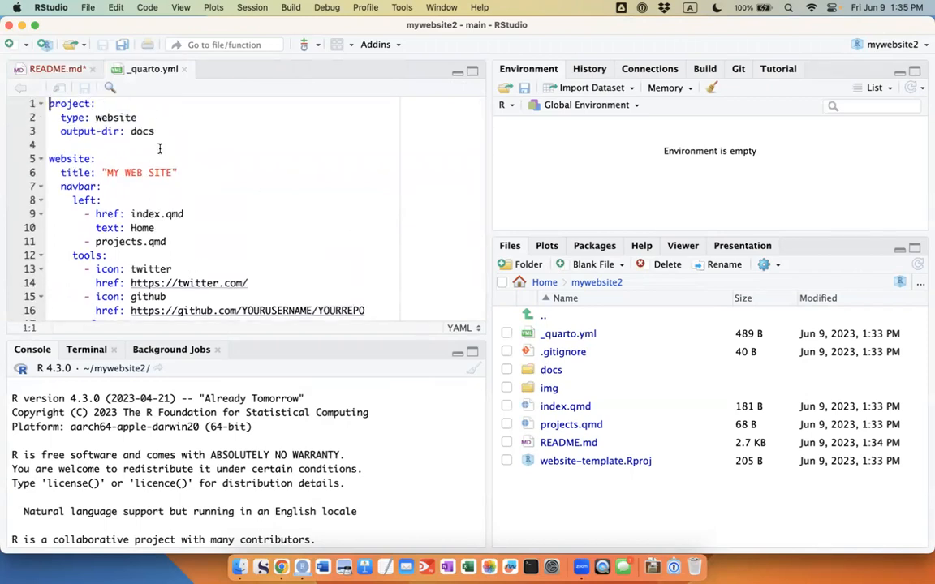
pyautogui.doubleClick(138, 172)
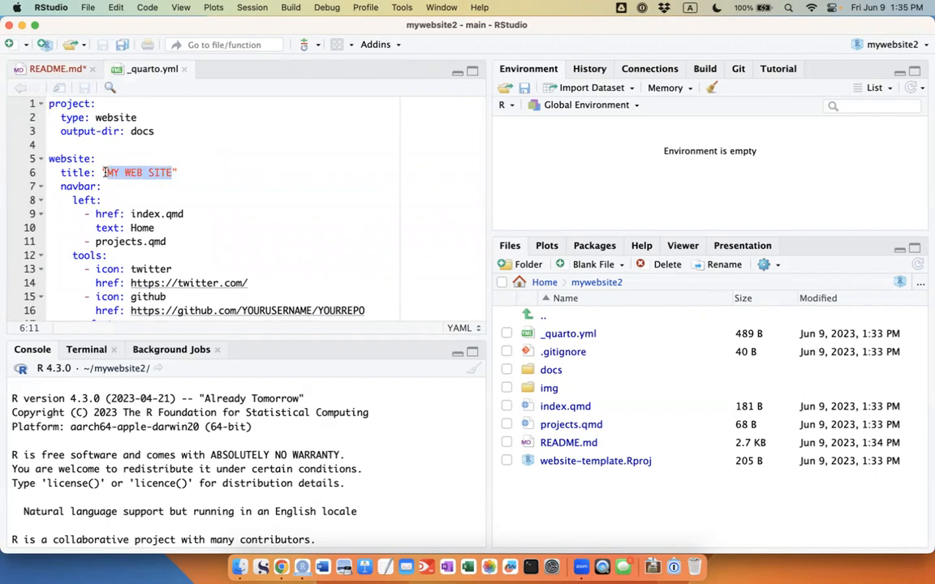
pyautogui.write('My')
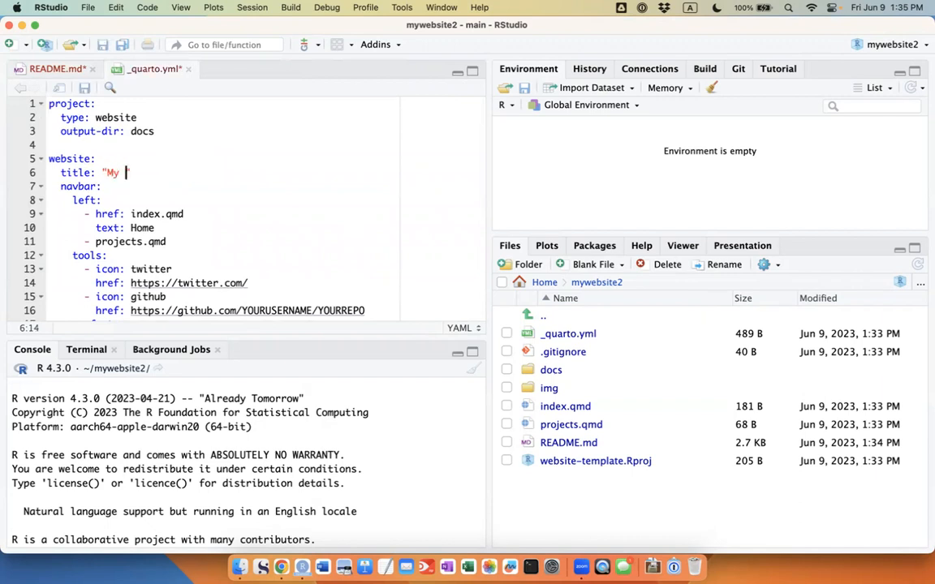
pyautogui.press('Backspace')
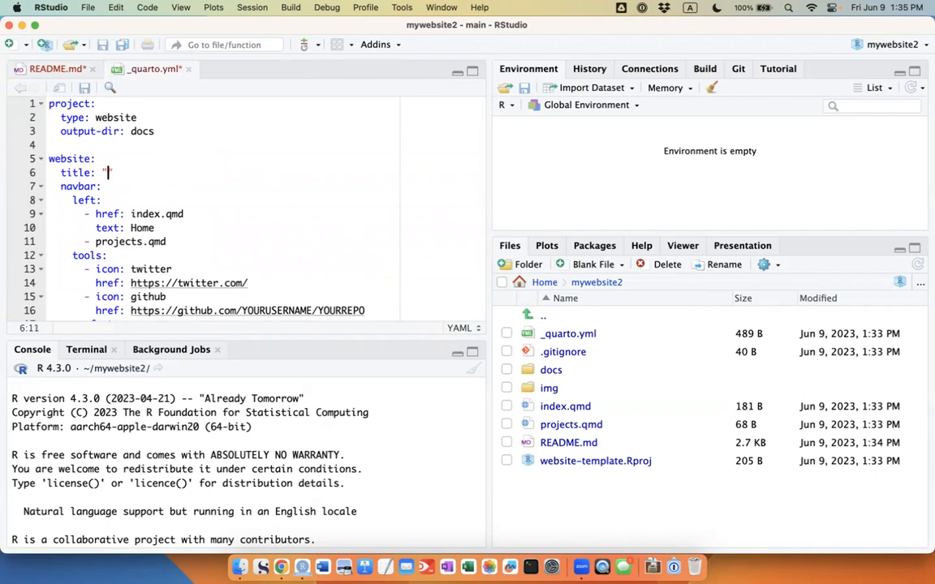
pyautogui.write('My awesome we')
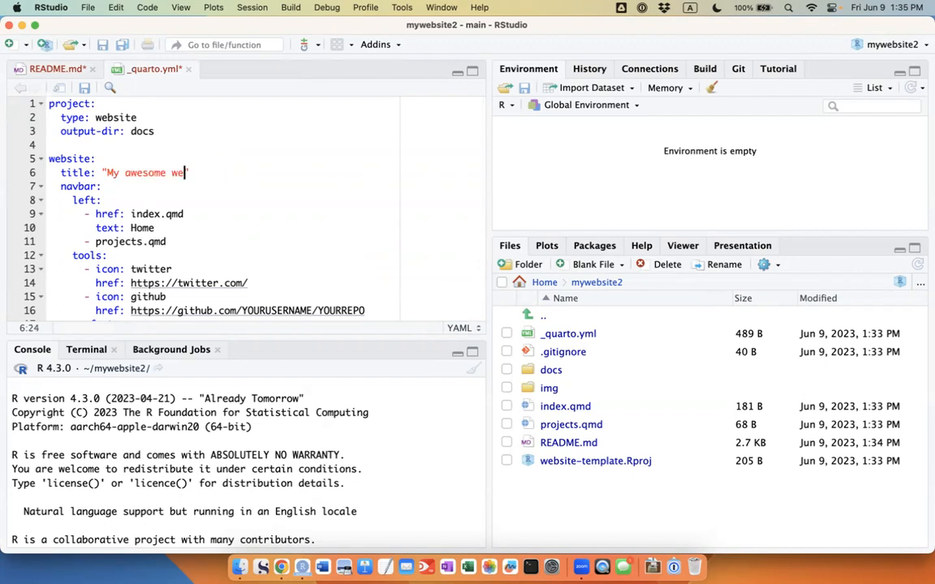
pyautogui.write('site')
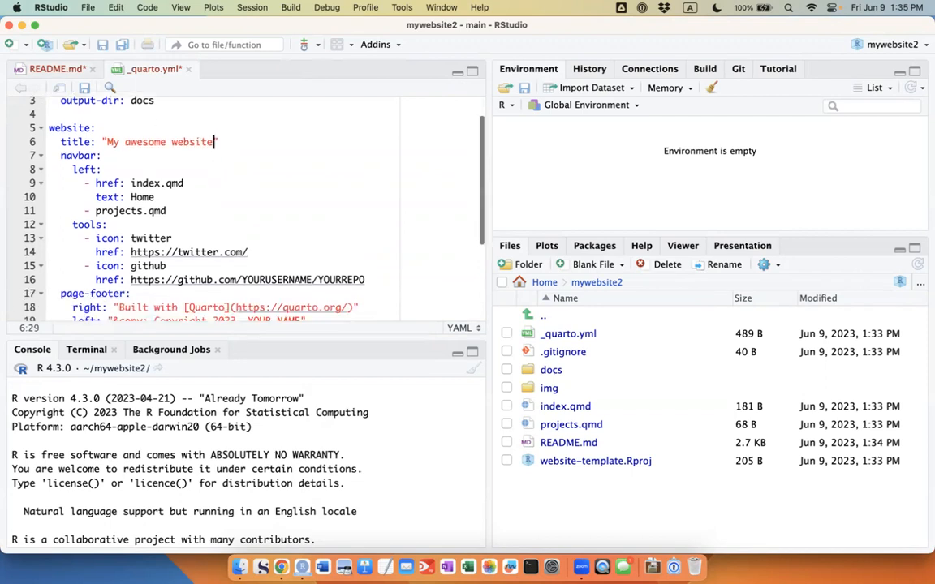
# Step: Point the GitHub link to github.com/jtr13/mywebsite2, set the footer name to Joyce, and save
pyautogui.scroll(-3)
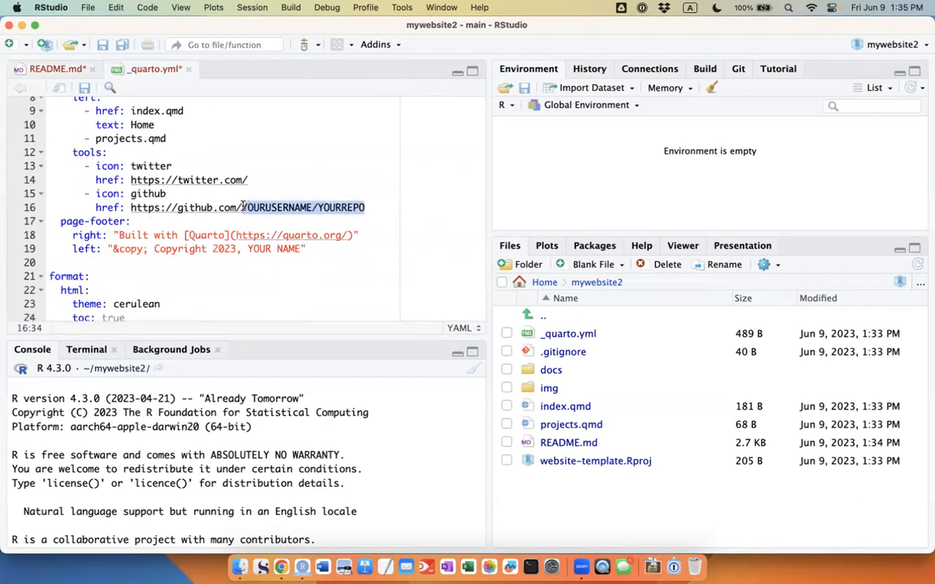
pyautogui.write('jtr1')
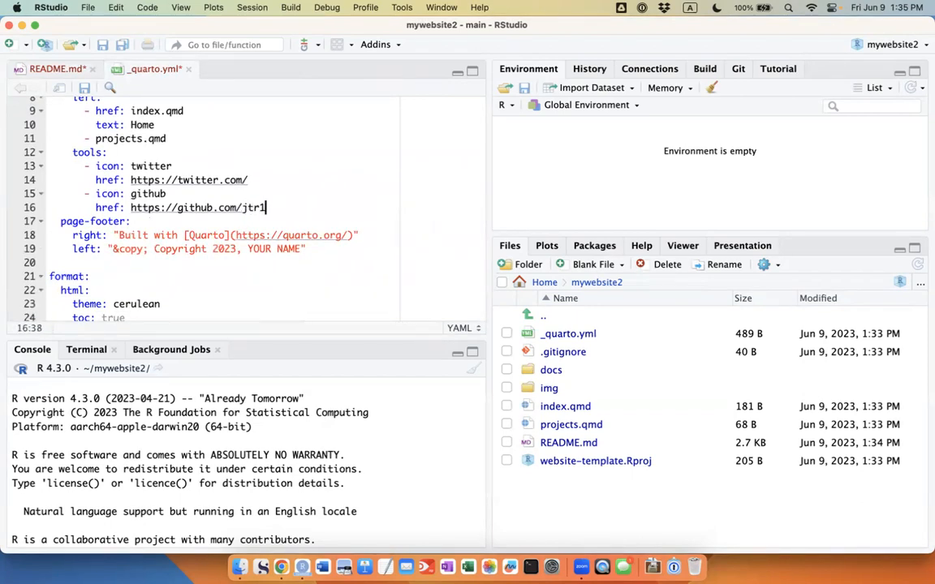
pyautogui.write('3/webs')
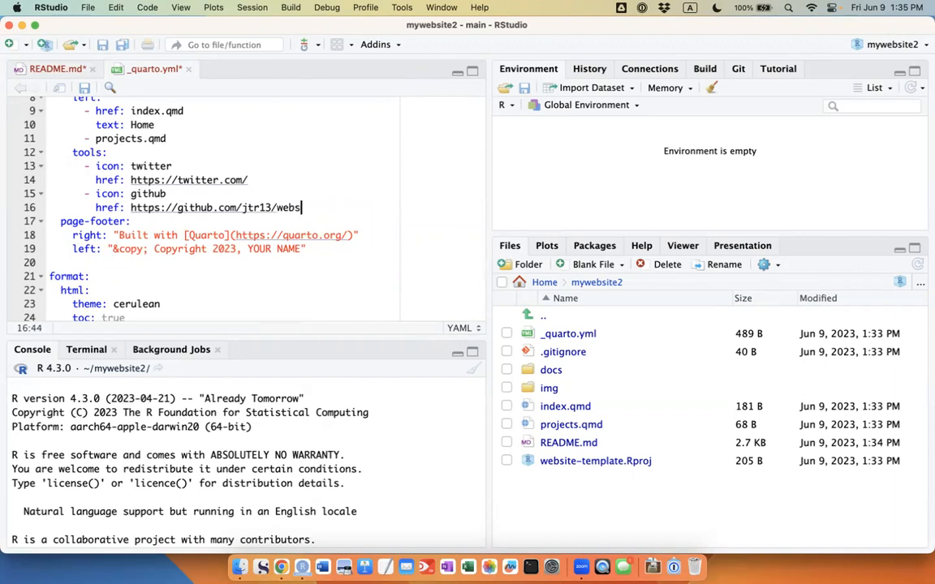
pyautogui.write('myweb')
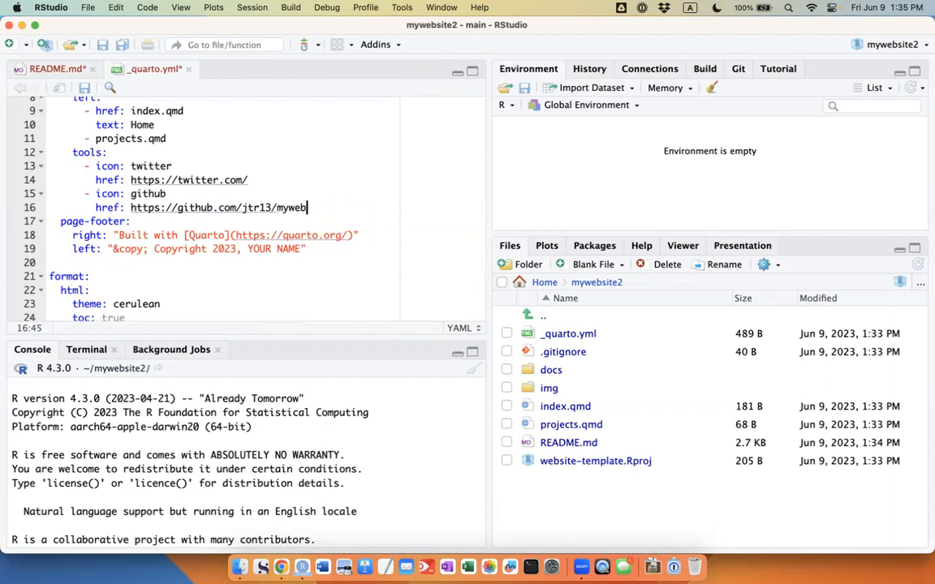
pyautogui.write('site2')
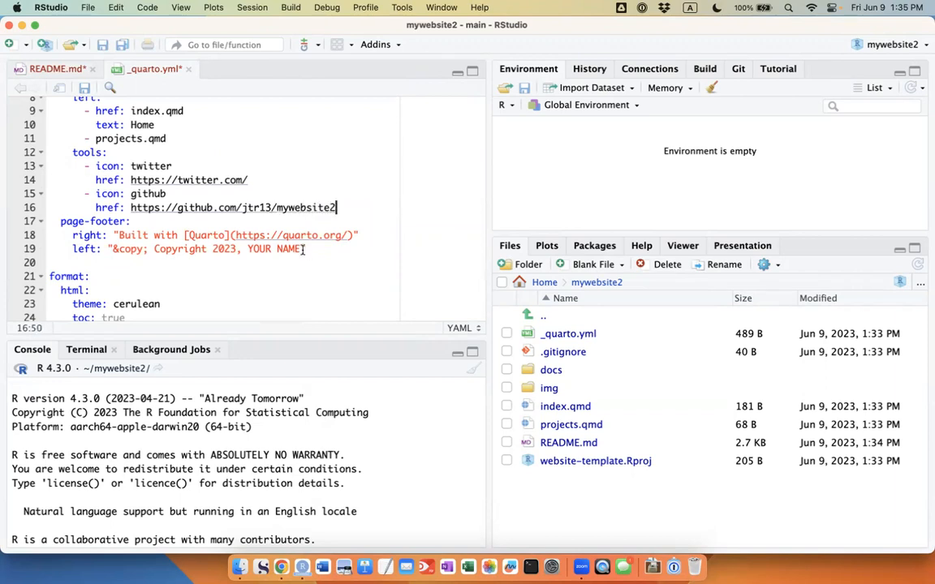
pyautogui.write('Joyce')
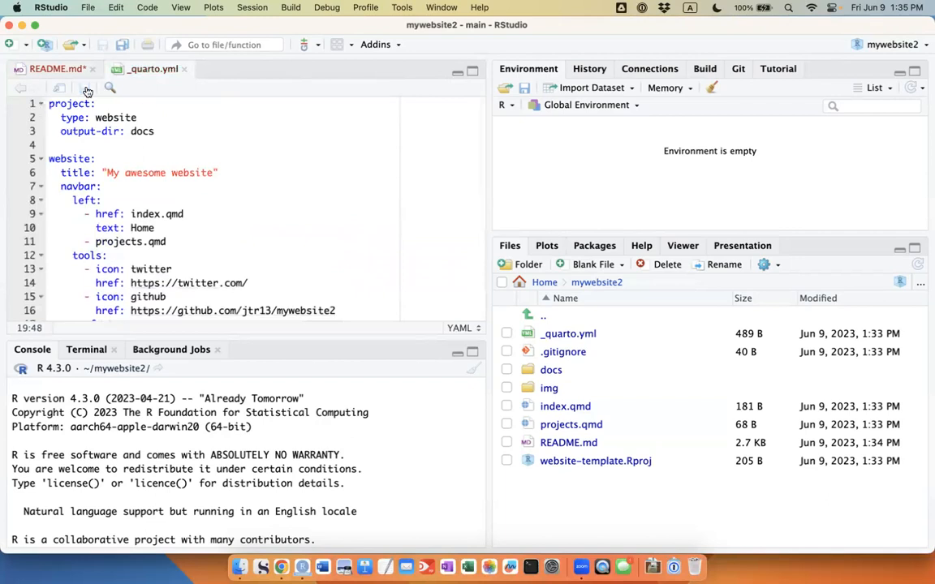
# Step: Review the _quarto.yml site settings against the README instructions before removing that step
pyautogui.click(57, 68)
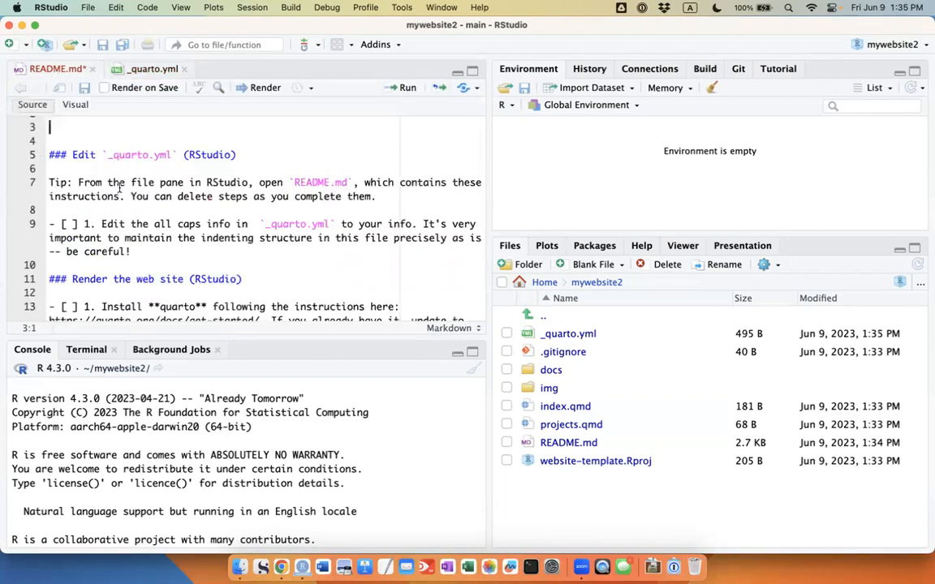
pyautogui.moveTo(172, 227)
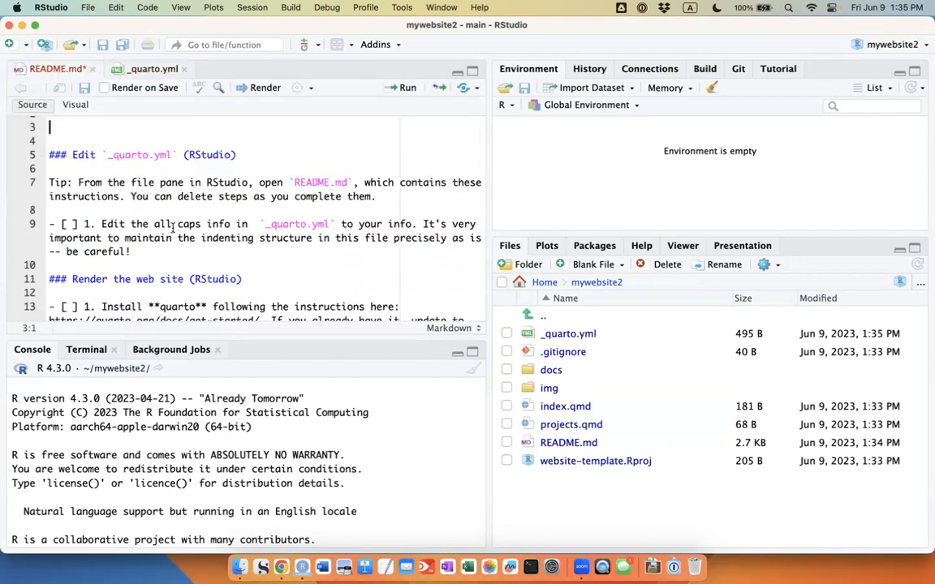
pyautogui.click(151, 68)
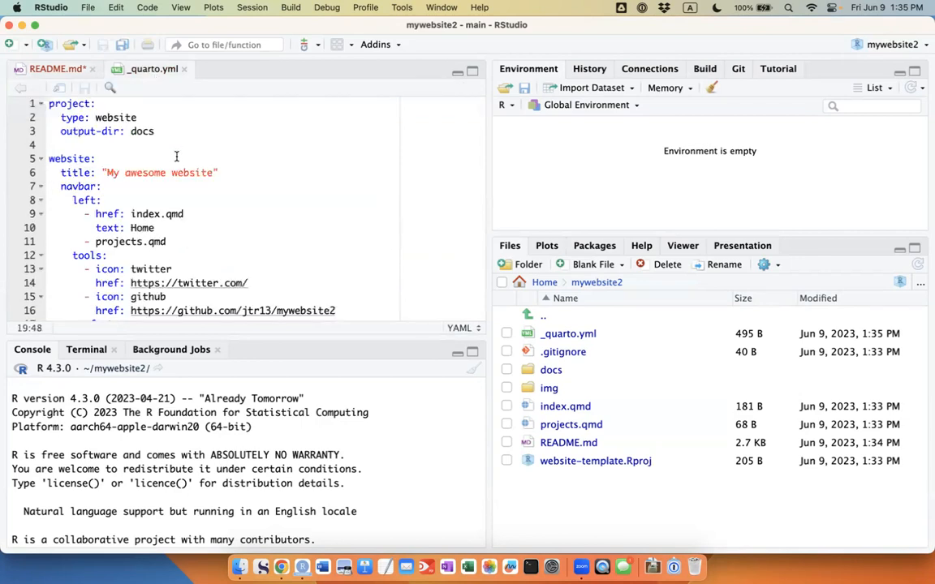
pyautogui.scroll(-3)
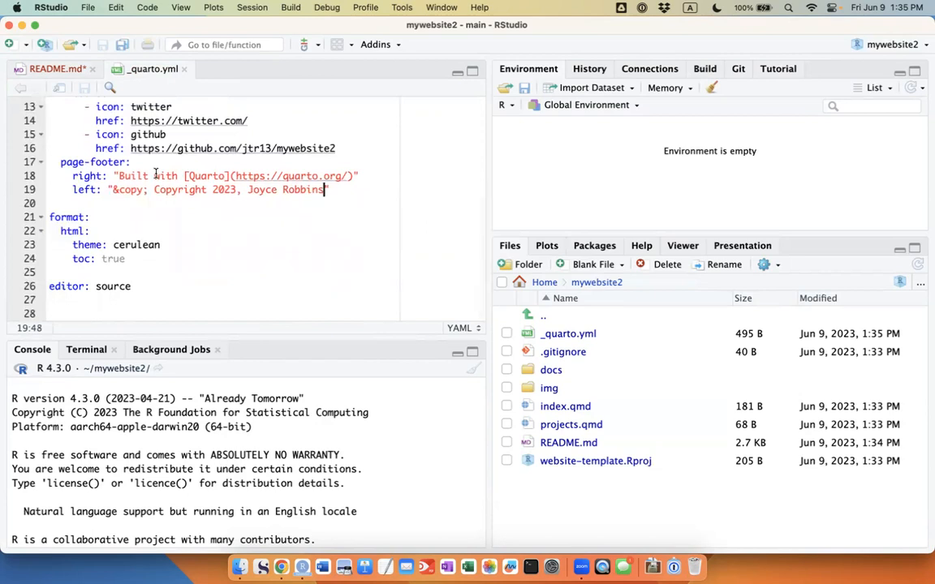
pyautogui.scroll(-3)
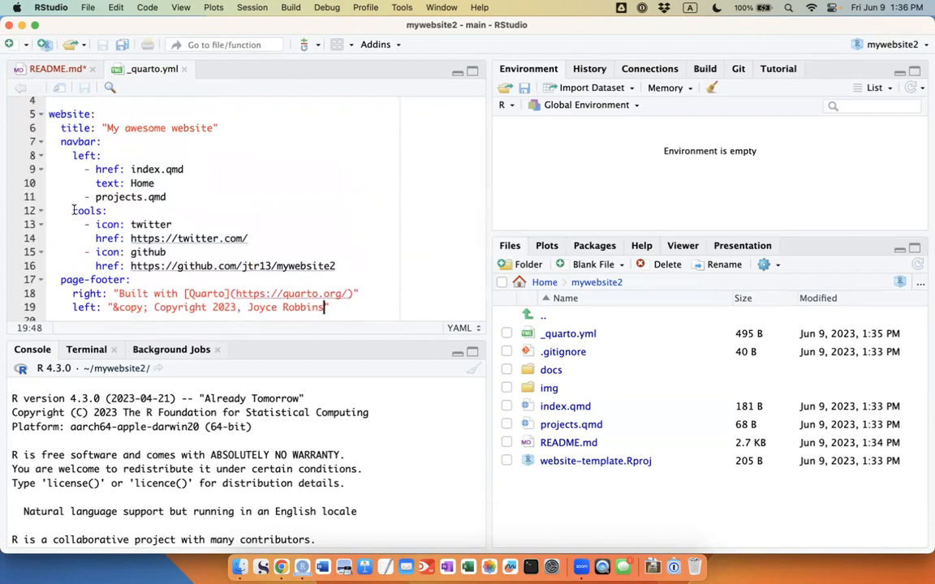
pyautogui.scroll(3)
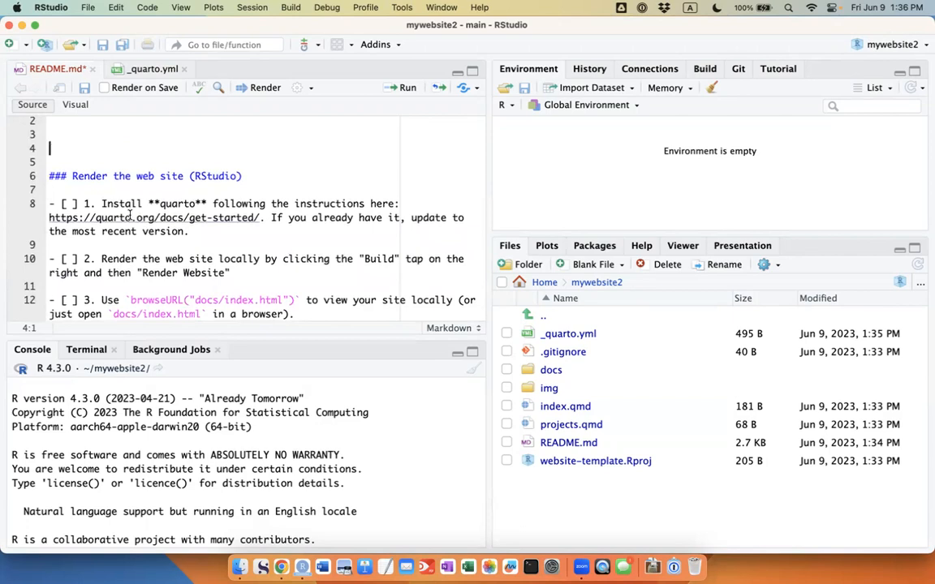
pyautogui.moveTo(154, 218)
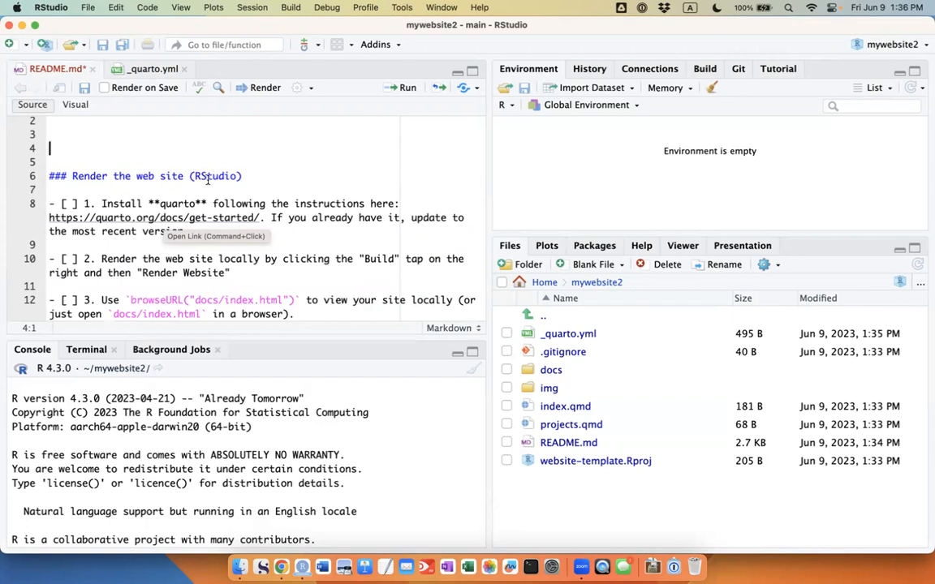
# Step: Remove the install Quarto step from README and browse the rendered files in the docs folder
pyautogui.click(73, 204)
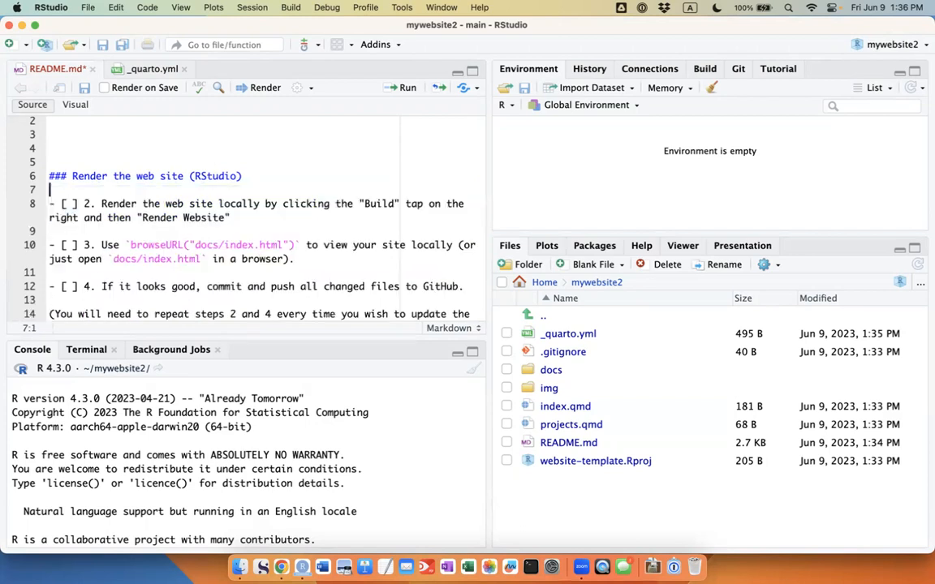
pyautogui.moveTo(503, 157)
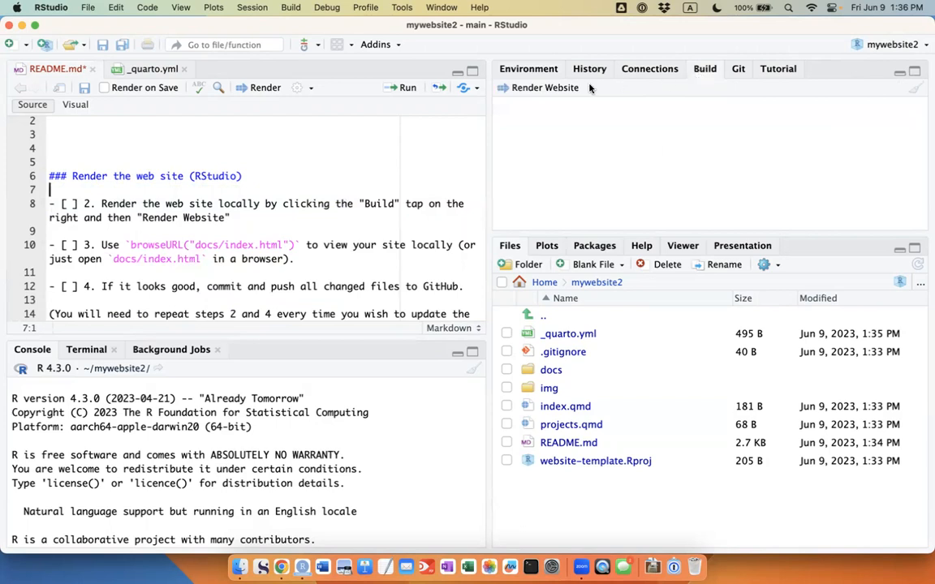
pyautogui.click(545, 87)
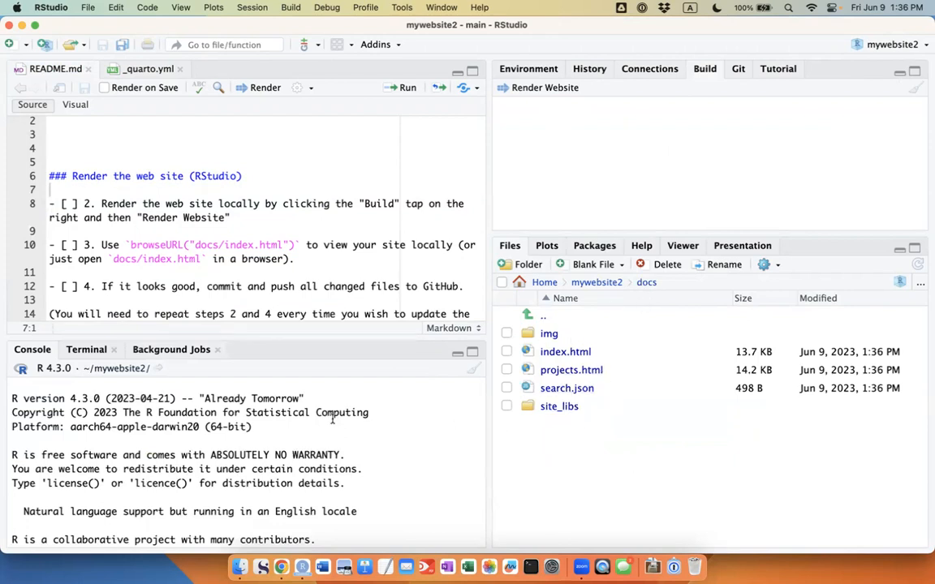
pyautogui.scroll(-3)
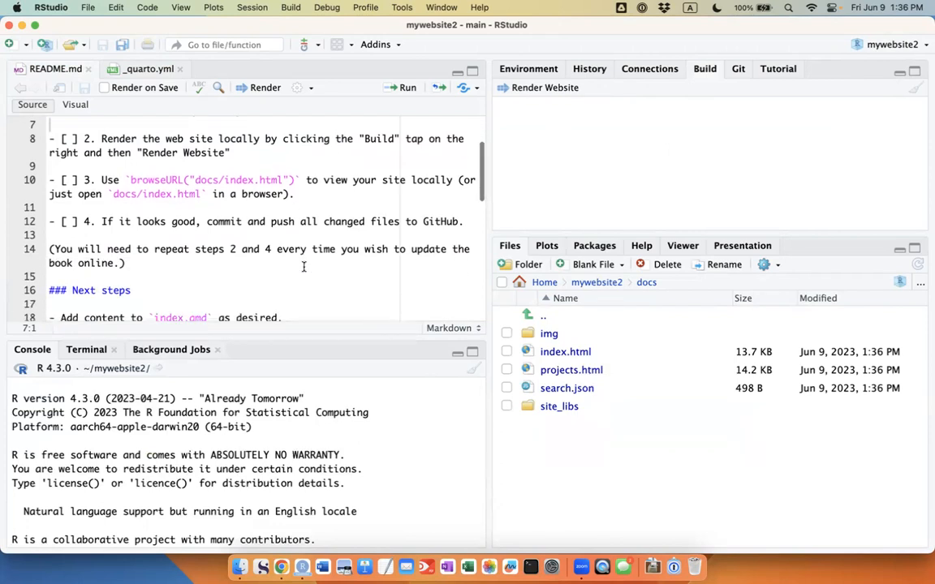
pyautogui.moveTo(332, 253)
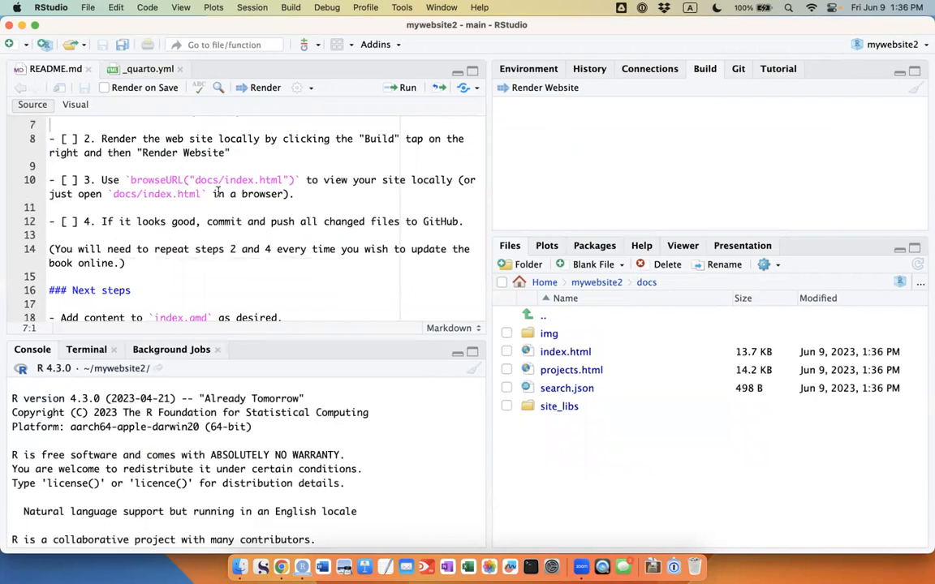
pyautogui.moveTo(344, 245)
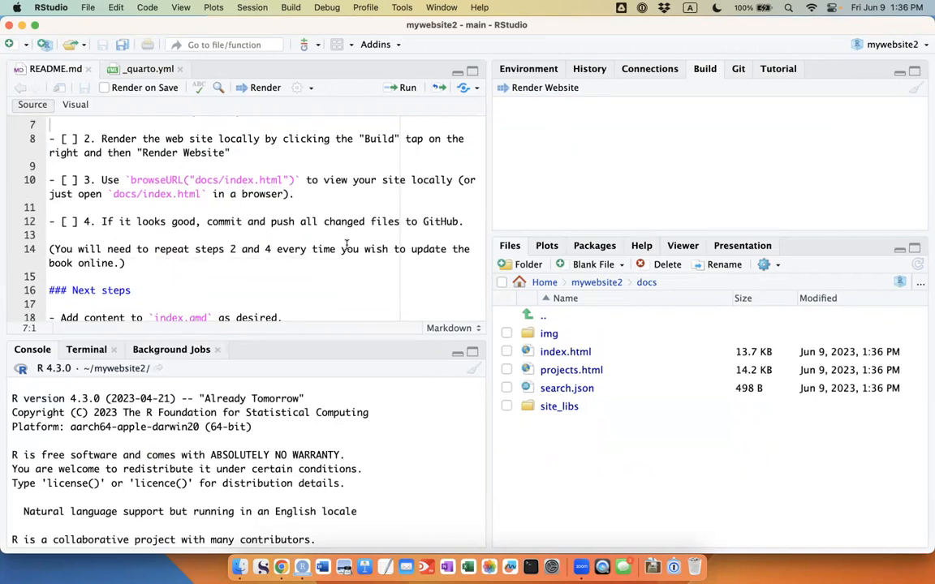
# Step: View the rendered docs/index.html home page in the web browser
pyautogui.rightClick(565, 351)
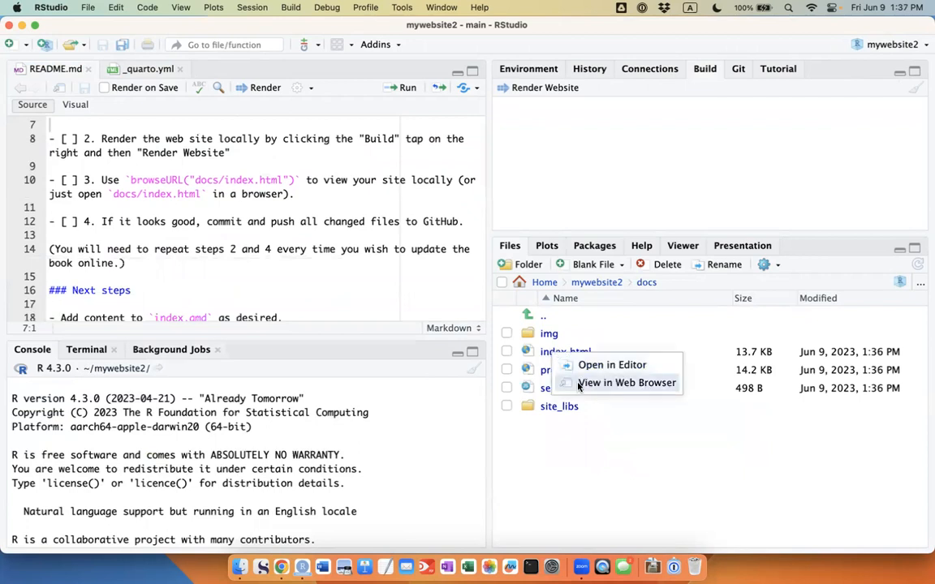
pyautogui.click(626, 383)
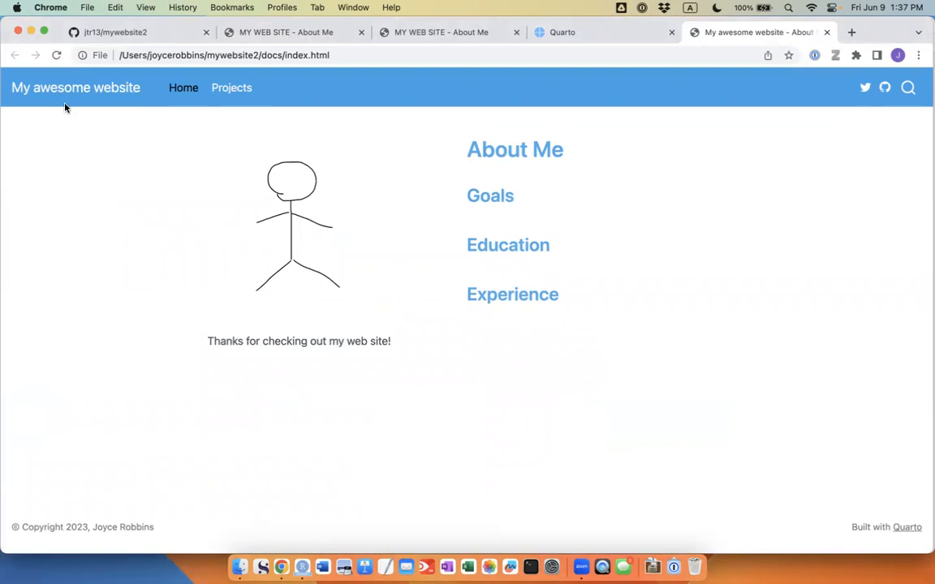
pyautogui.moveTo(171, 305)
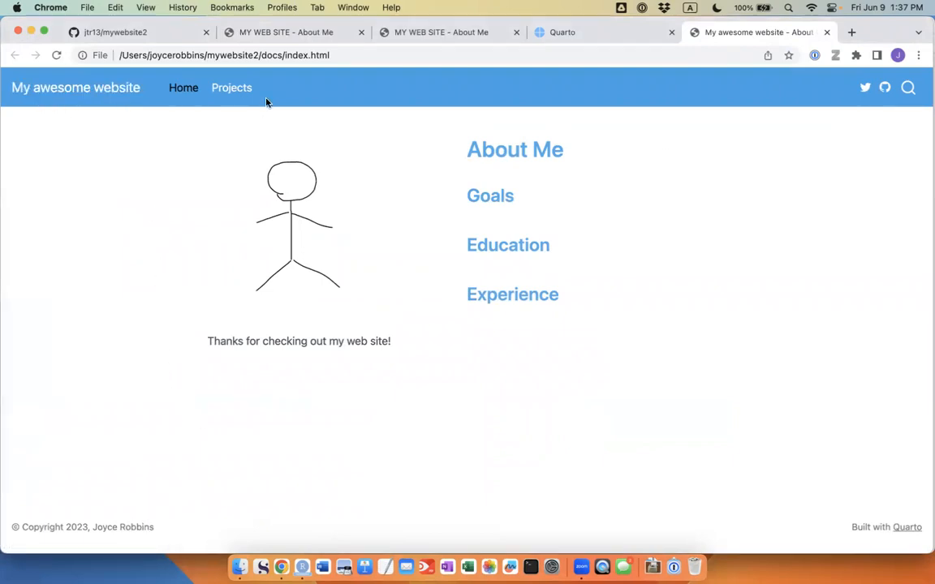
pyautogui.moveTo(230, 88)
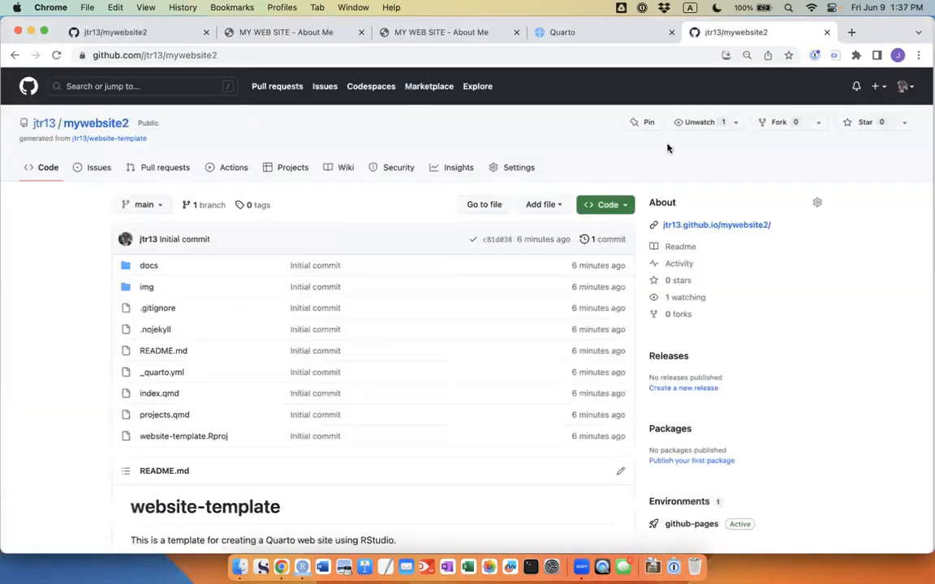
pyautogui.moveTo(185, 253)
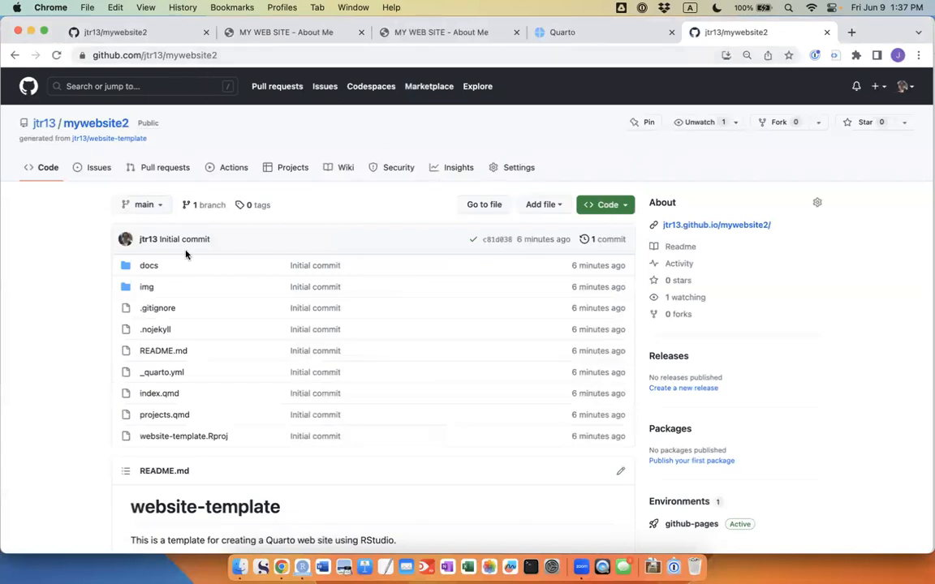
# Step: Scroll through the mywebsite2 repository file list showing only the initial commit
pyautogui.scroll(-3)
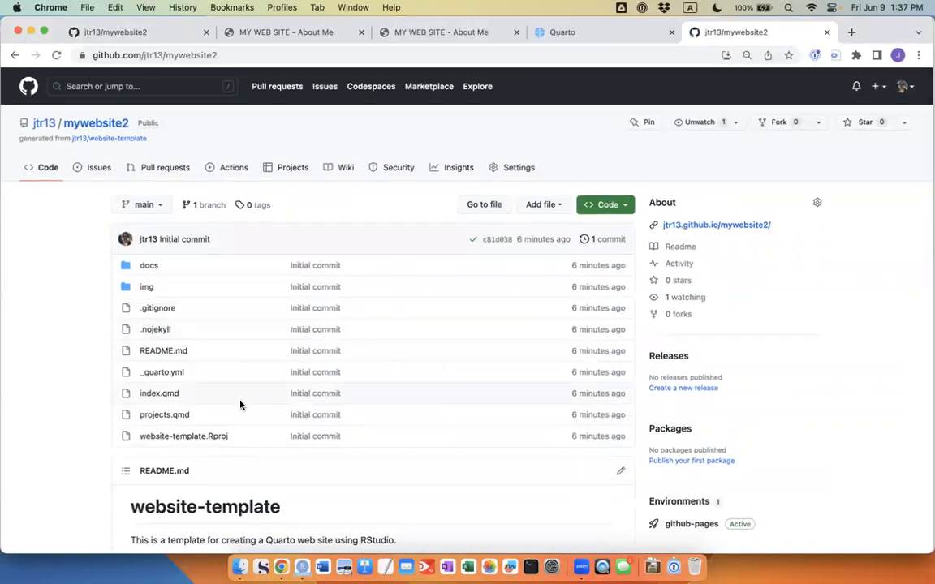
pyautogui.moveTo(283, 487)
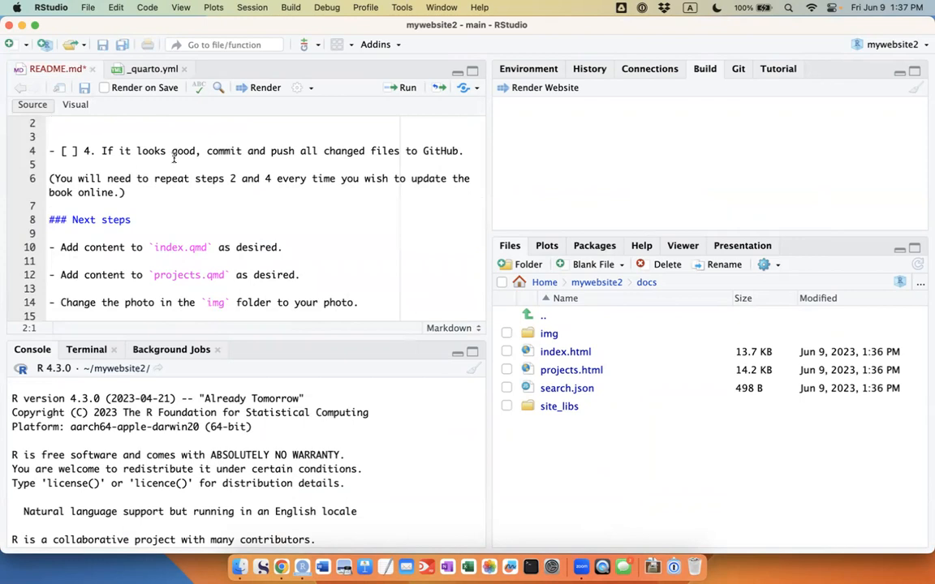
pyautogui.moveTo(340, 157)
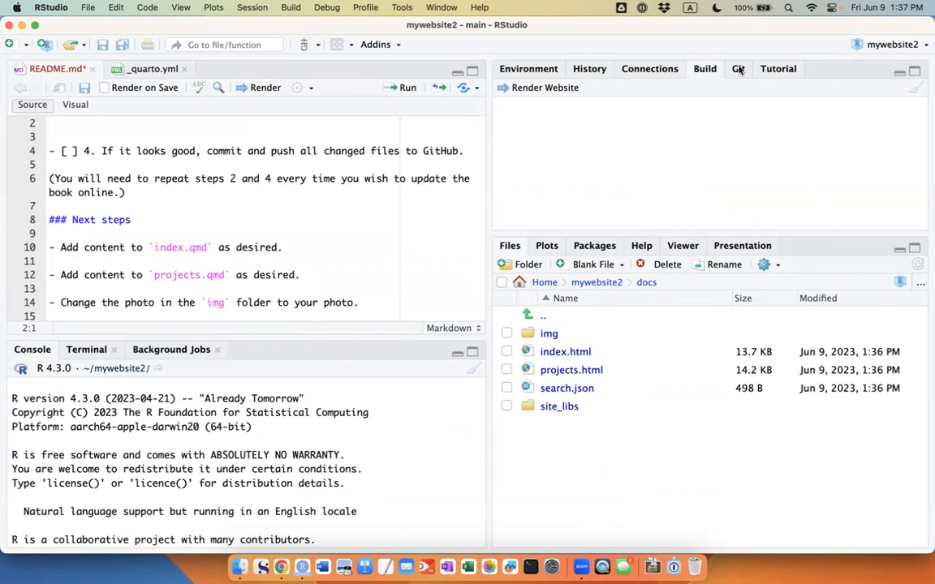
# Step: Stage .gitignore and all remaining changed files in the Git pane
pyautogui.click(737, 69)
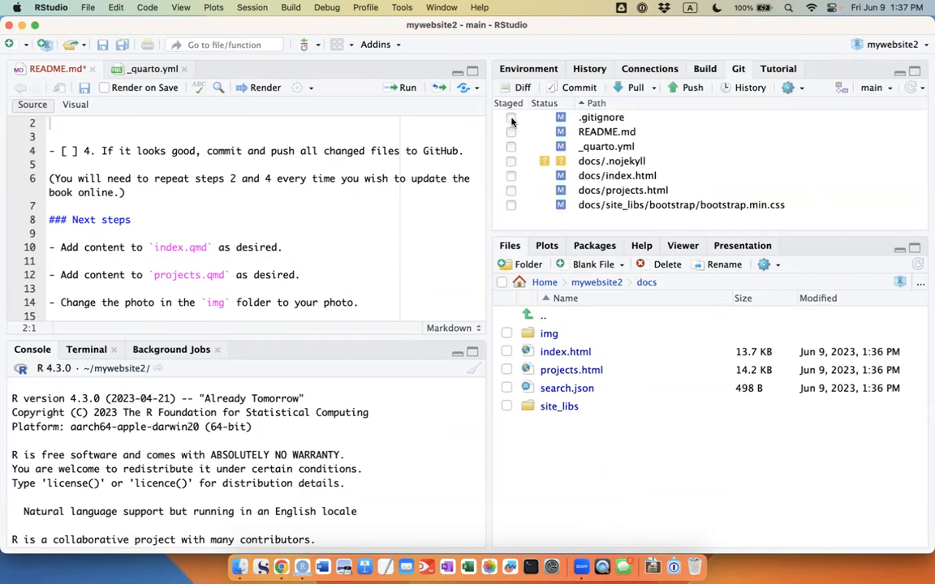
pyautogui.click(511, 116)
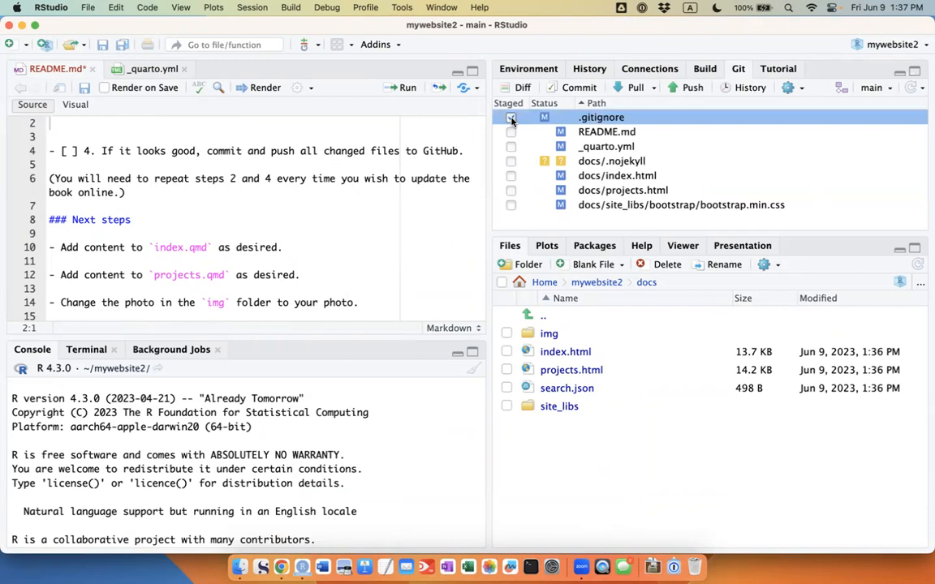
pyautogui.click(510, 116)
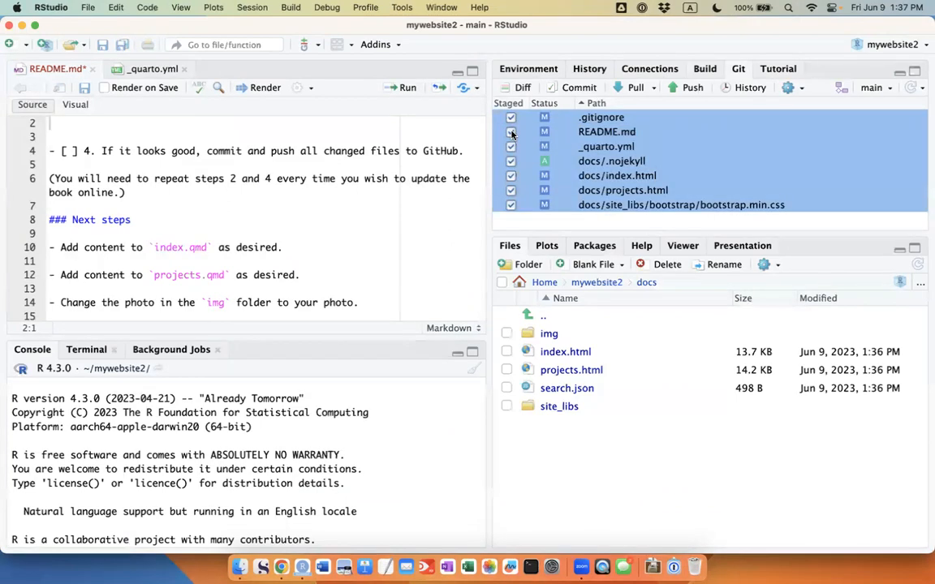
pyautogui.moveTo(685, 88)
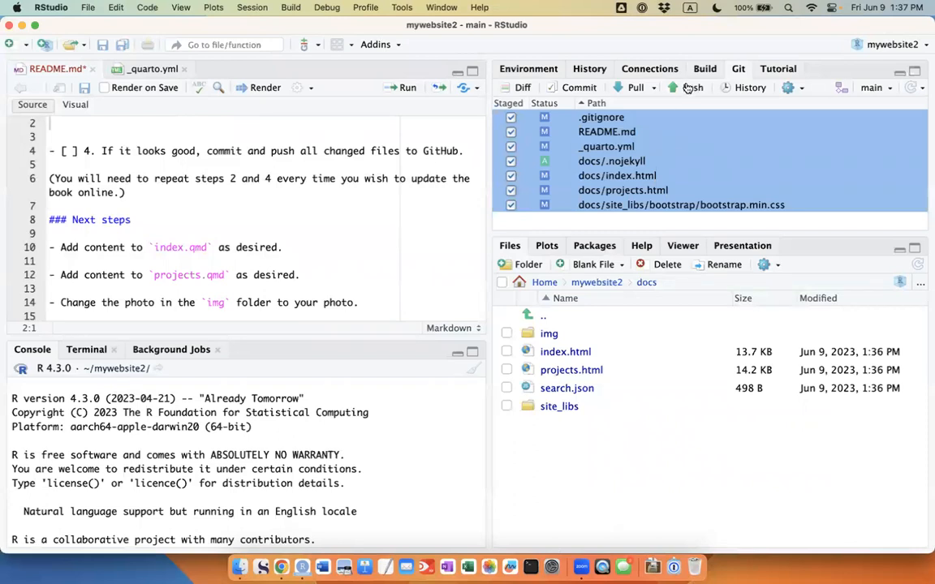
# Step: Commit the staged files with message 'rend' and push them to GitHub's main branch
pyautogui.click(578, 87)
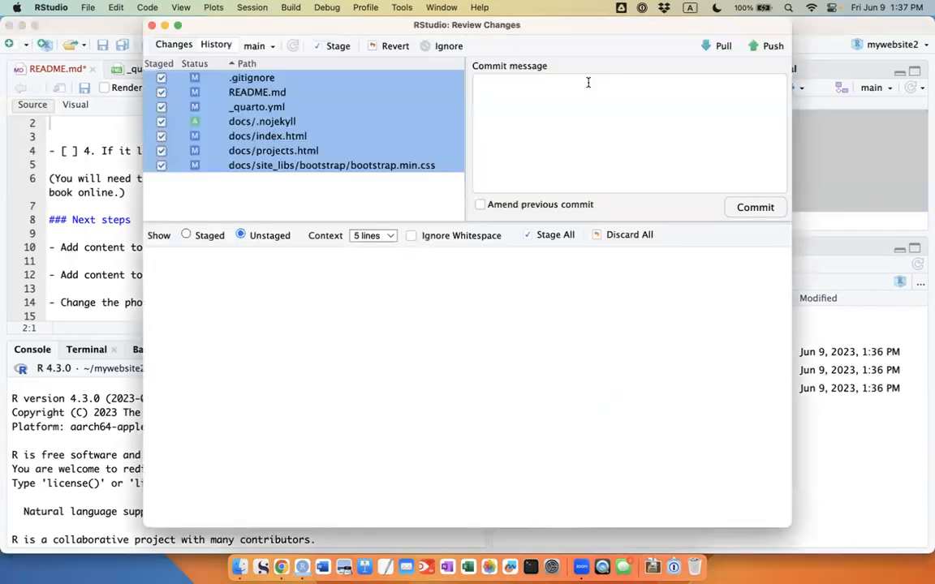
pyautogui.write('rend')
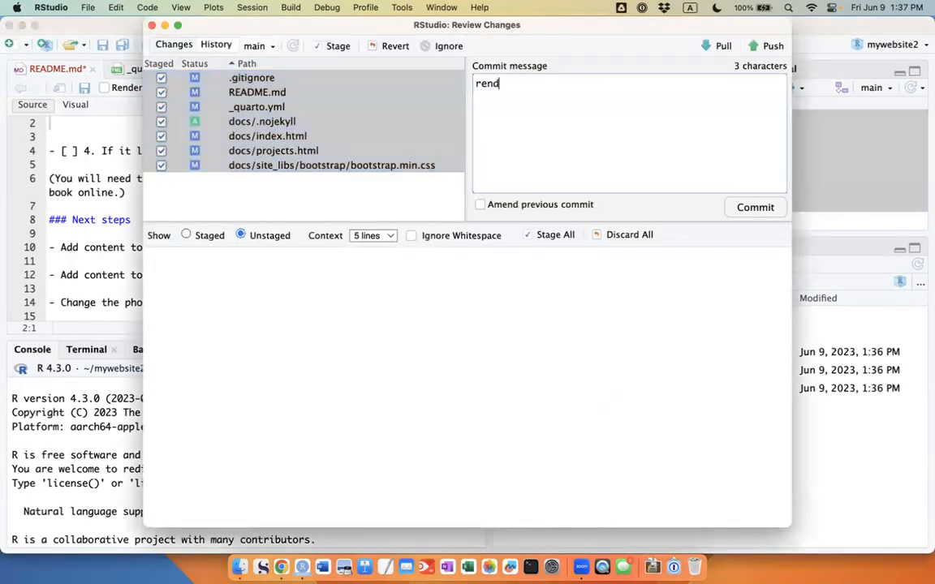
pyautogui.click(754, 208)
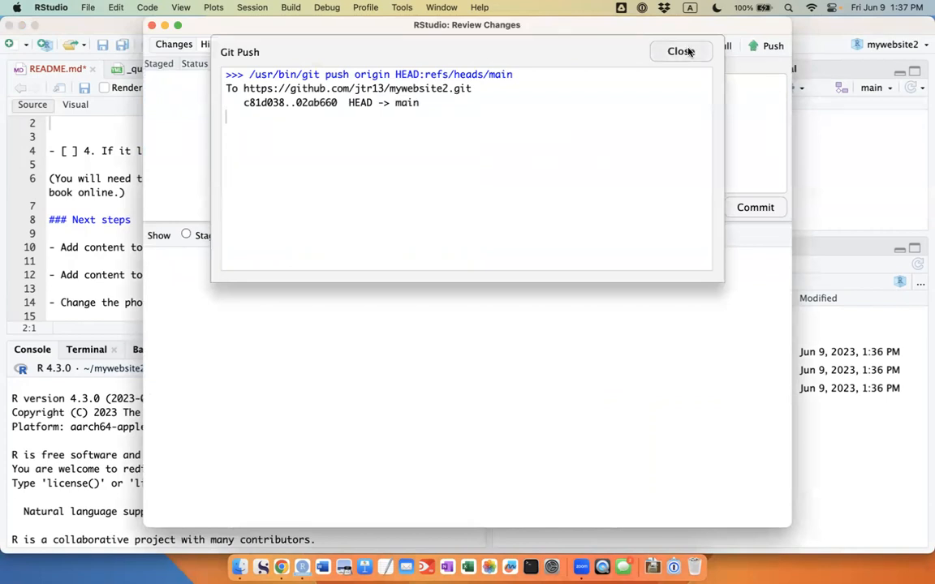
pyautogui.click(680, 50)
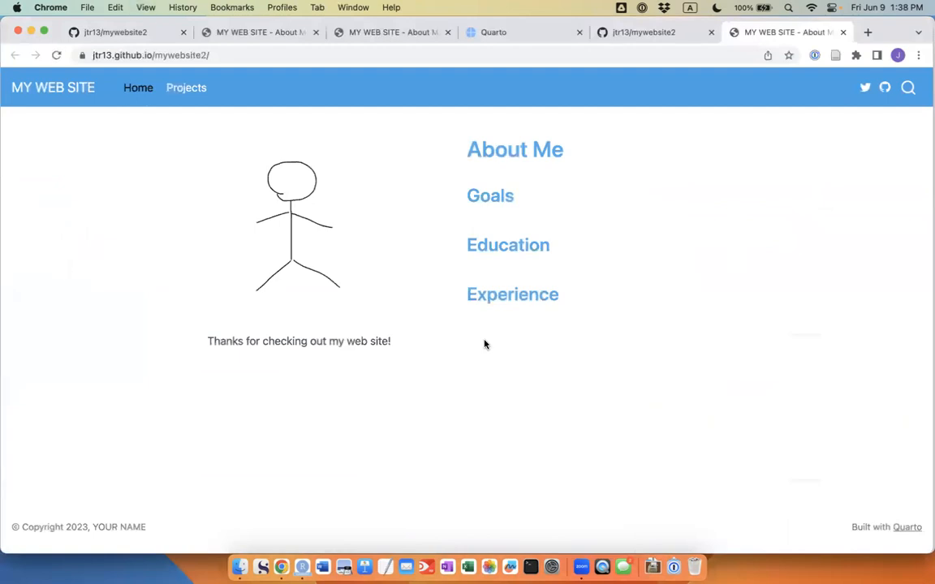
pyautogui.moveTo(300, 17)
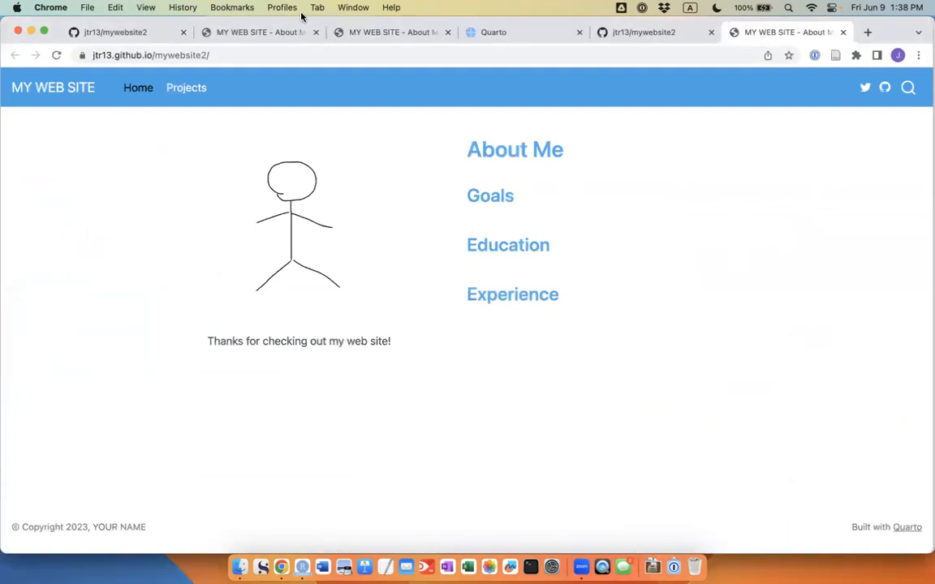
pyautogui.moveTo(331, 182)
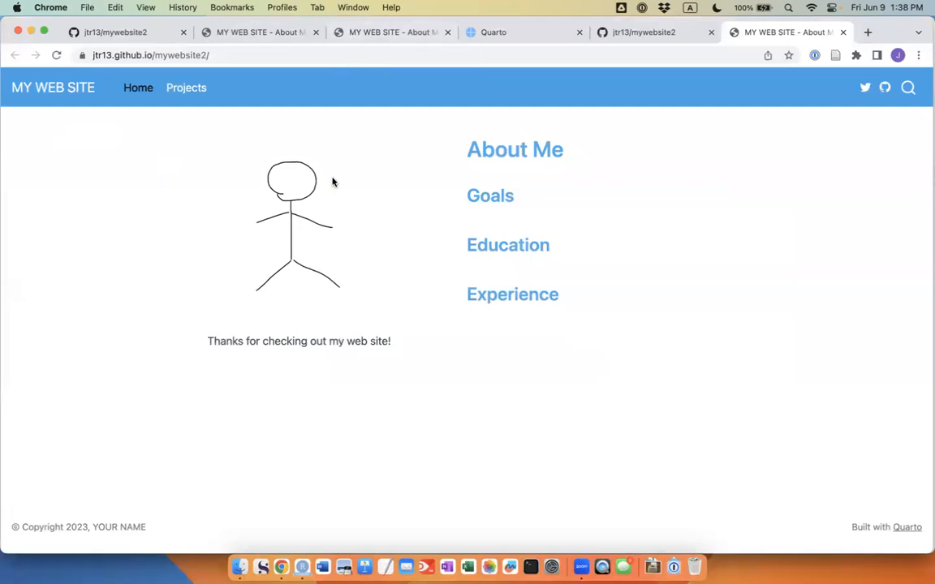
pyautogui.moveTo(321, 155)
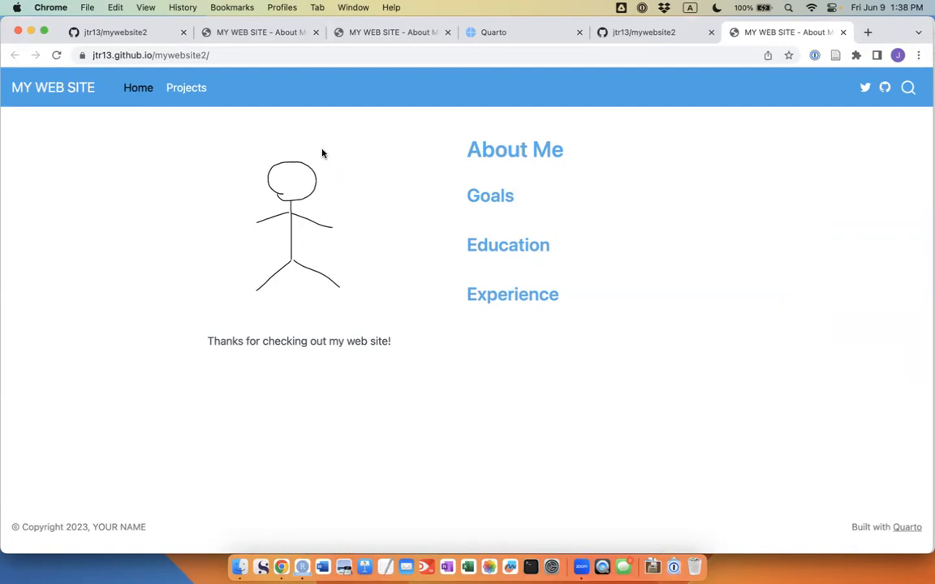
# Step: Check the pages build and deployment run in Actions, reload the live site, and return to RStudio
pyautogui.click(643, 33)
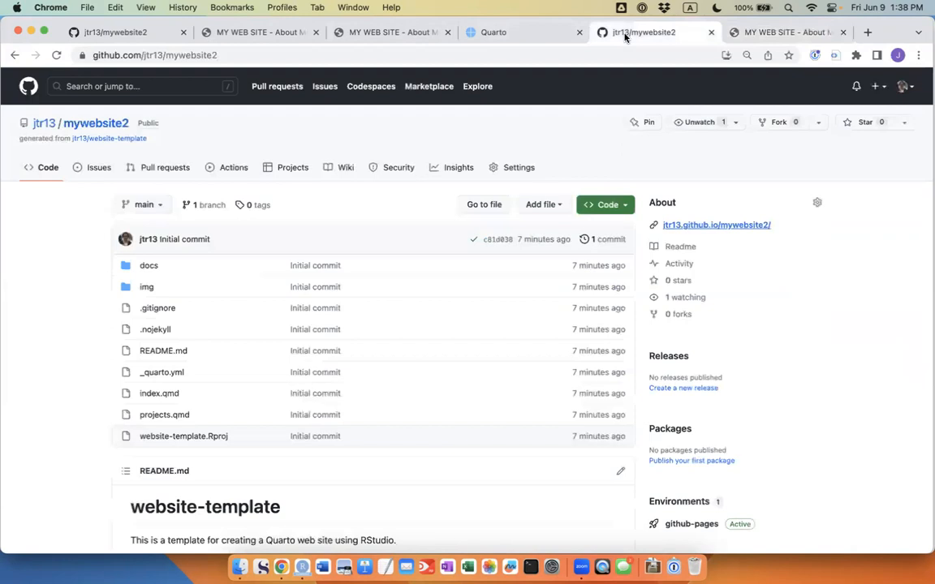
pyautogui.click(233, 167)
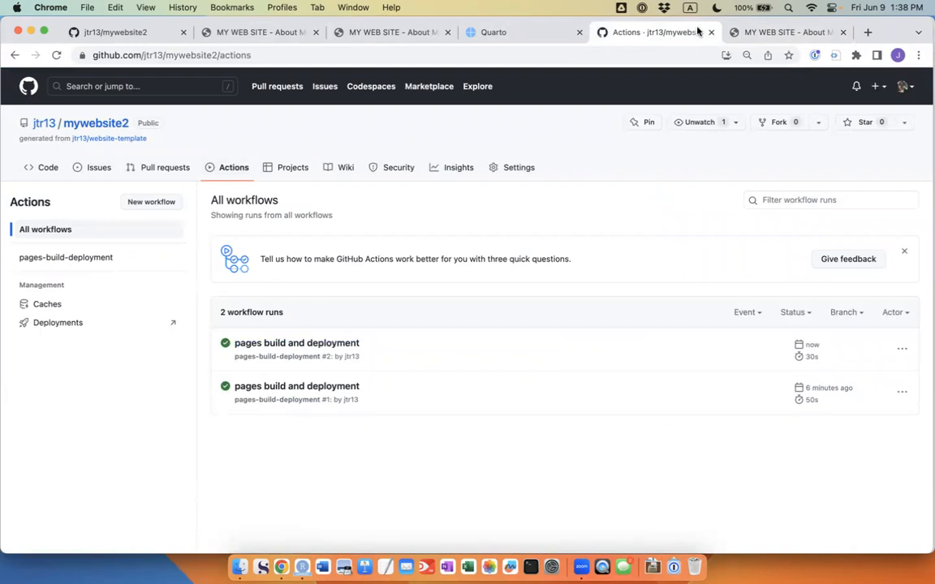
pyautogui.click(782, 33)
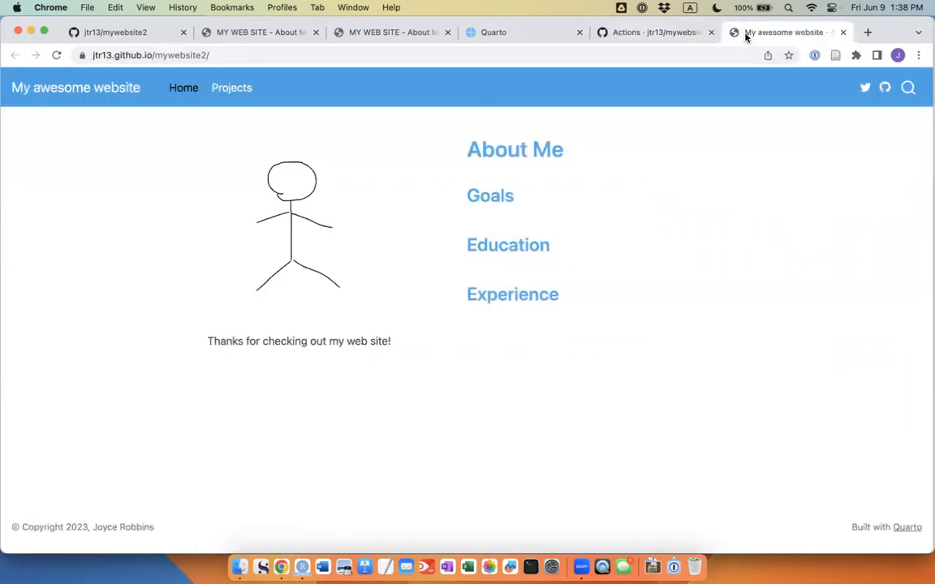
pyautogui.moveTo(719, 75)
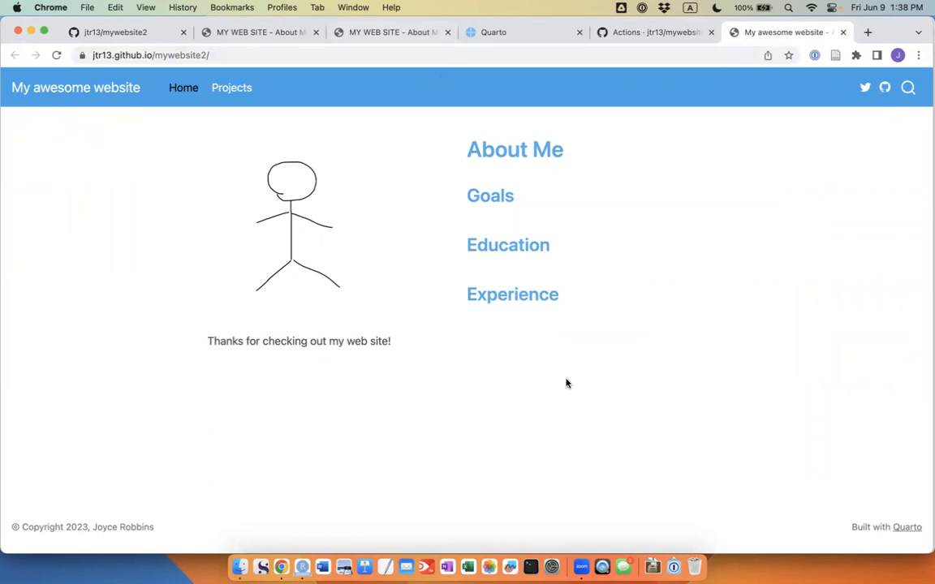
pyautogui.moveTo(562, 379)
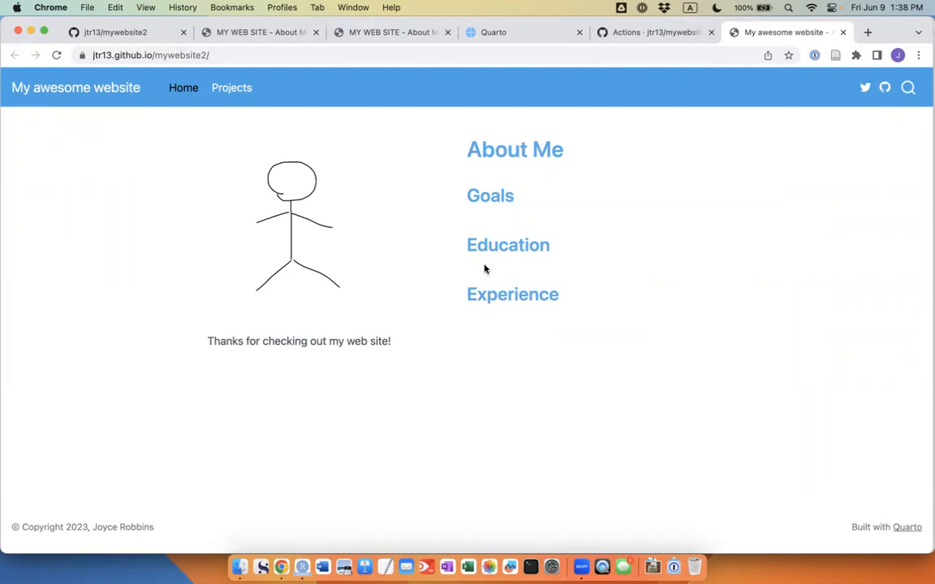
pyautogui.moveTo(263, 452)
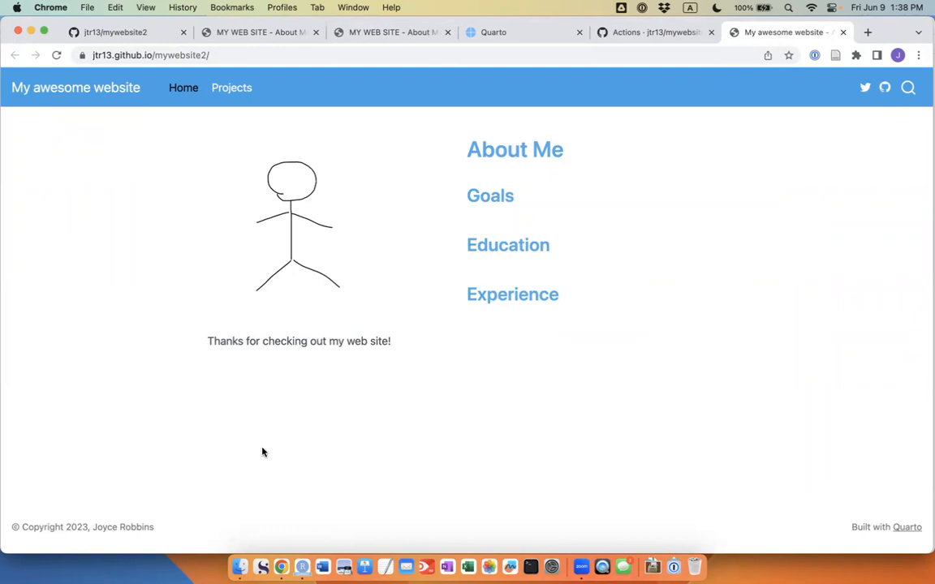
pyautogui.moveTo(302, 566)
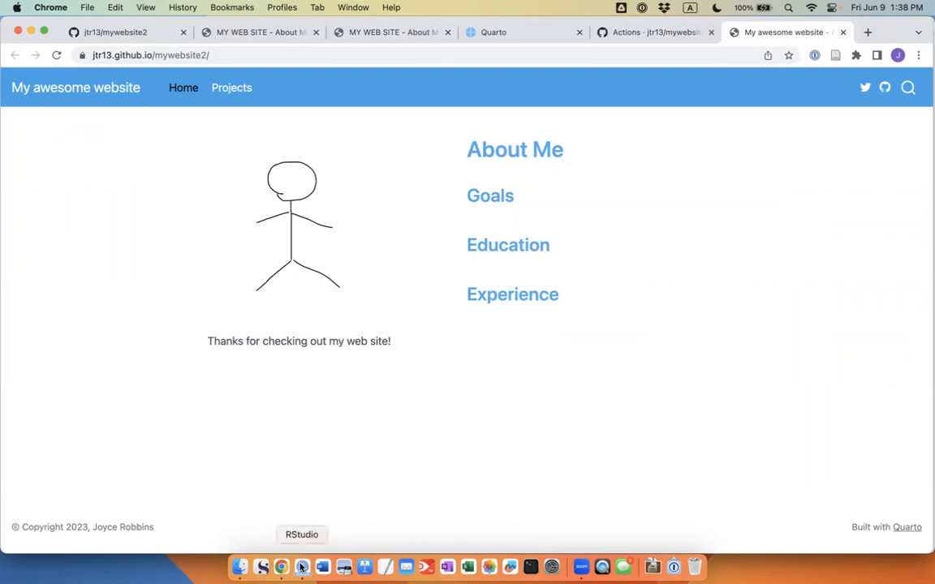
pyautogui.click(302, 566)
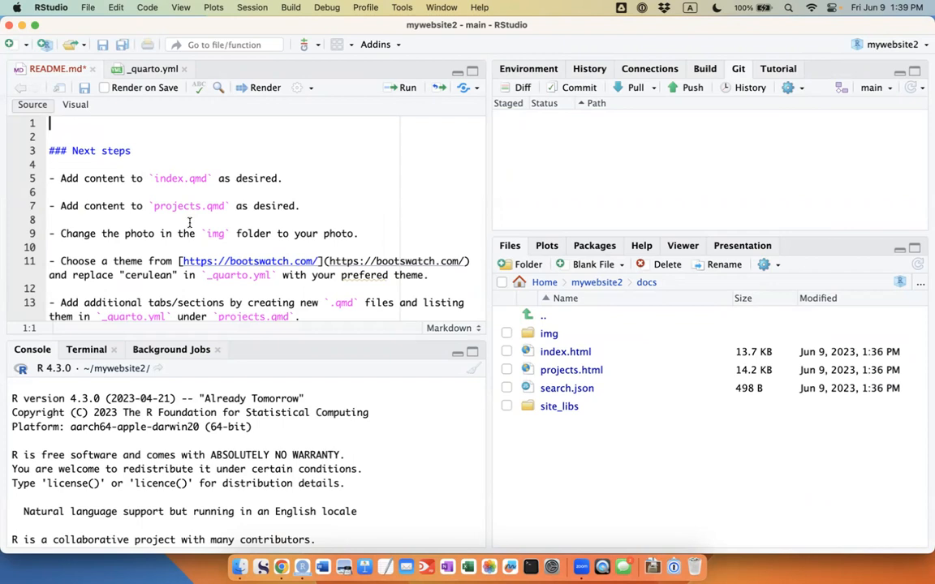
pyautogui.moveTo(217, 192)
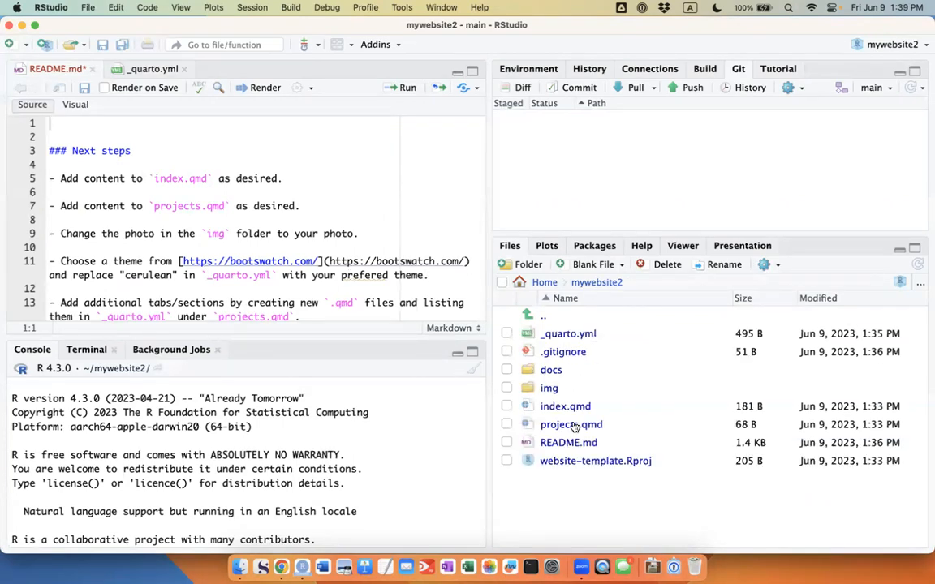
pyautogui.moveTo(565, 406)
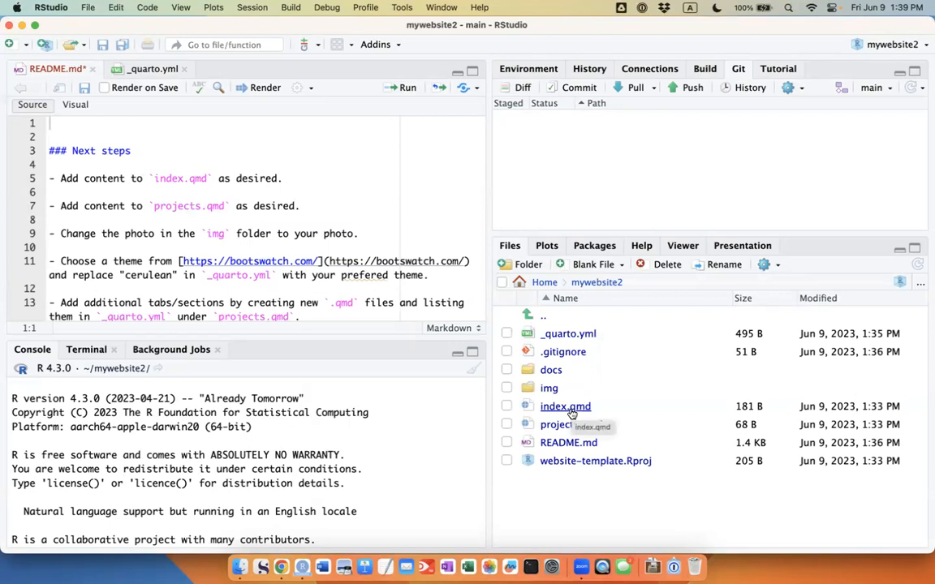
# Step: Look through the index.qmd About Me page content
pyautogui.click(564, 406)
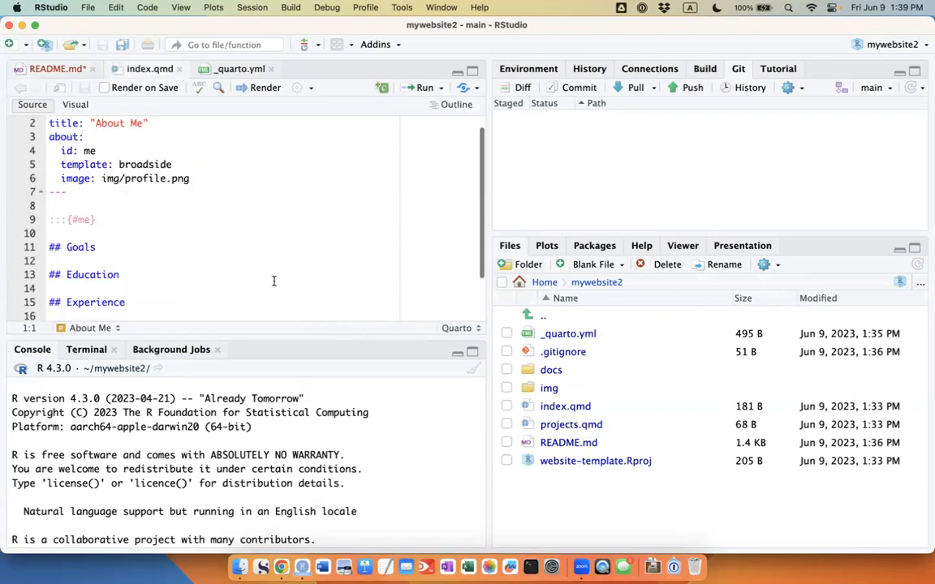
pyautogui.scroll(-3)
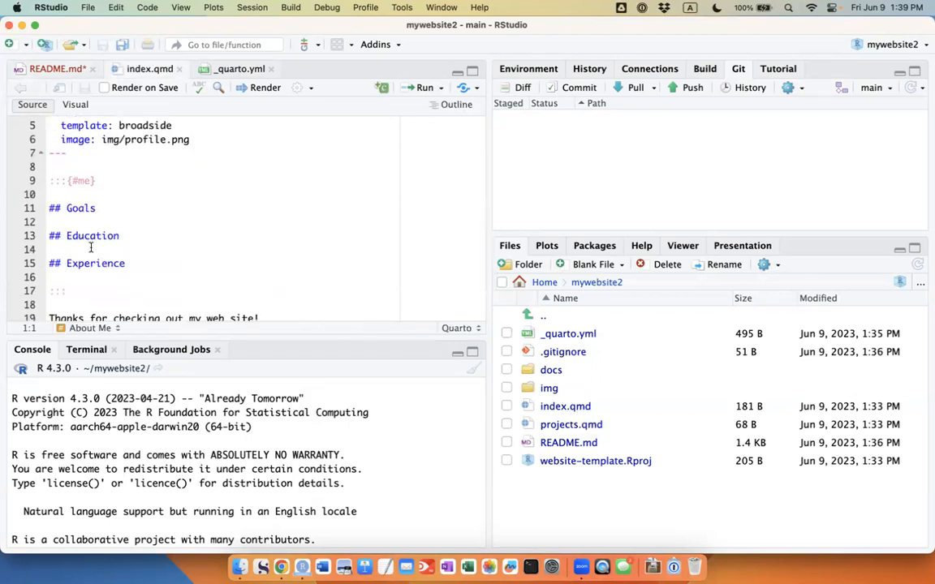
pyautogui.scroll(-3)
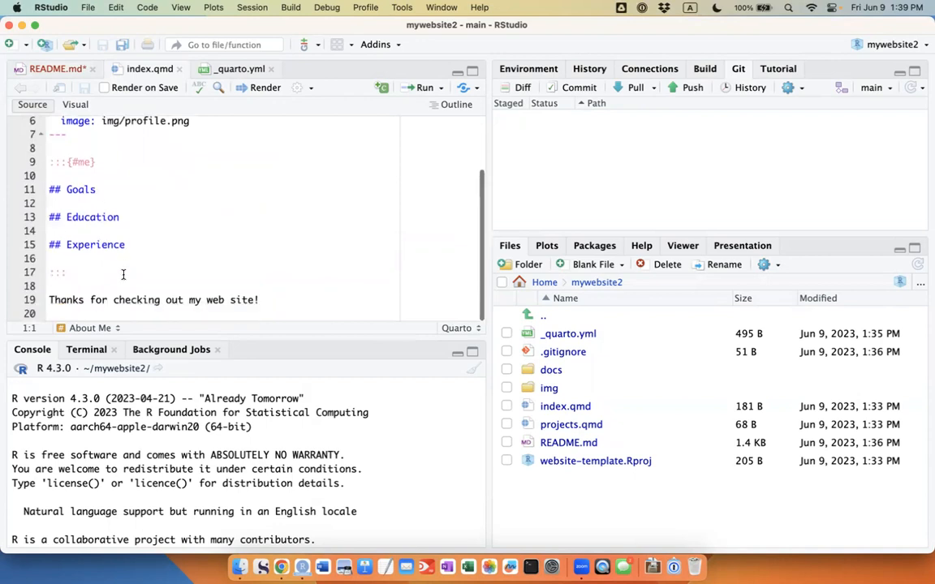
pyautogui.scroll(3)
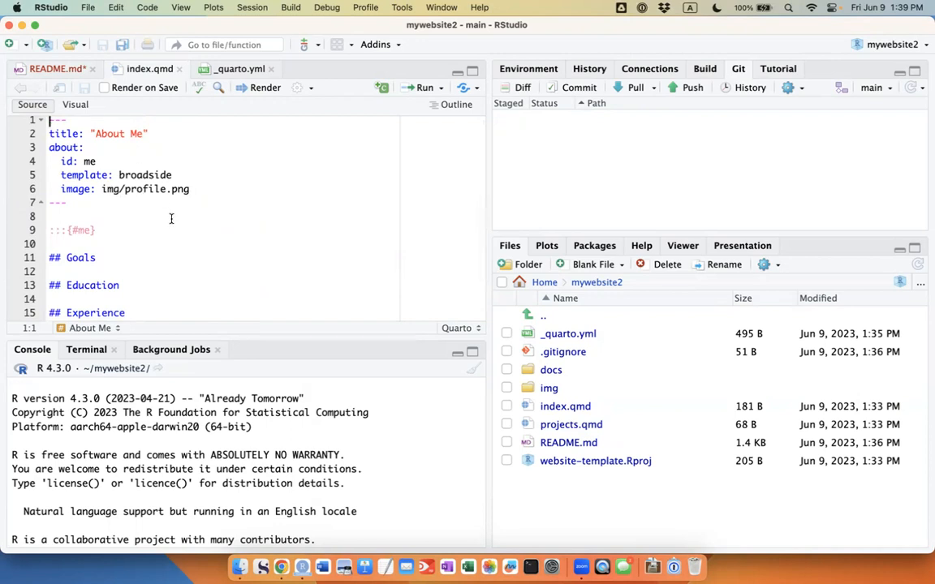
pyautogui.scroll(-3)
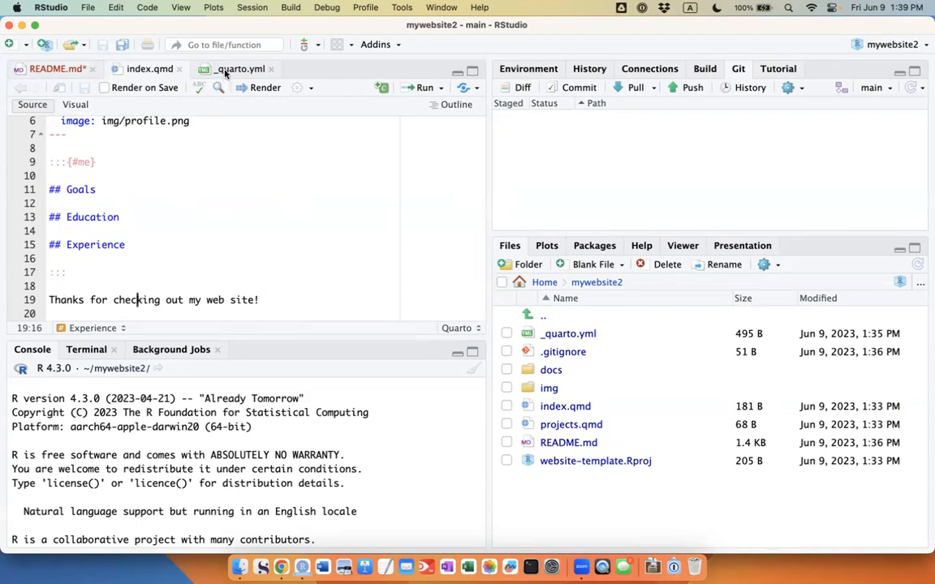
# Step: Scroll through the _quarto.yml site configuration
pyautogui.click(236, 68)
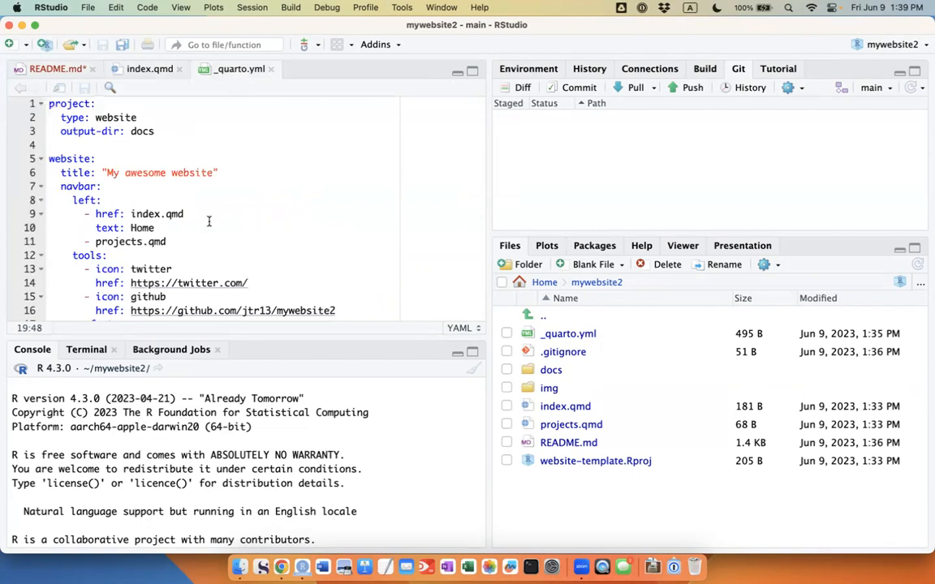
pyautogui.scroll(-3)
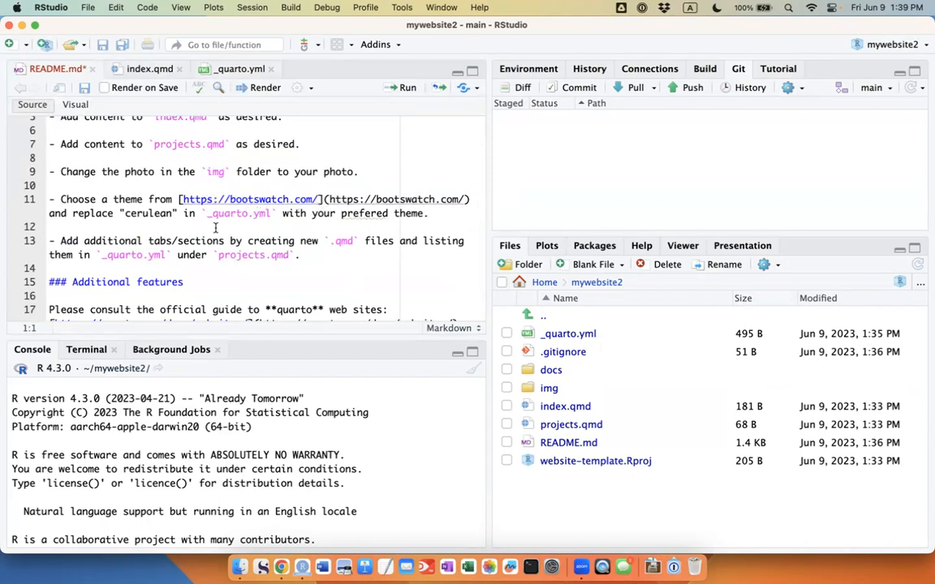
pyautogui.scroll(-3)
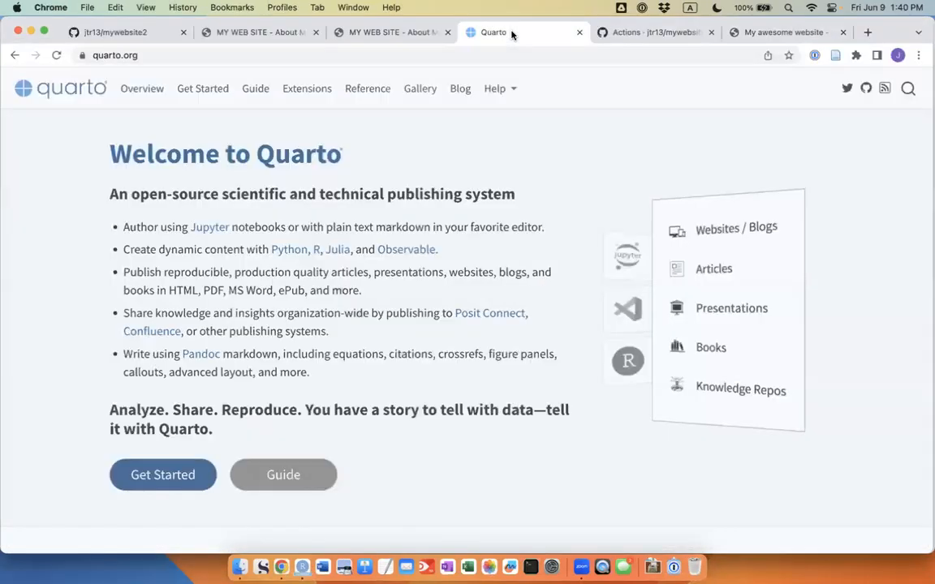
pyautogui.moveTo(256, 107)
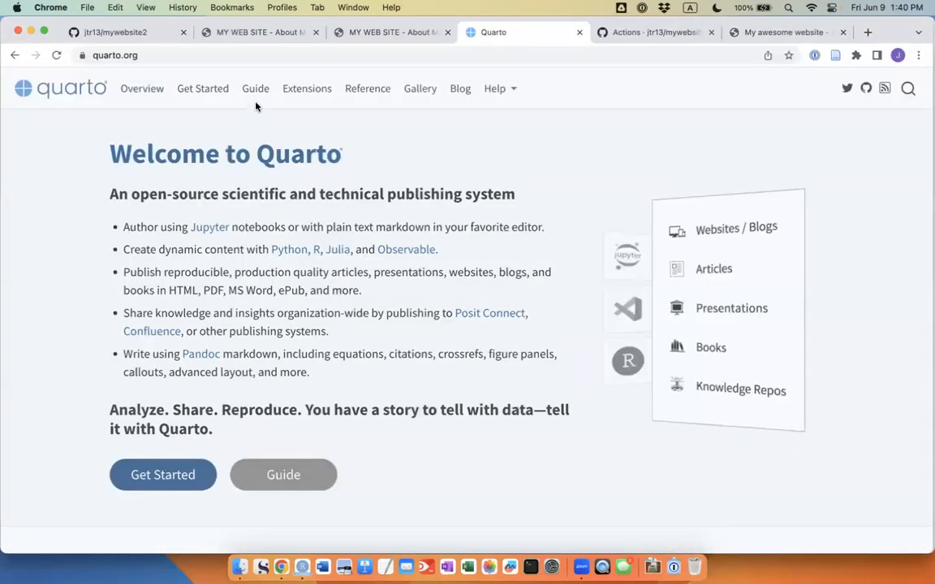
# Step: Browse the Quarto websites guide down to Learning More and go to Website Navigation
pyautogui.click(255, 88)
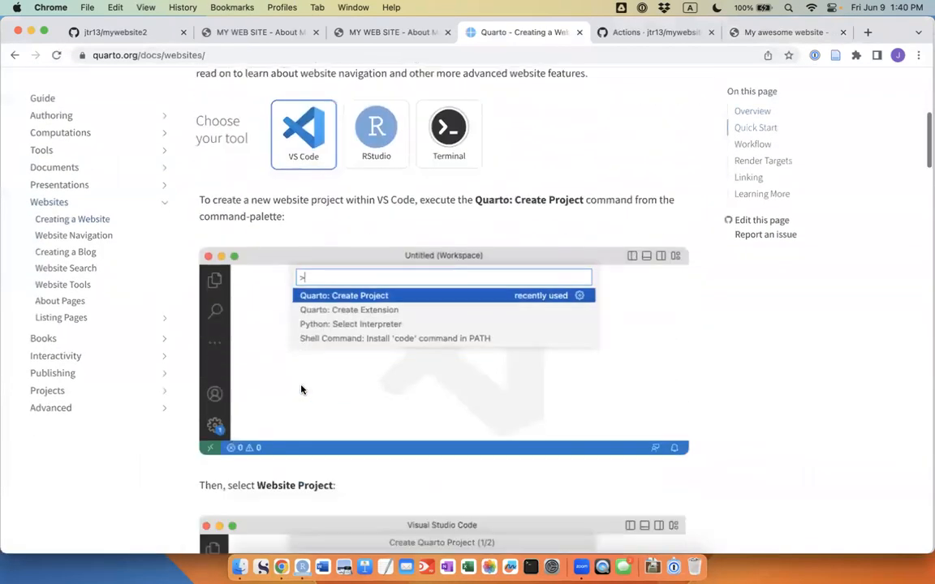
pyautogui.scroll(-3)
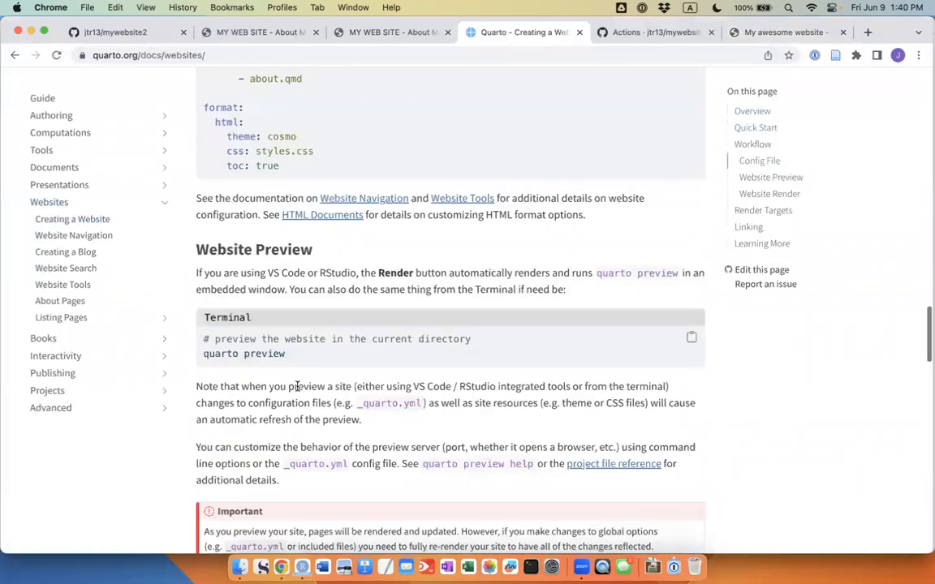
pyautogui.scroll(-3)
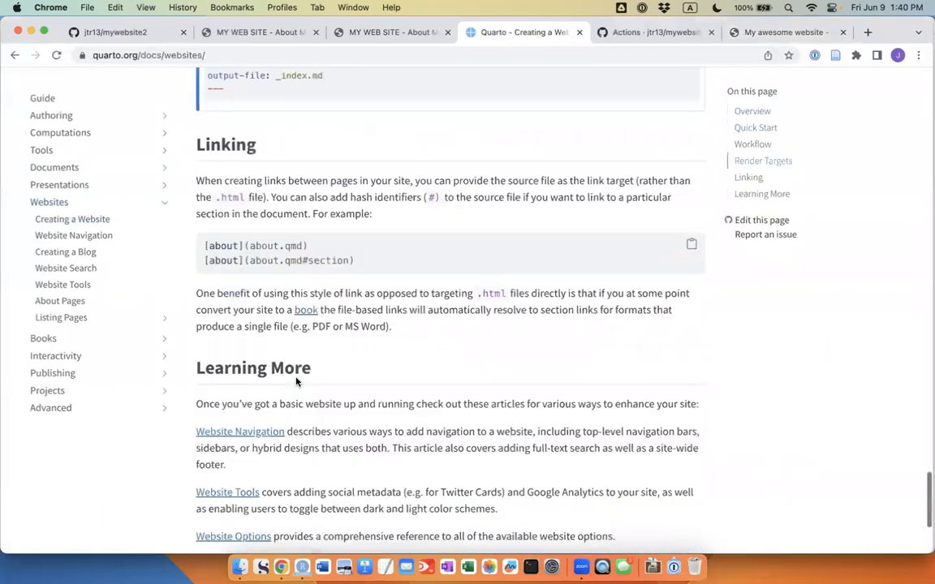
pyautogui.scroll(-3)
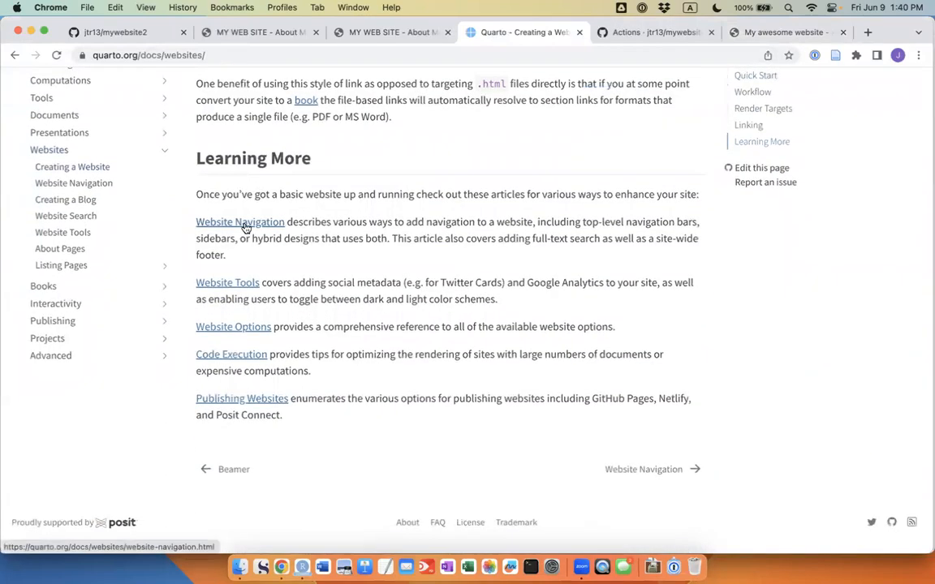
pyautogui.click(240, 221)
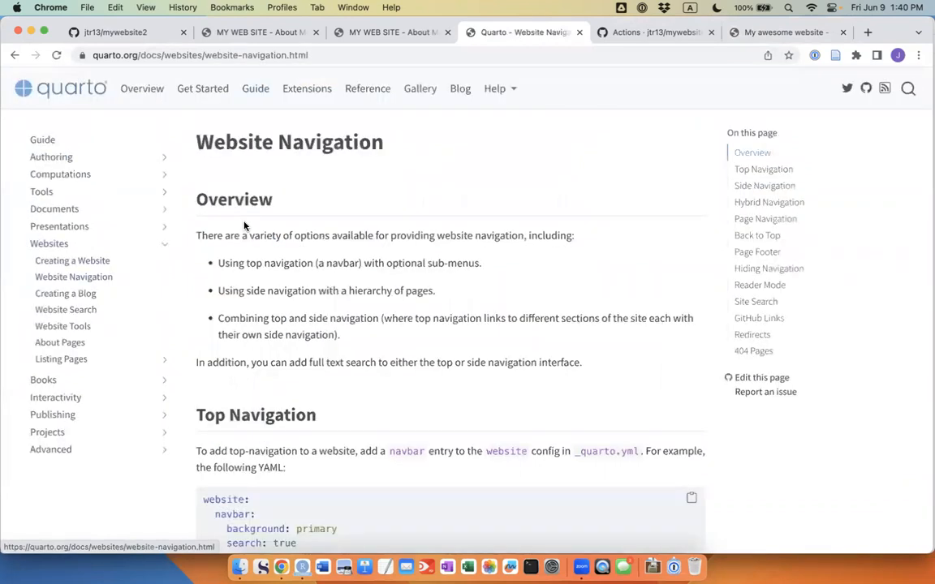
# Step: Read through the Top Navigation options, then return to the RStudio project
pyautogui.scroll(-3)
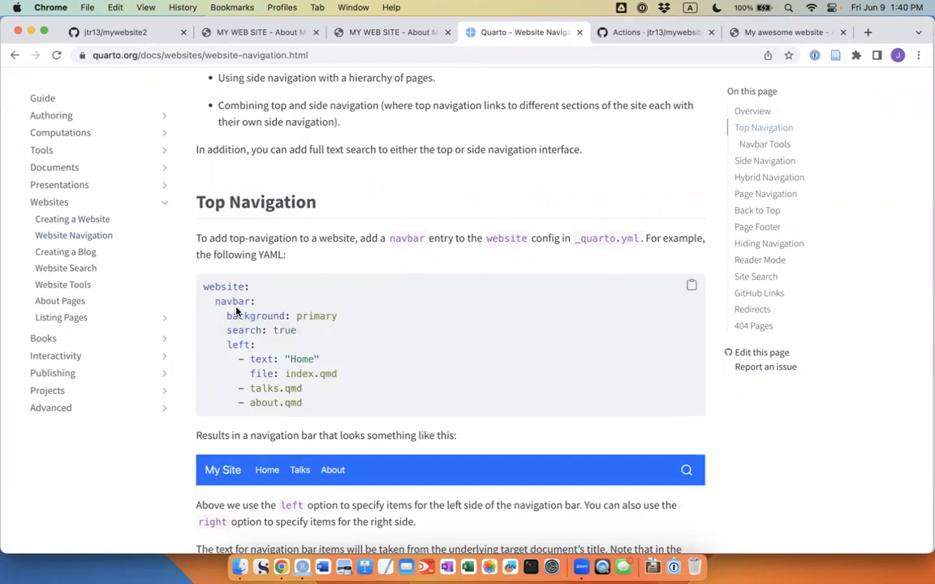
pyautogui.moveTo(273, 415)
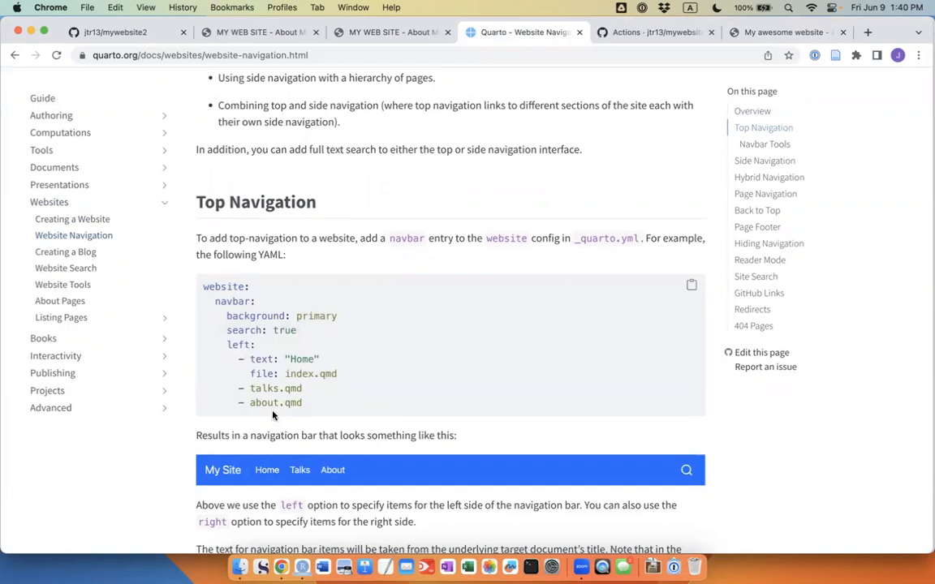
pyautogui.moveTo(283, 414)
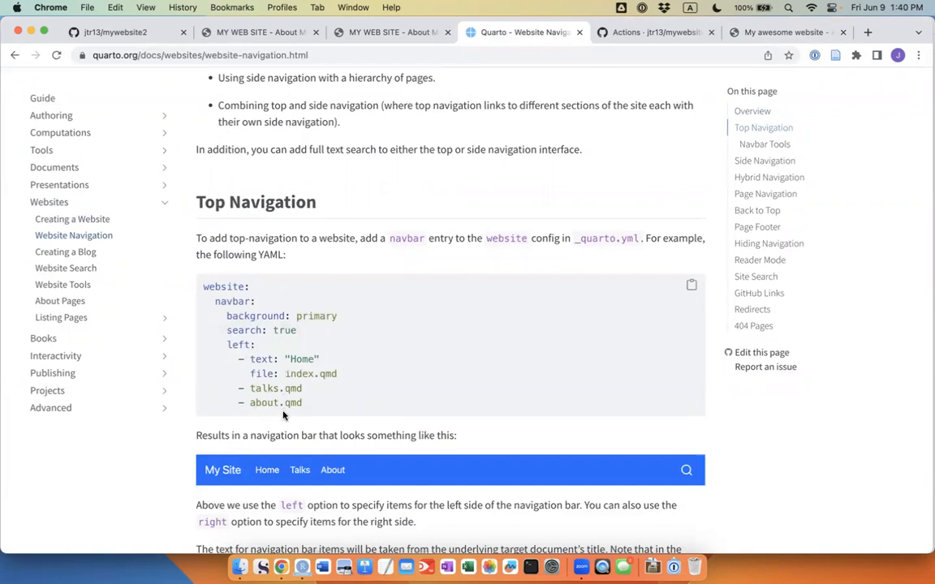
pyautogui.scroll(-3)
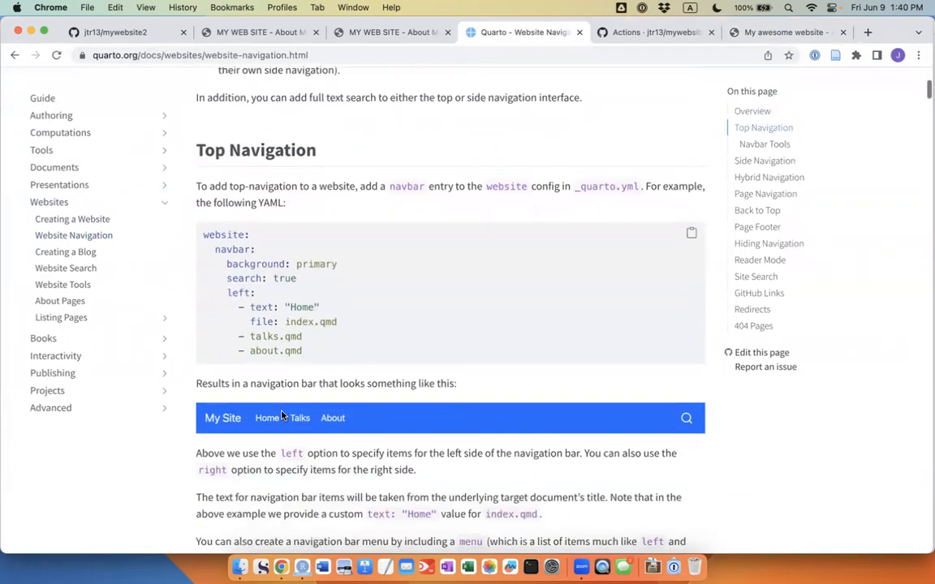
pyautogui.moveTo(357, 431)
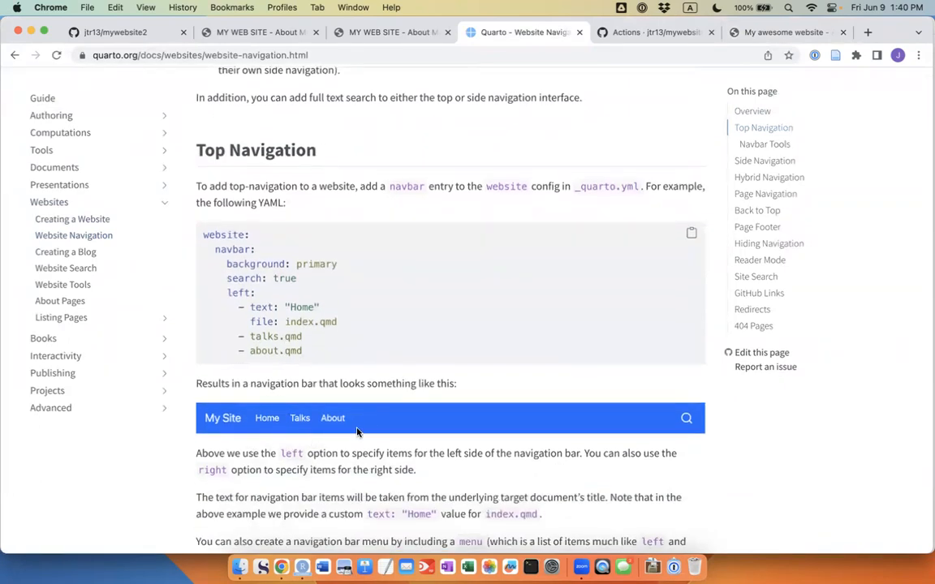
pyautogui.moveTo(414, 490)
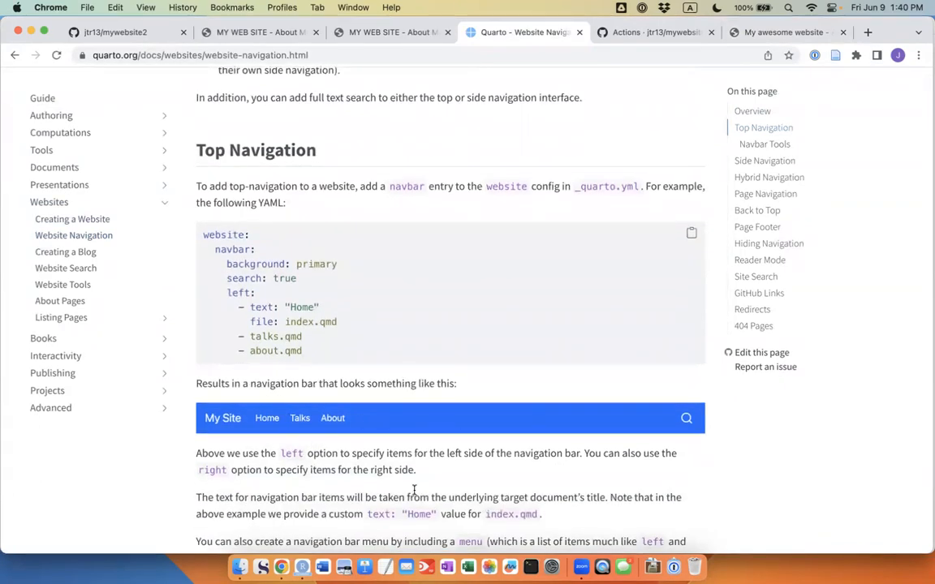
pyautogui.scroll(-3)
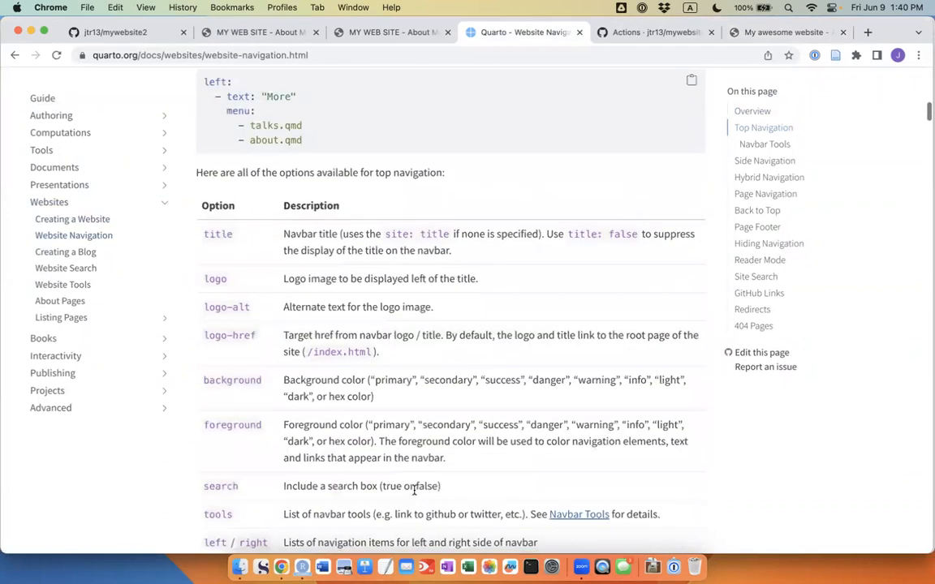
pyautogui.scroll(-3)
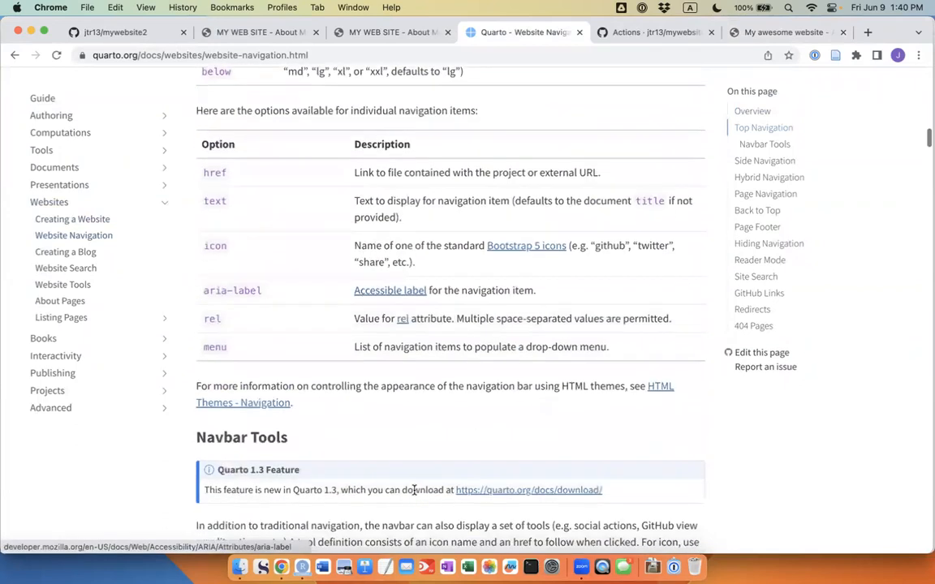
pyautogui.scroll(-3)
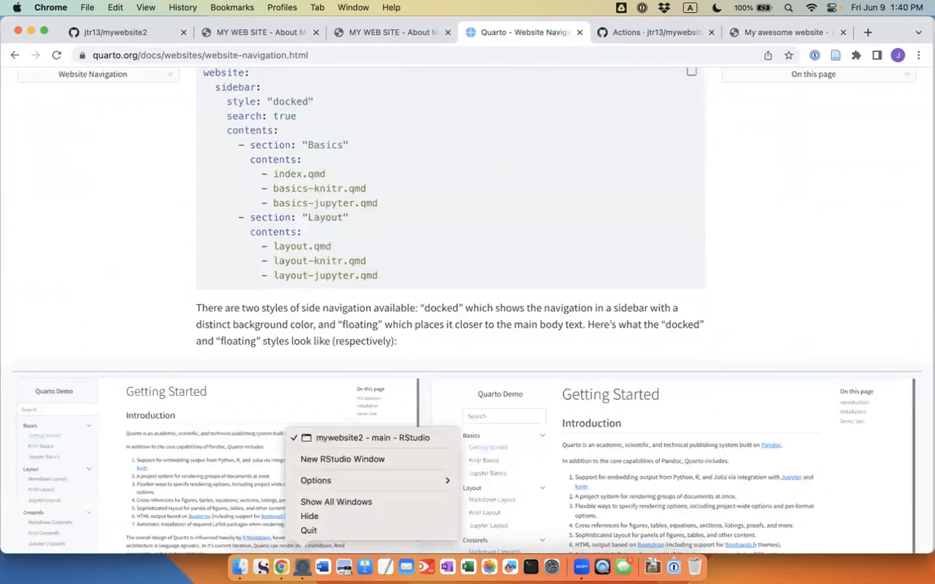
pyautogui.moveTo(227, 536)
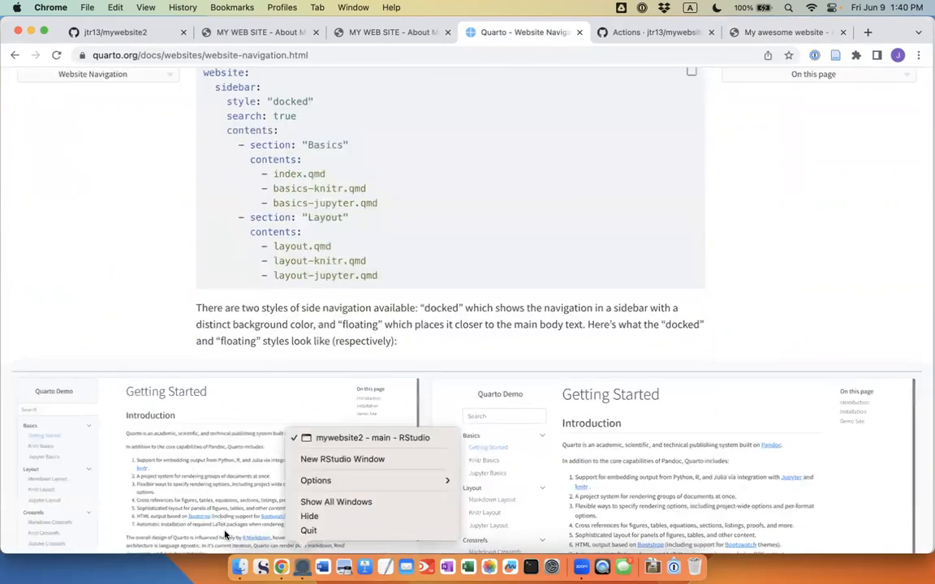
pyautogui.click(122, 32)
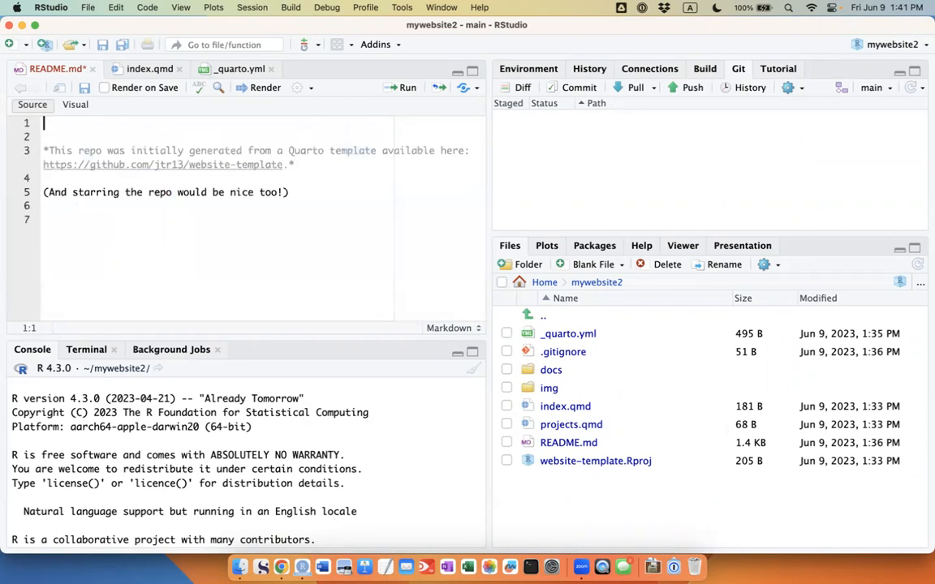
# Step: Give README a '## Website' heading and delete the line asking to star the repo
pyautogui.write('## W')
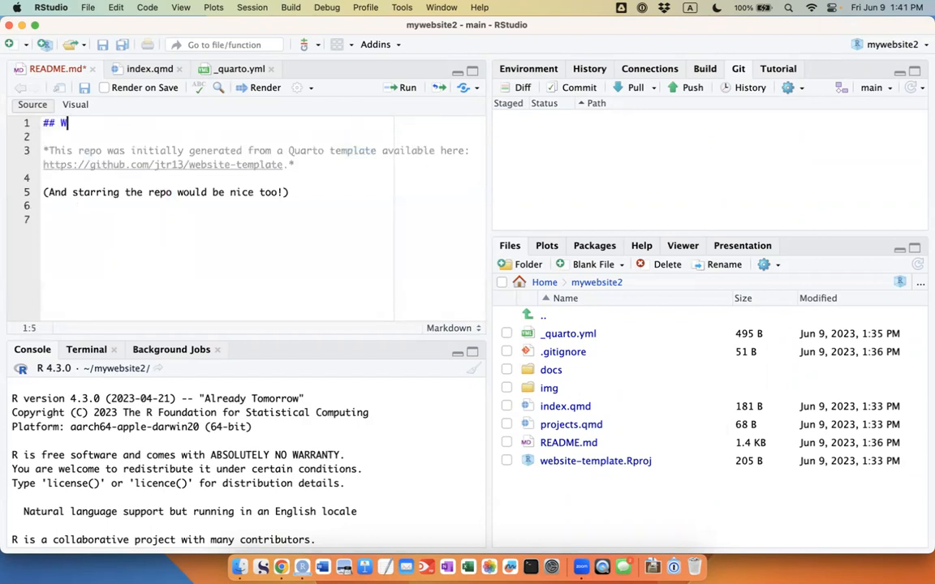
pyautogui.write('ebsite2')
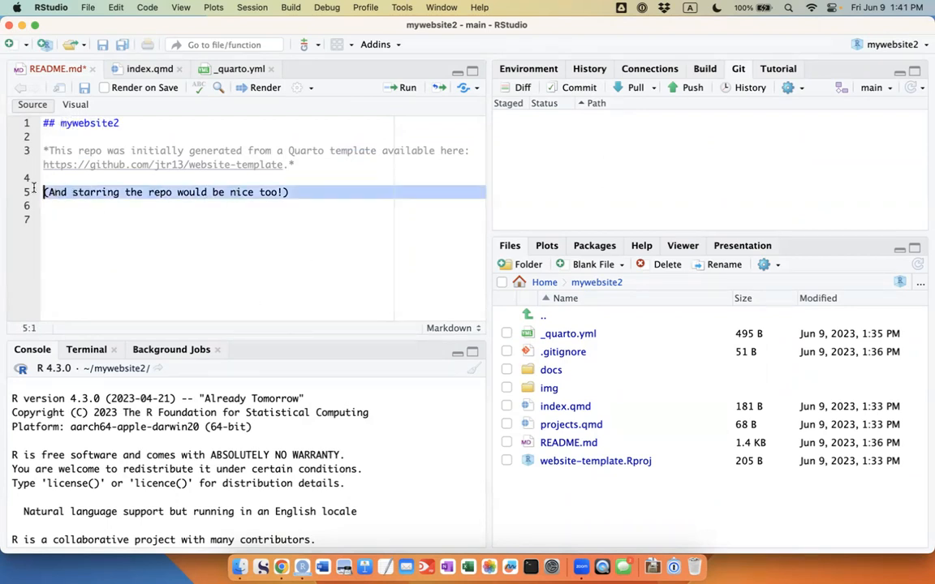
pyautogui.press('Delete')
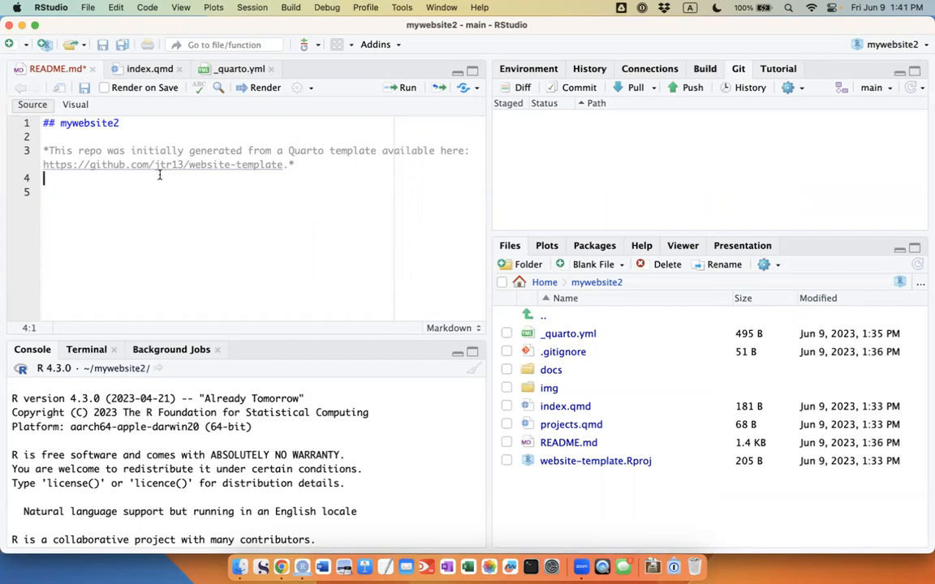
pyautogui.moveTo(214, 133)
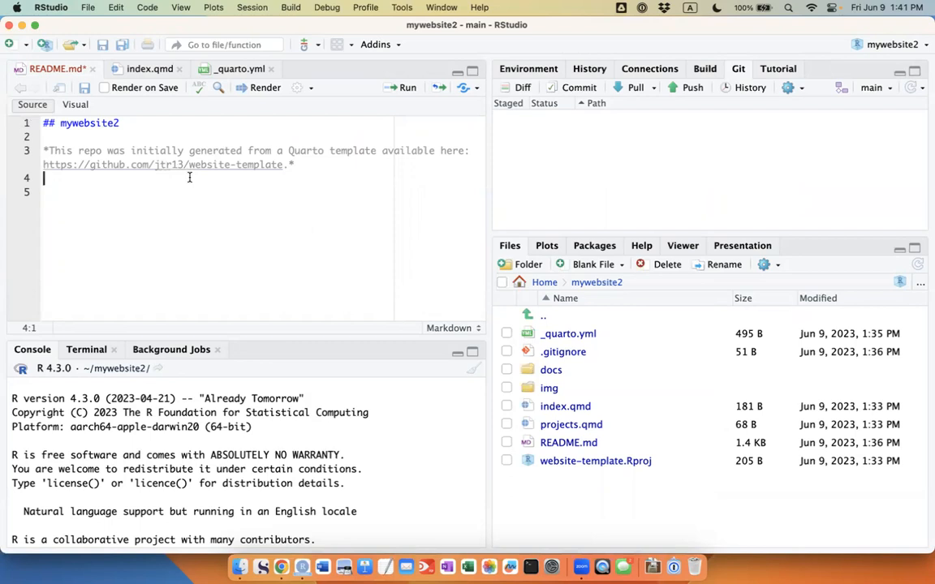
pyautogui.moveTo(195, 175)
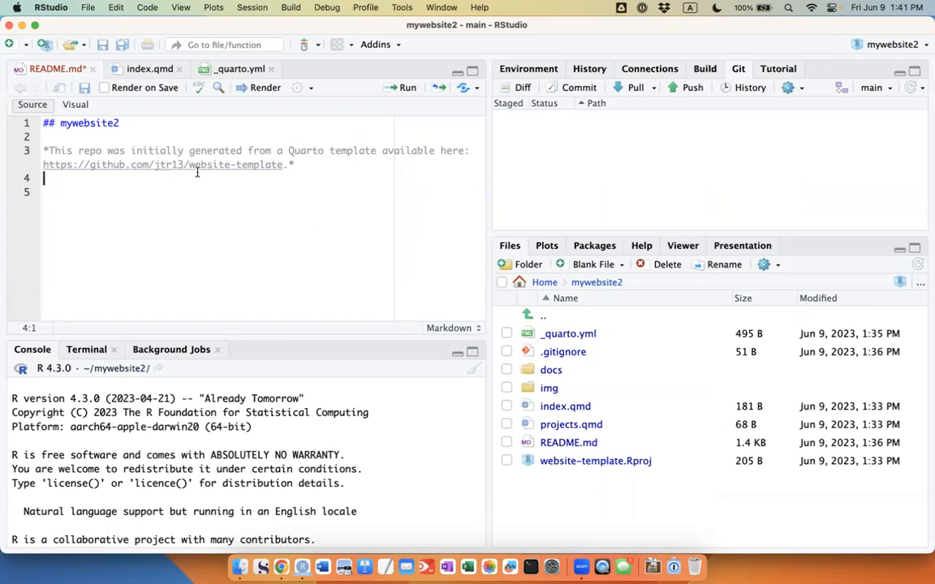